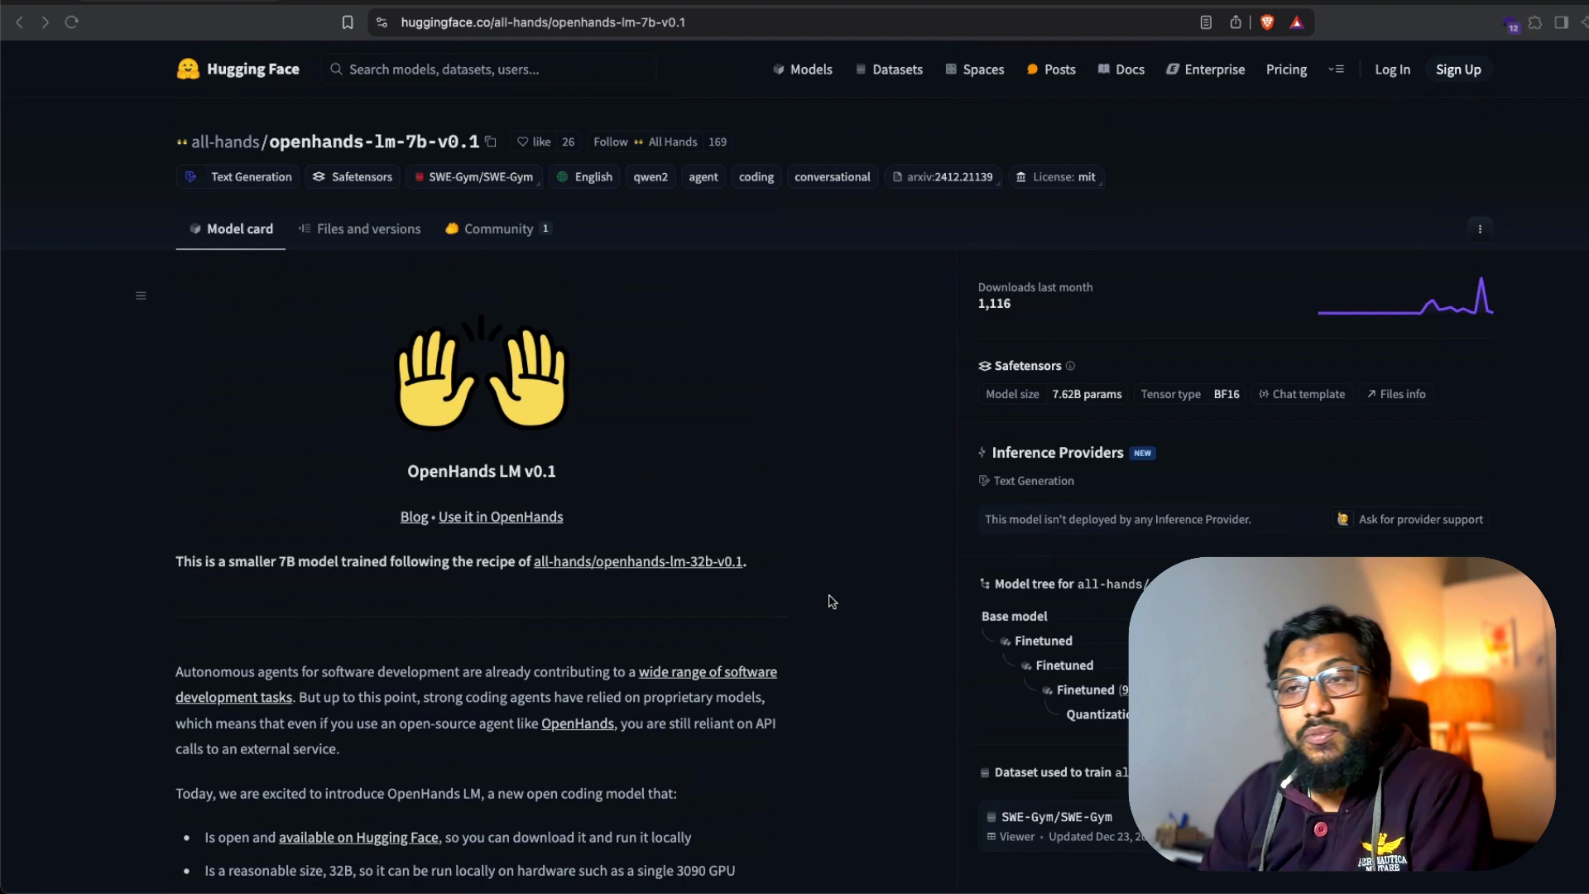
- Read through the openhands-lm-7b-v0.1 model card on Hugging Face before returning to the LM Studio chat
{"action": "scroll", "scroll_direction": "down", "scroll_amount": 3}
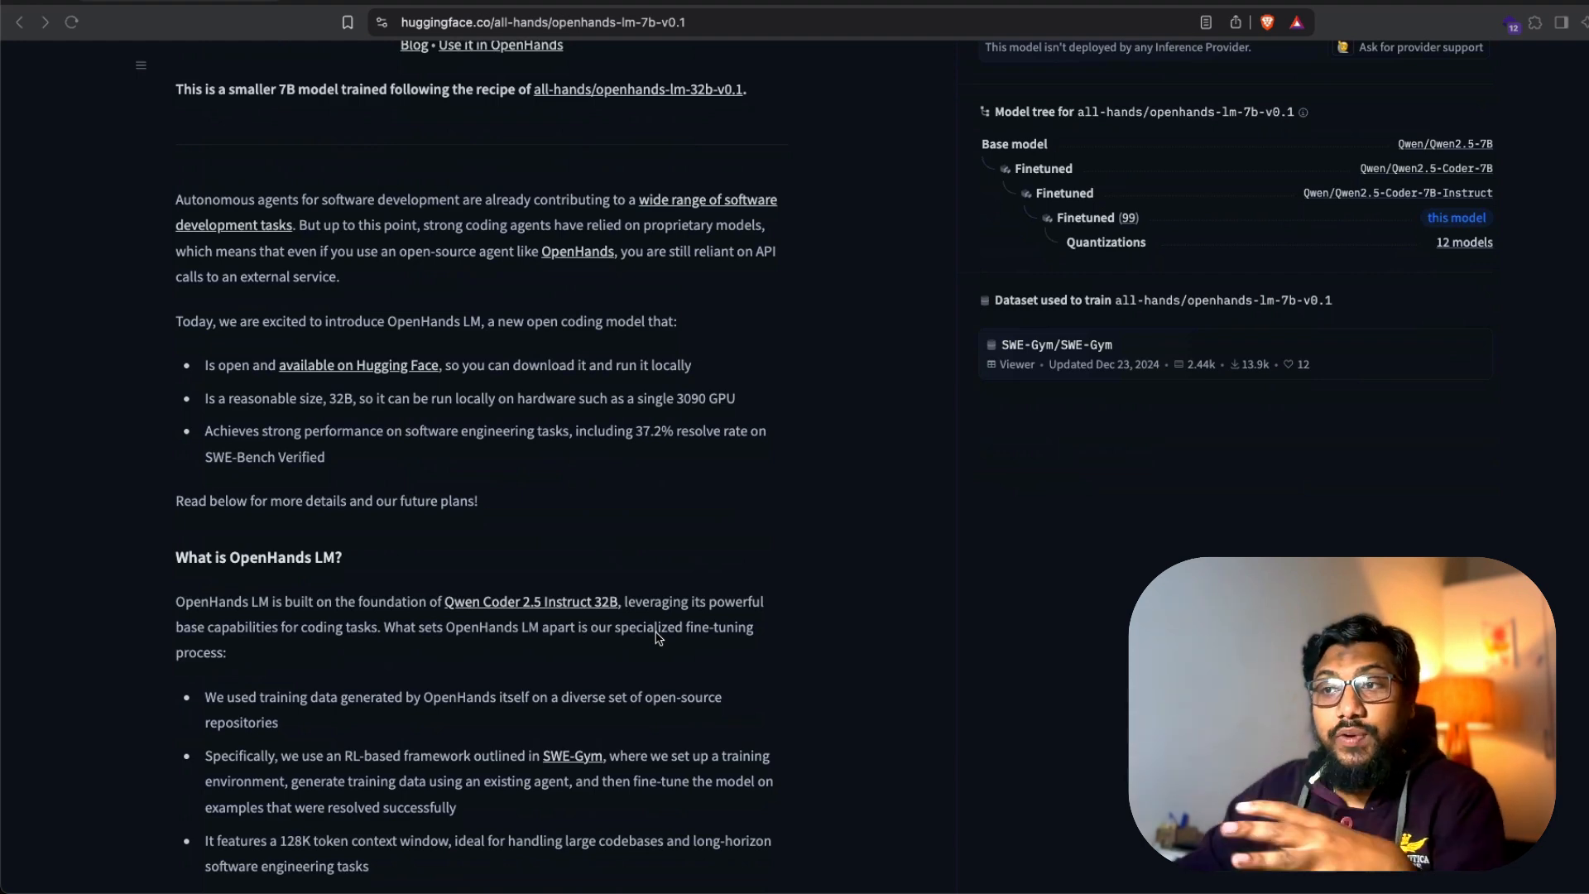
{"action": "scroll", "scroll_direction": "down", "scroll_amount": 3}
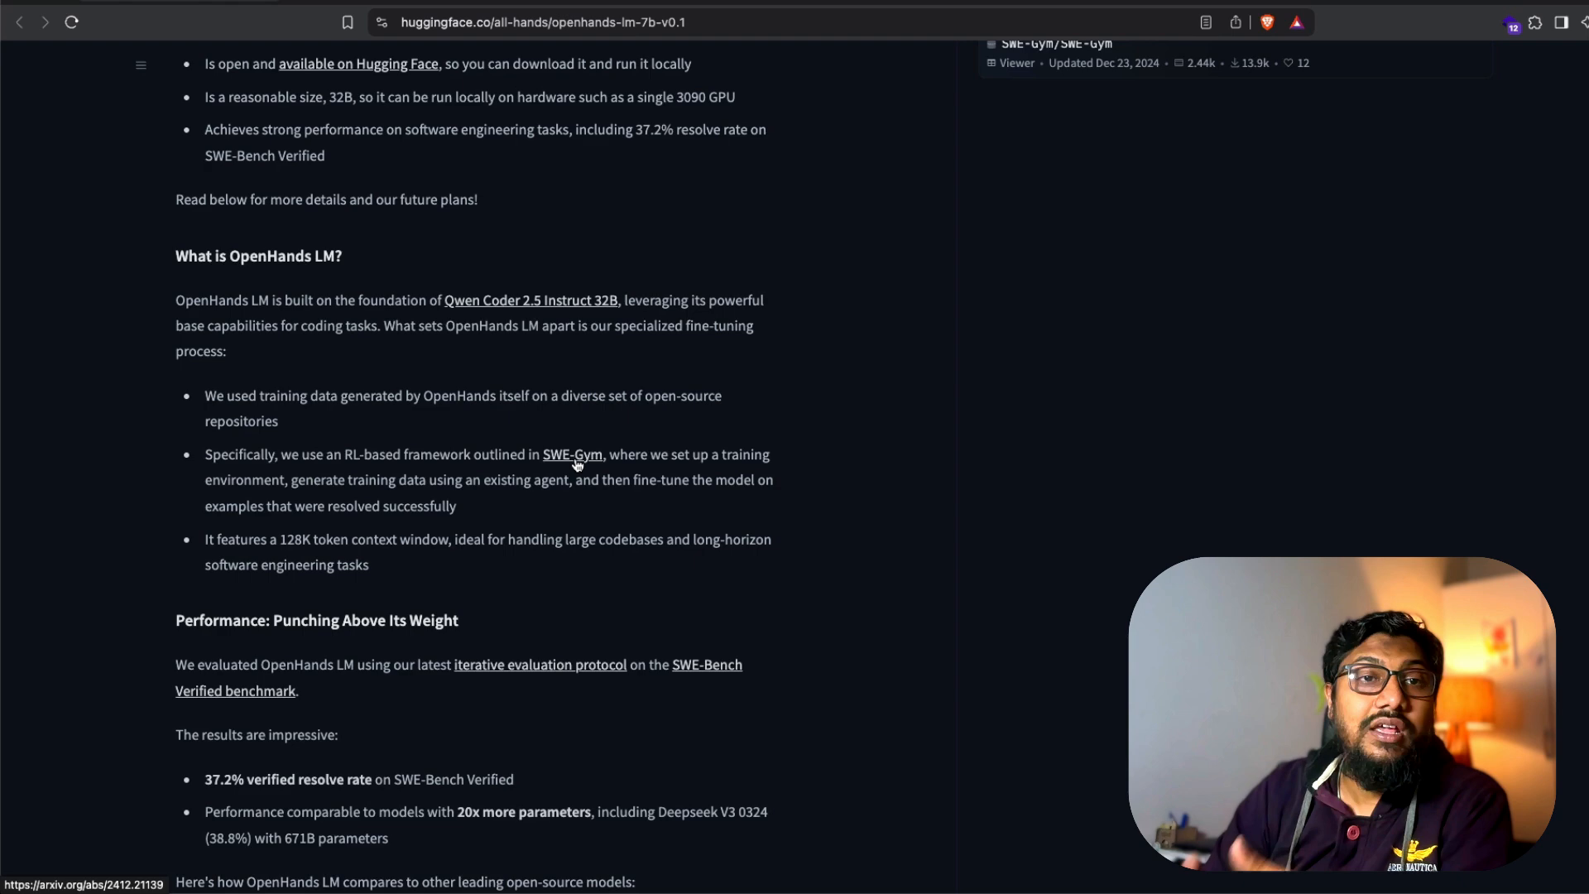
{"action": "scroll", "scroll_direction": "down", "scroll_amount": 3}
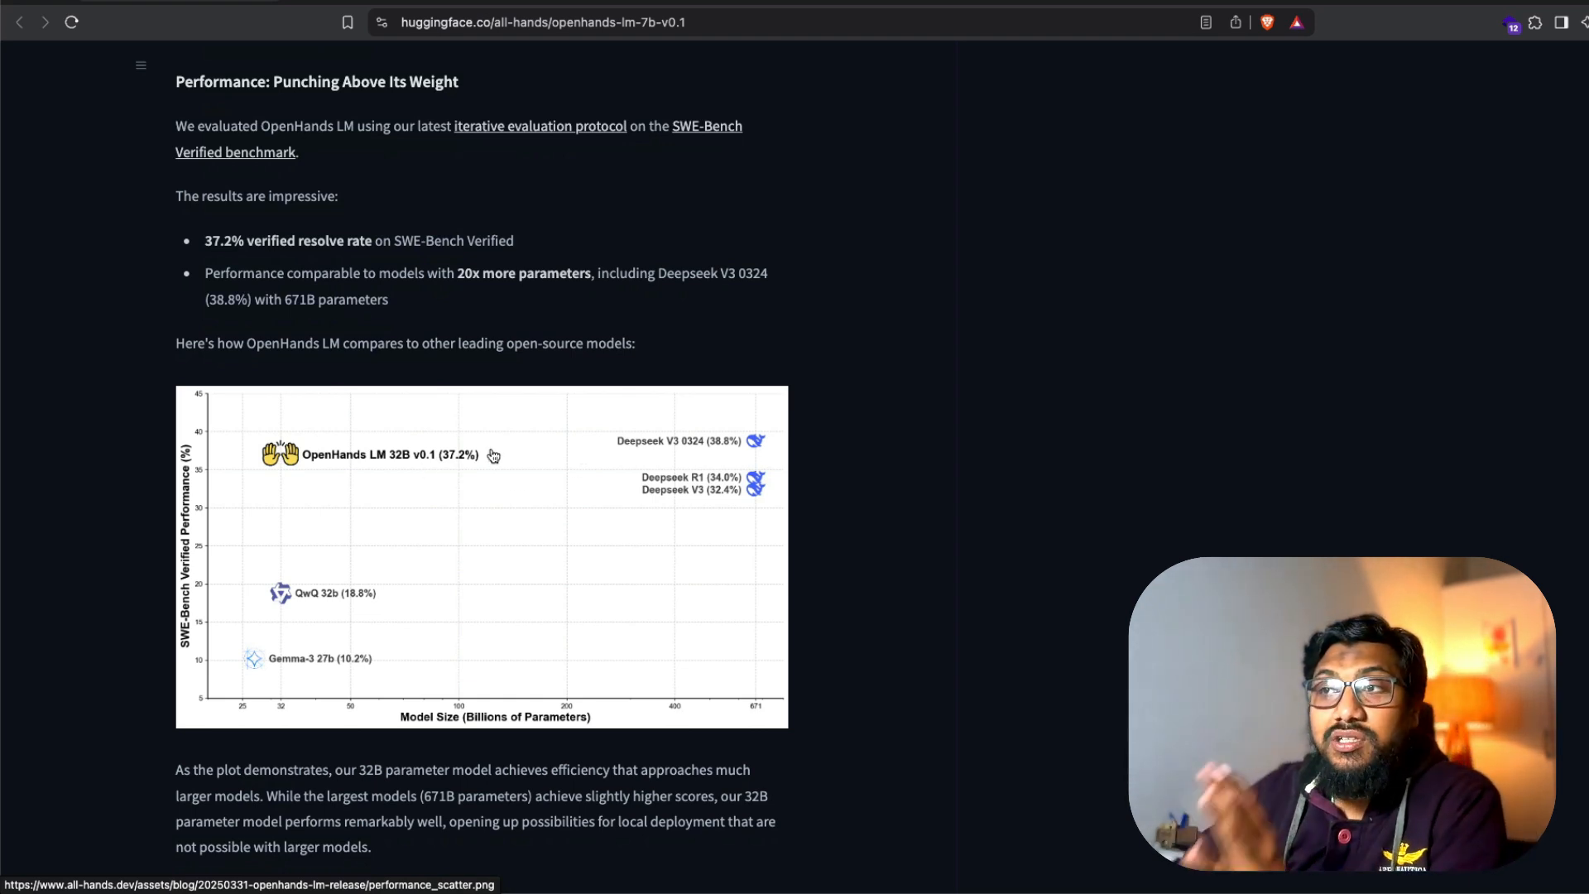
{"action": "mouse_move", "coordinate": [696, 511]}
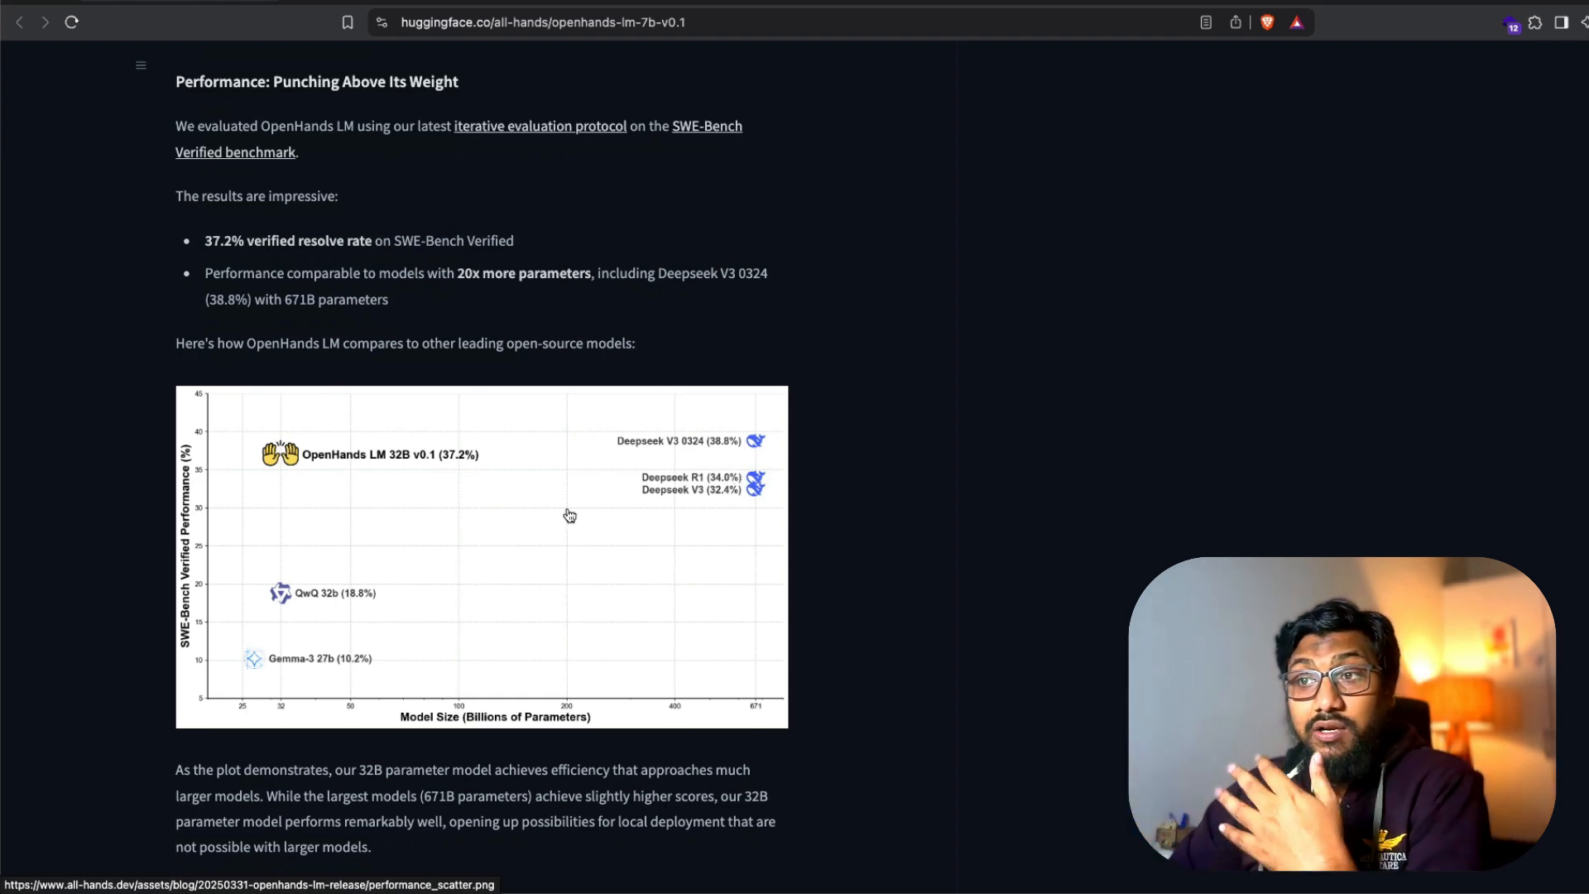
{"action": "mouse_move", "coordinate": [311, 684]}
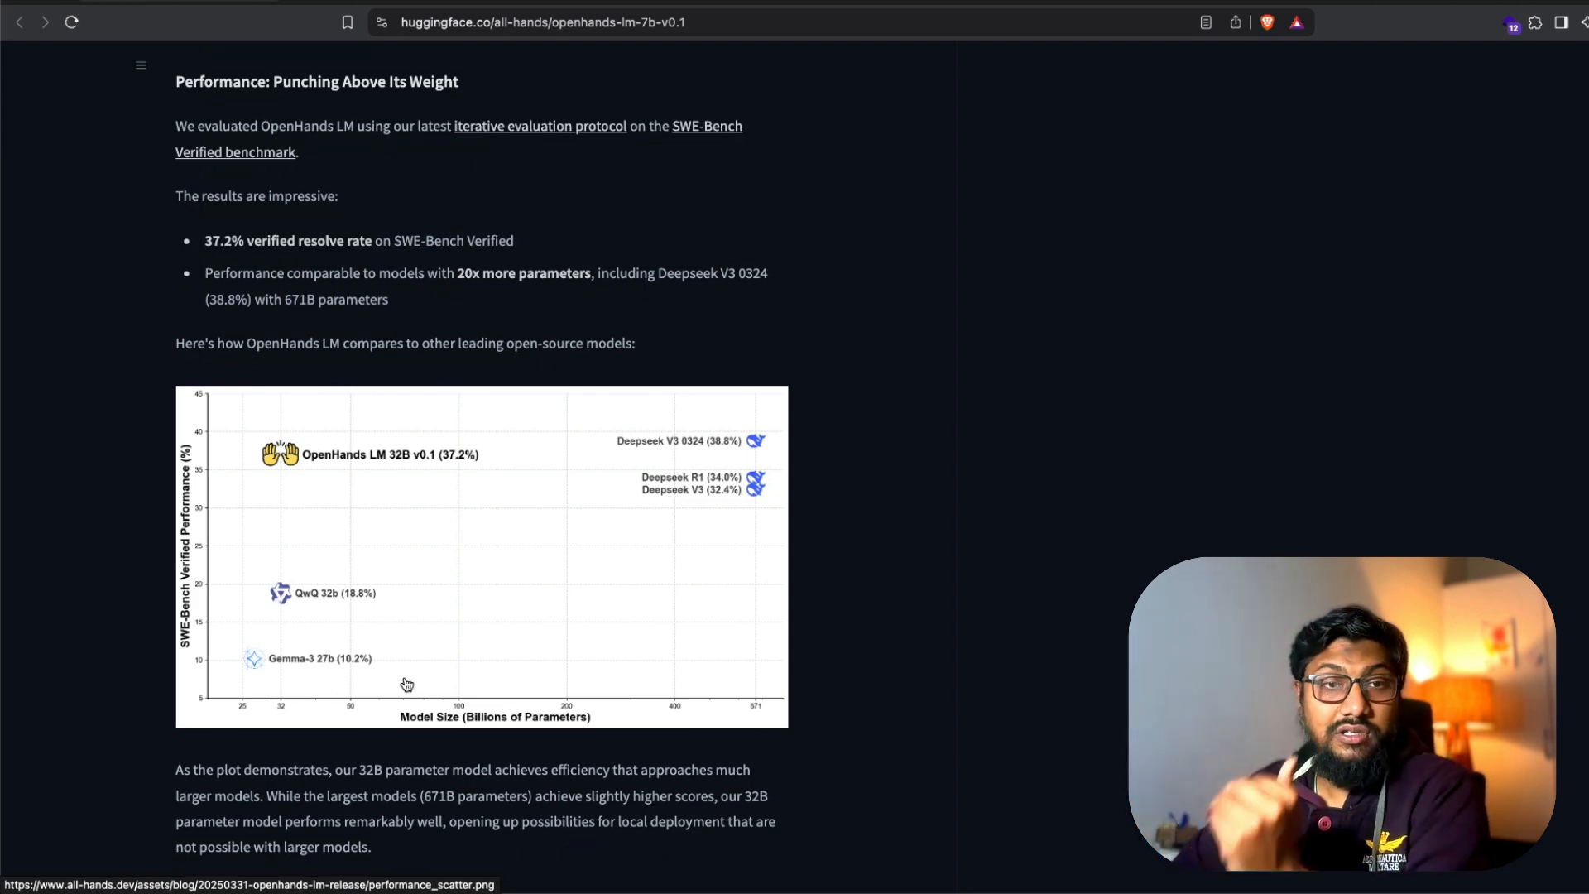
{"action": "mouse_move", "coordinate": [230, 662]}
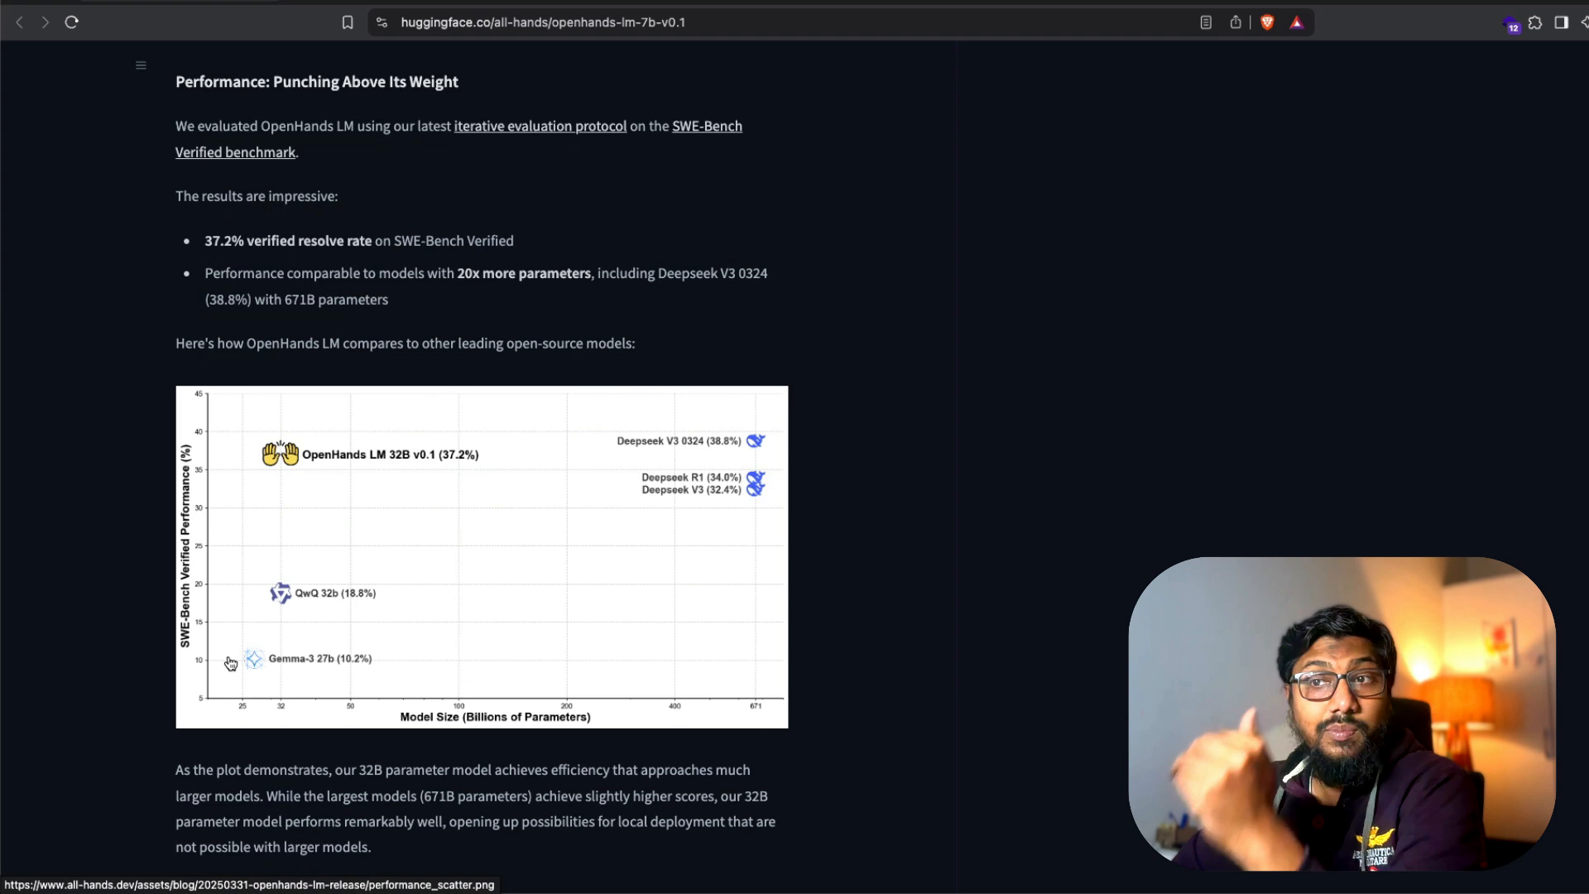
{"action": "mouse_move", "coordinate": [481, 474]}
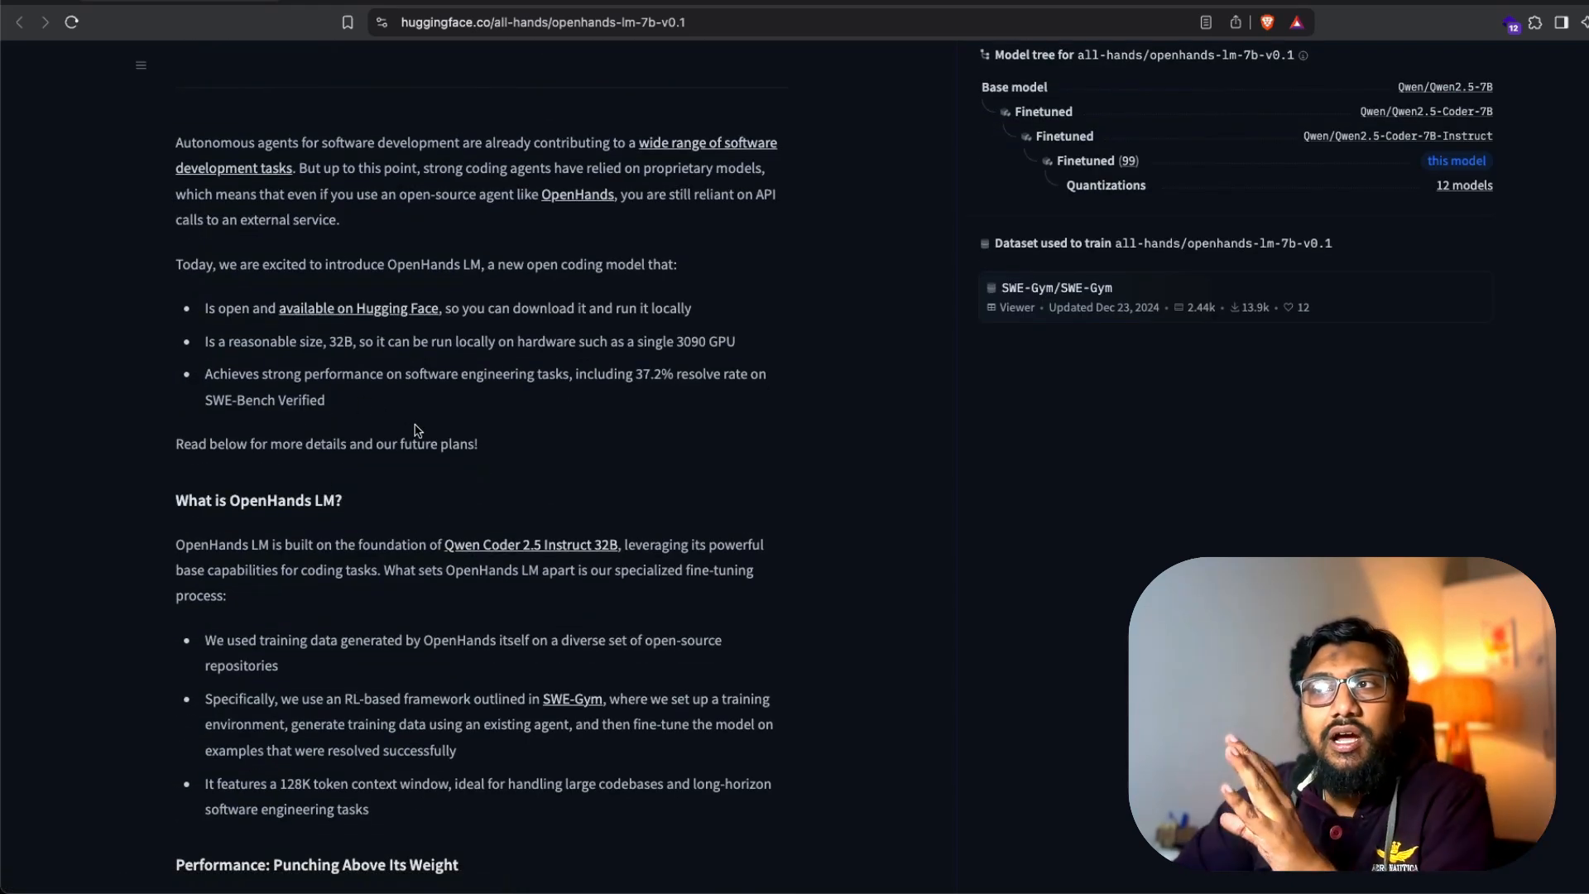
{"action": "scroll", "scroll_direction": "down", "scroll_amount": 3}
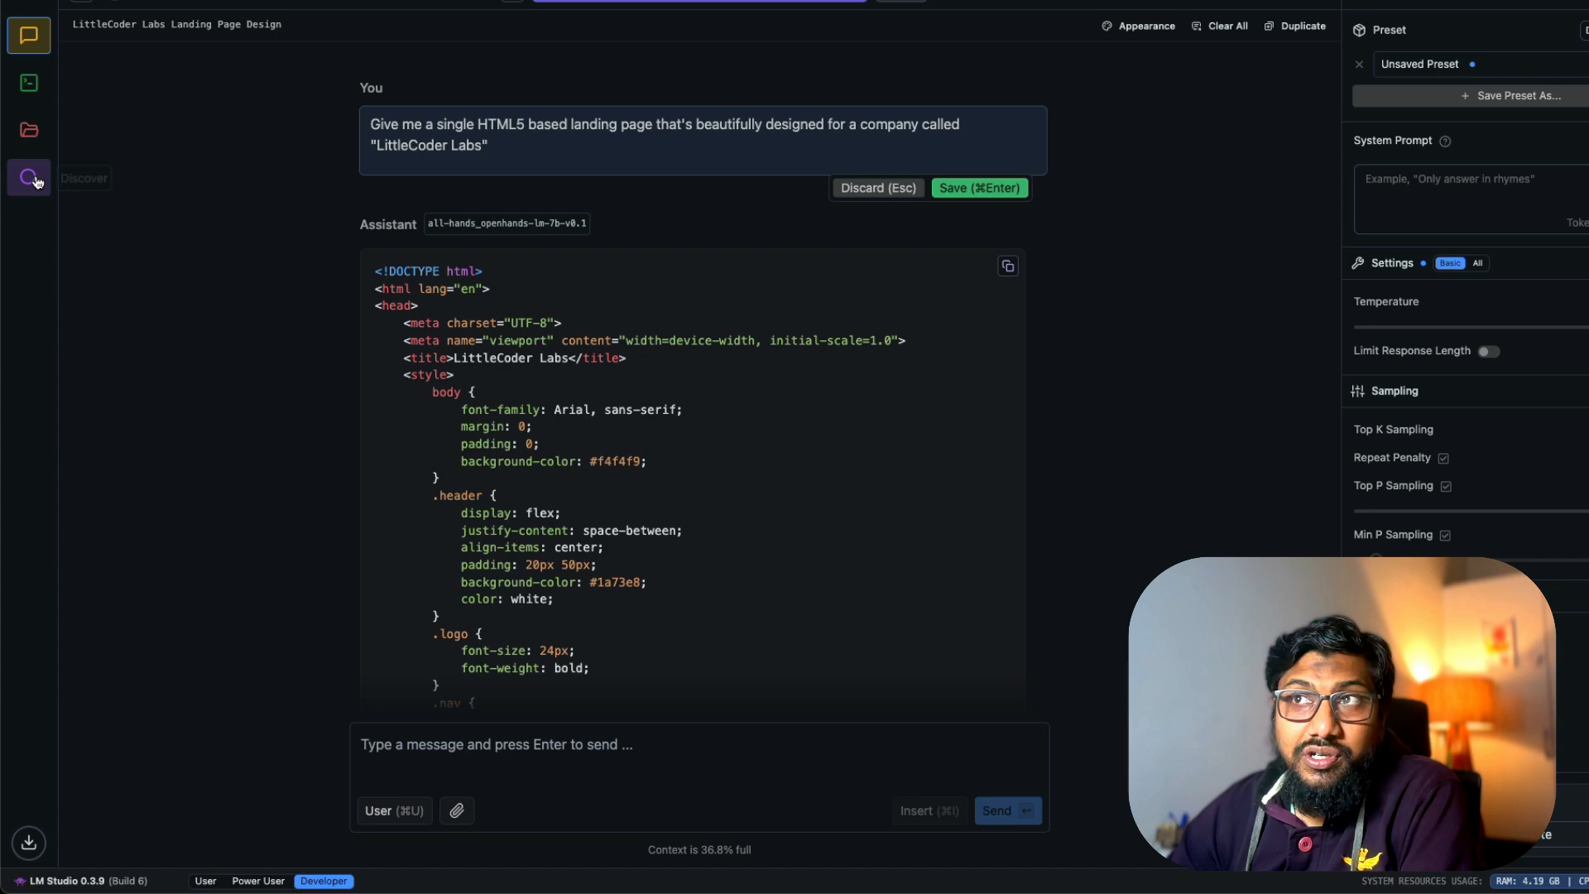
{"action": "left_click", "coordinate": [28, 177]}
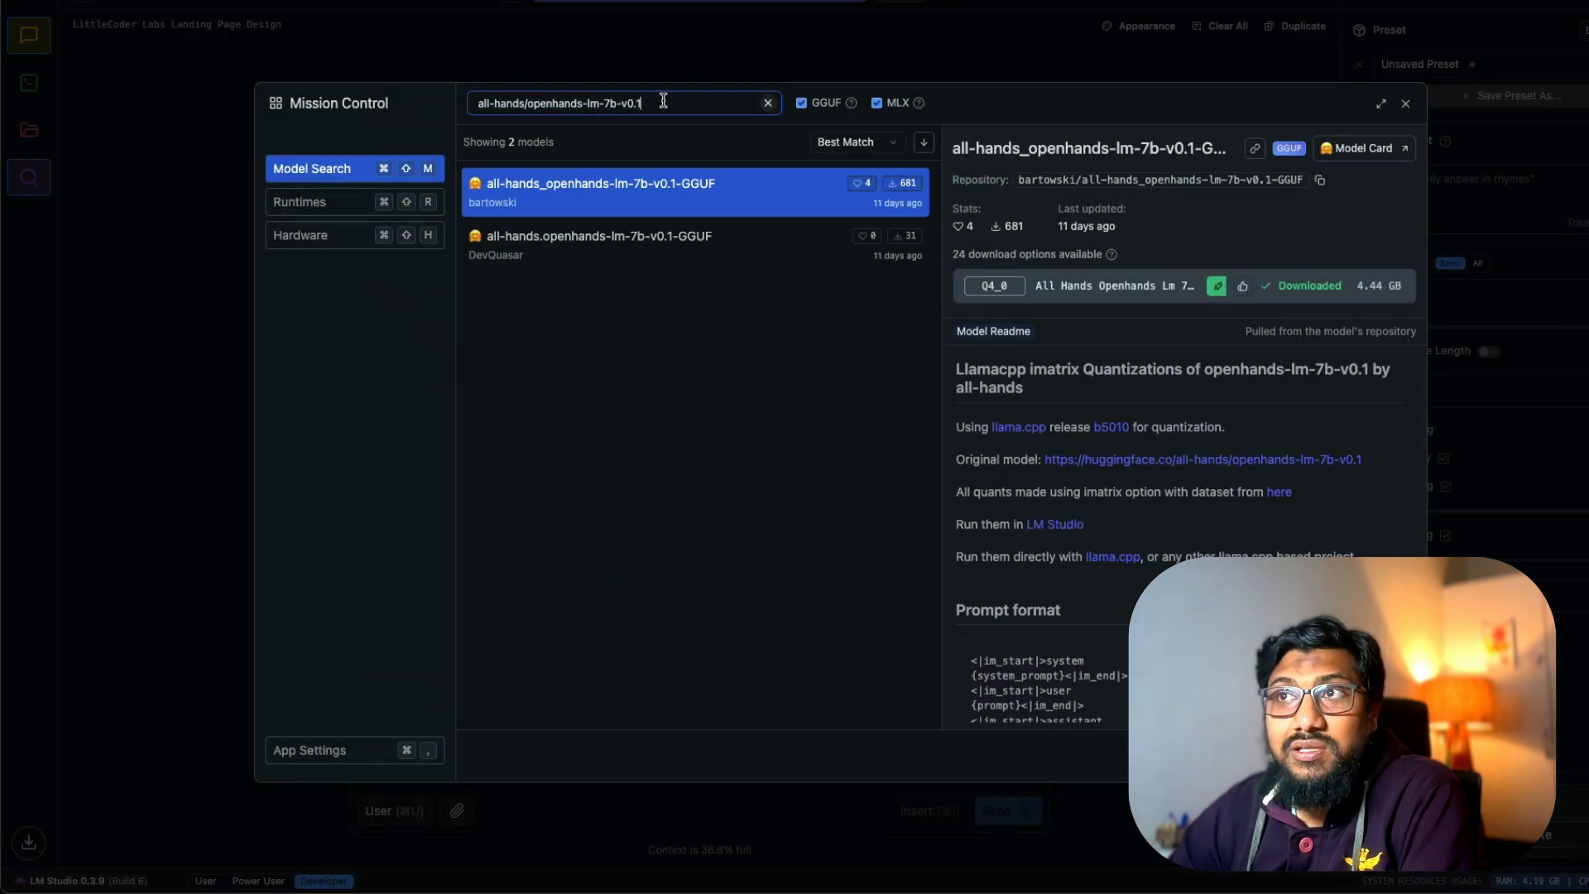
{"action": "mouse_move", "coordinate": [752, 195]}
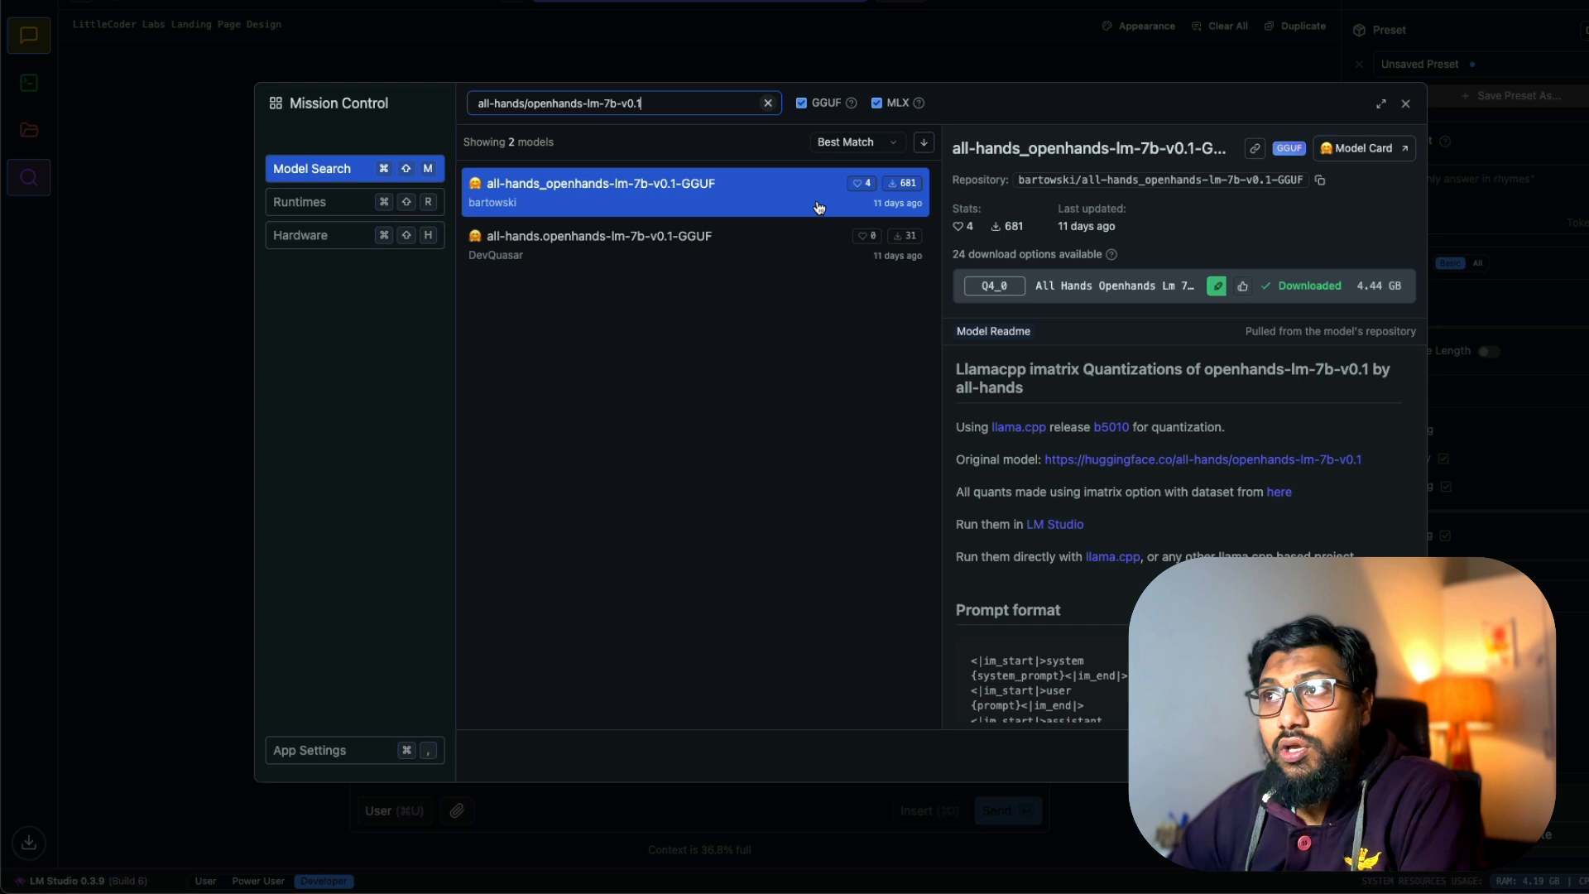
{"action": "mouse_move", "coordinate": [1387, 396]}
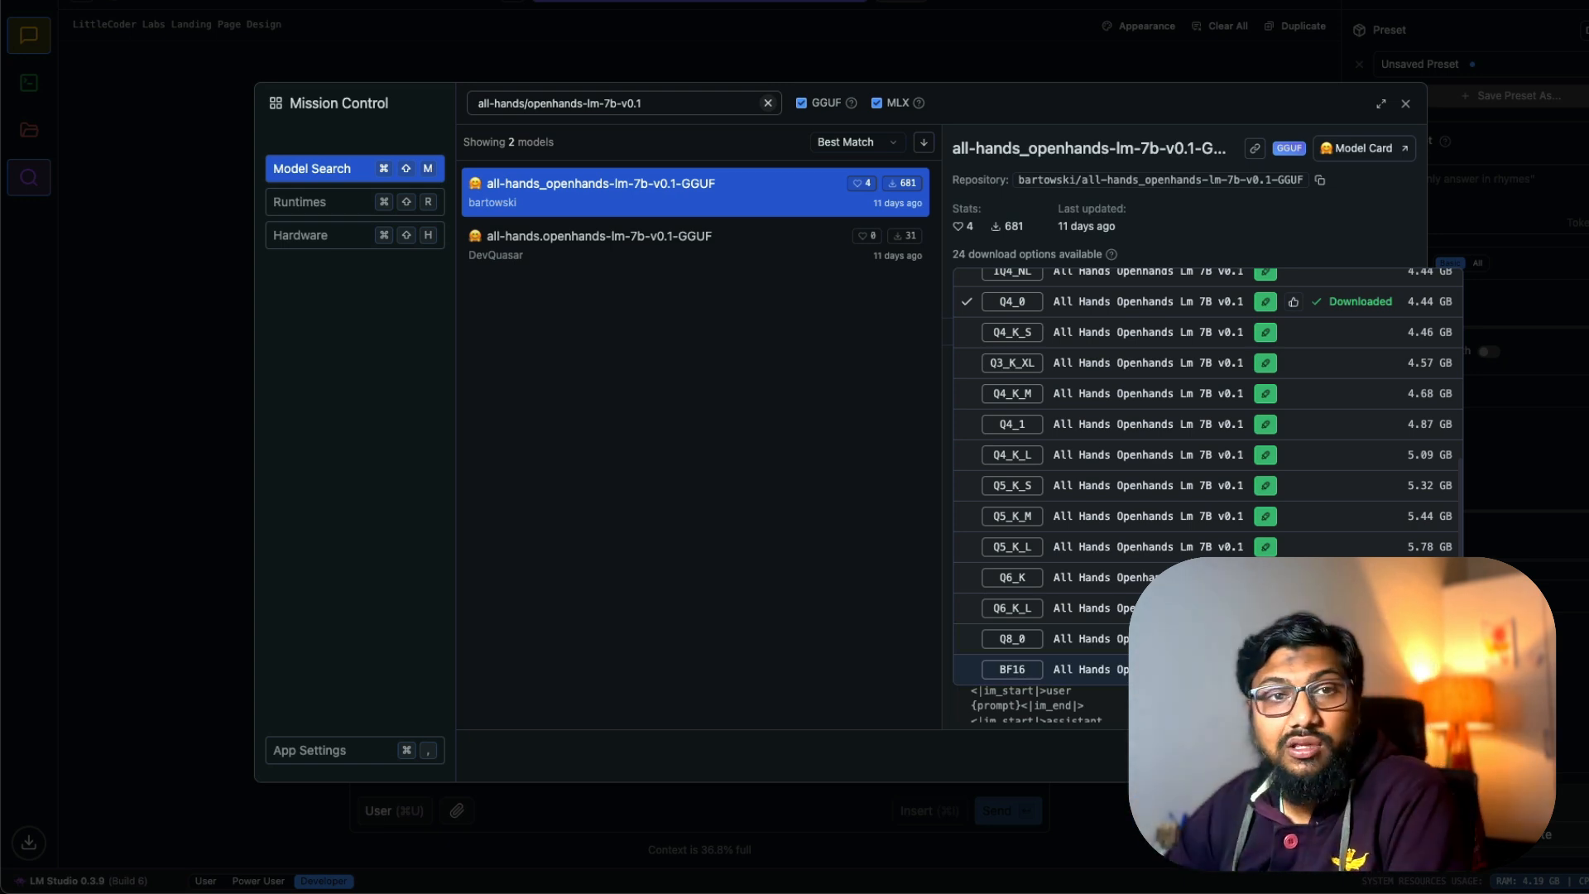
{"action": "left_click", "coordinate": [1010, 301]}
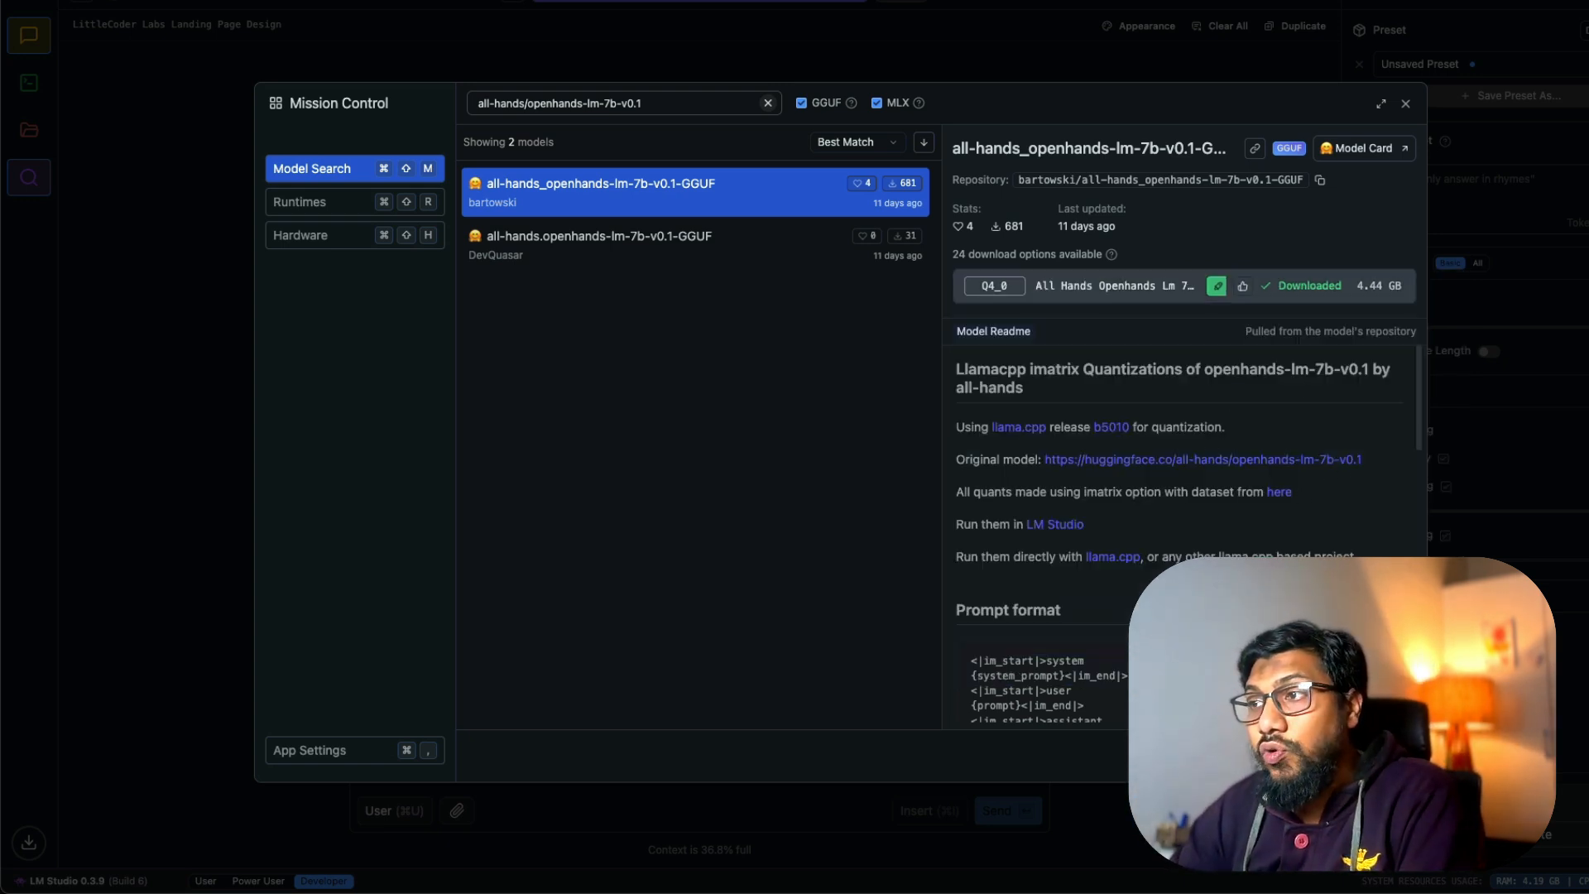
{"action": "scroll", "scroll_direction": "down", "scroll_amount": 3}
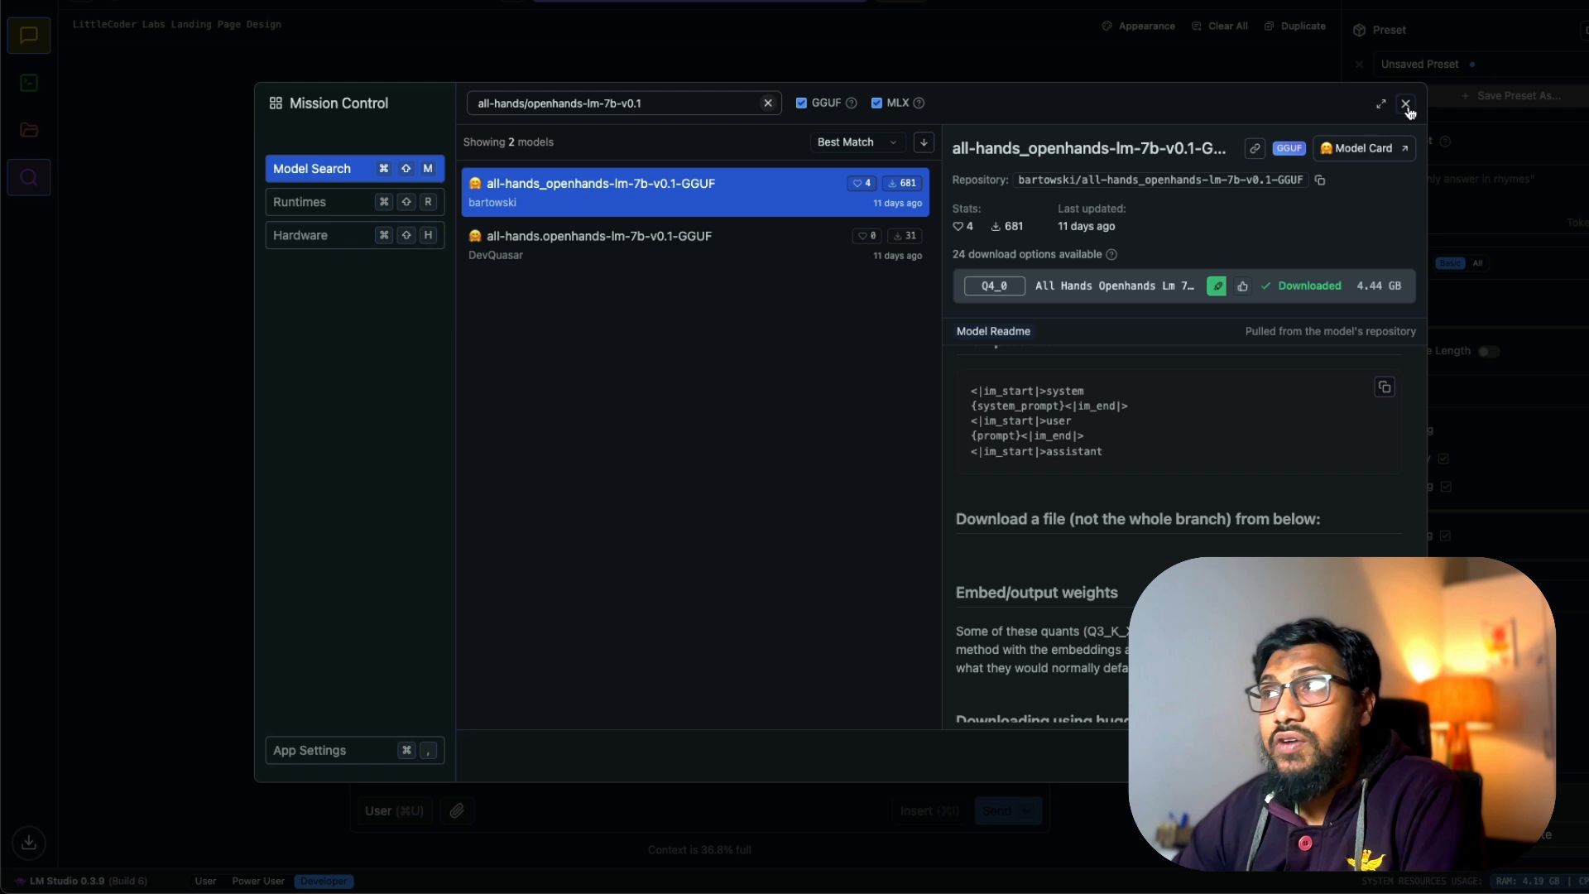
{"action": "left_click", "coordinate": [1406, 104]}
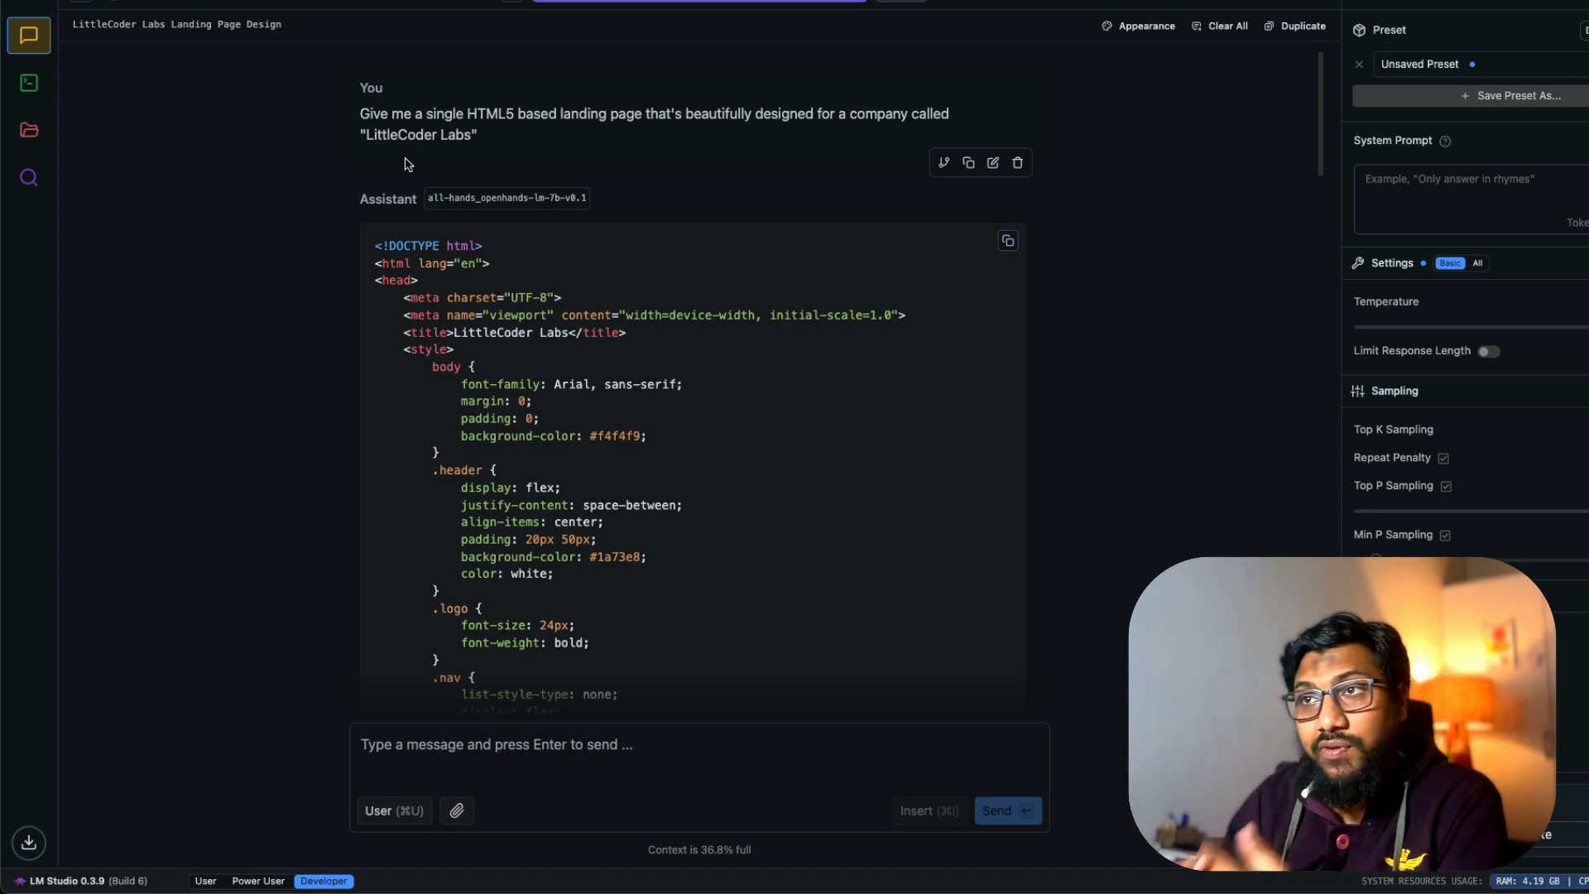
- Scroll the LittleCoder Labs answer down to its section-by-section summary
{"action": "scroll", "scroll_direction": "down", "scroll_amount": 3}
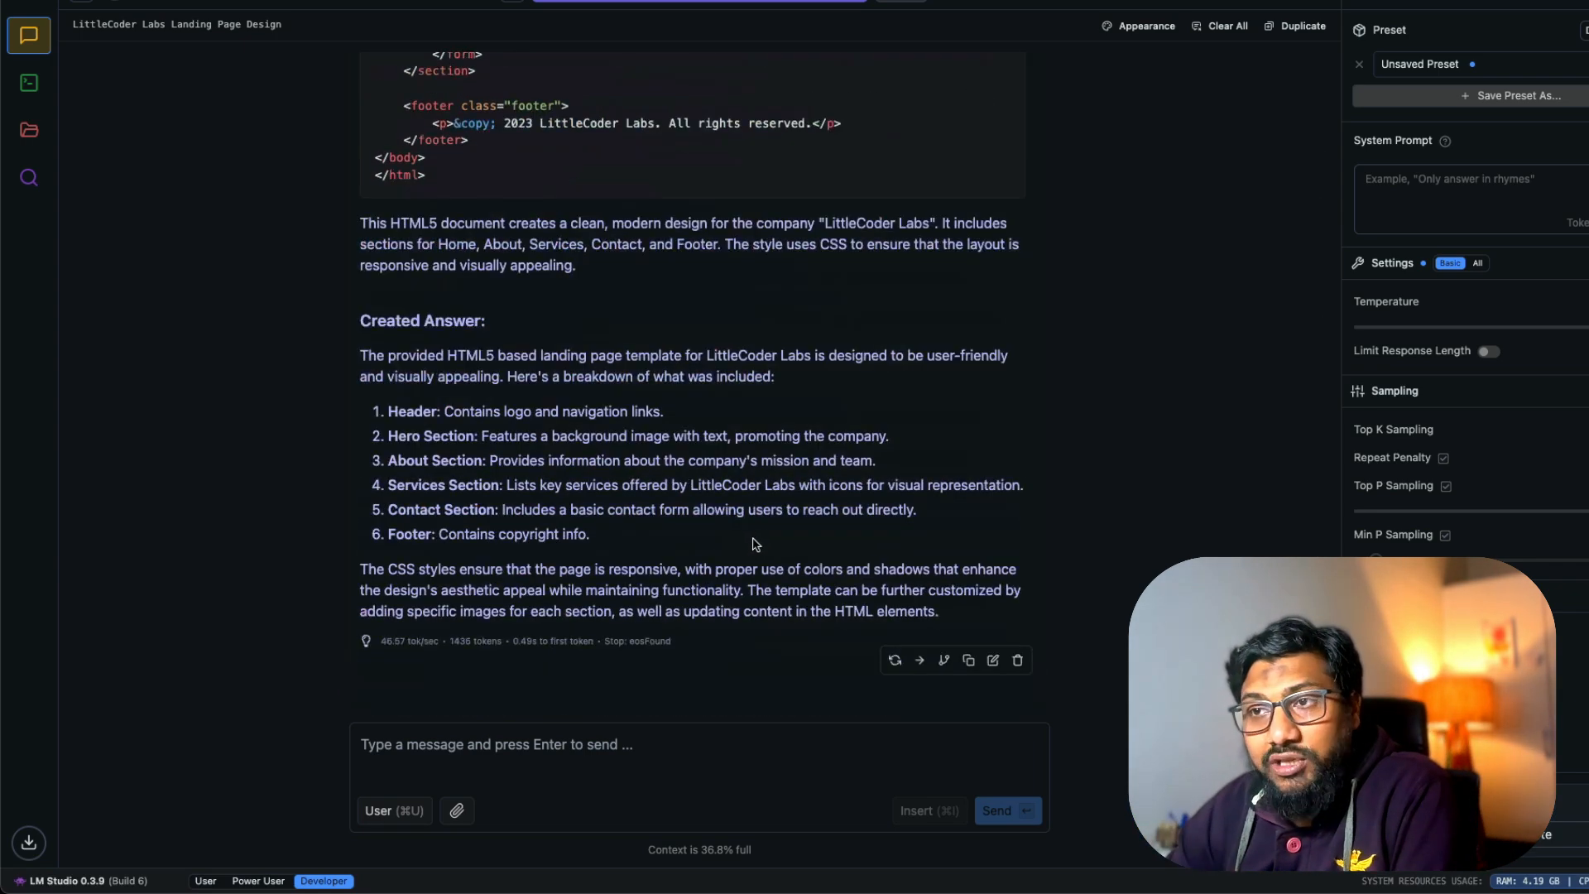
{"action": "mouse_move", "coordinate": [396, 660]}
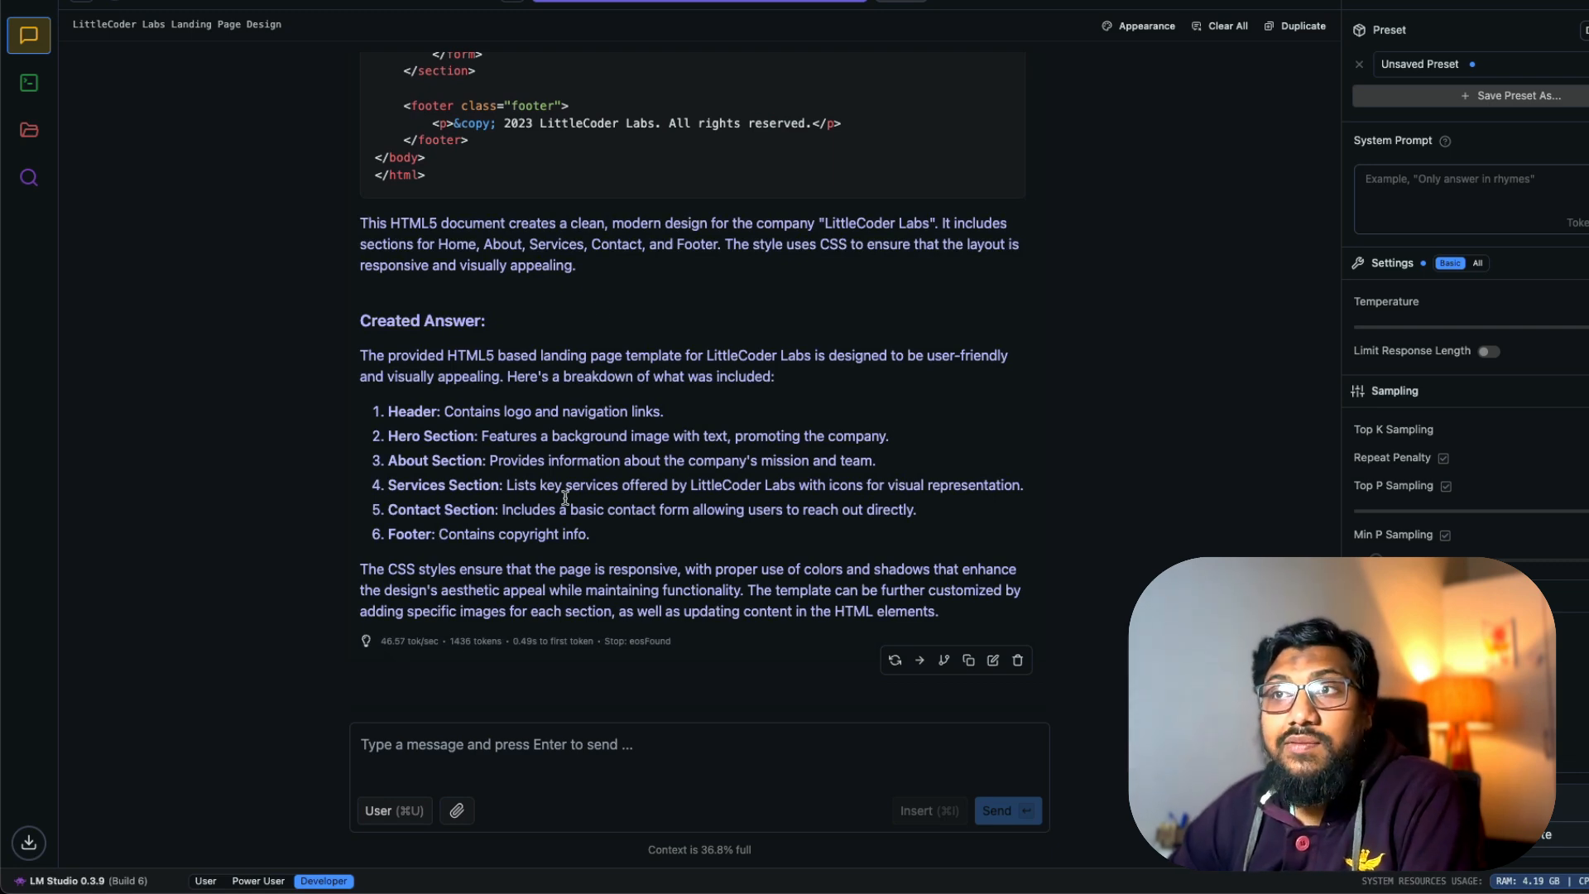
{"action": "mouse_move", "coordinate": [563, 558]}
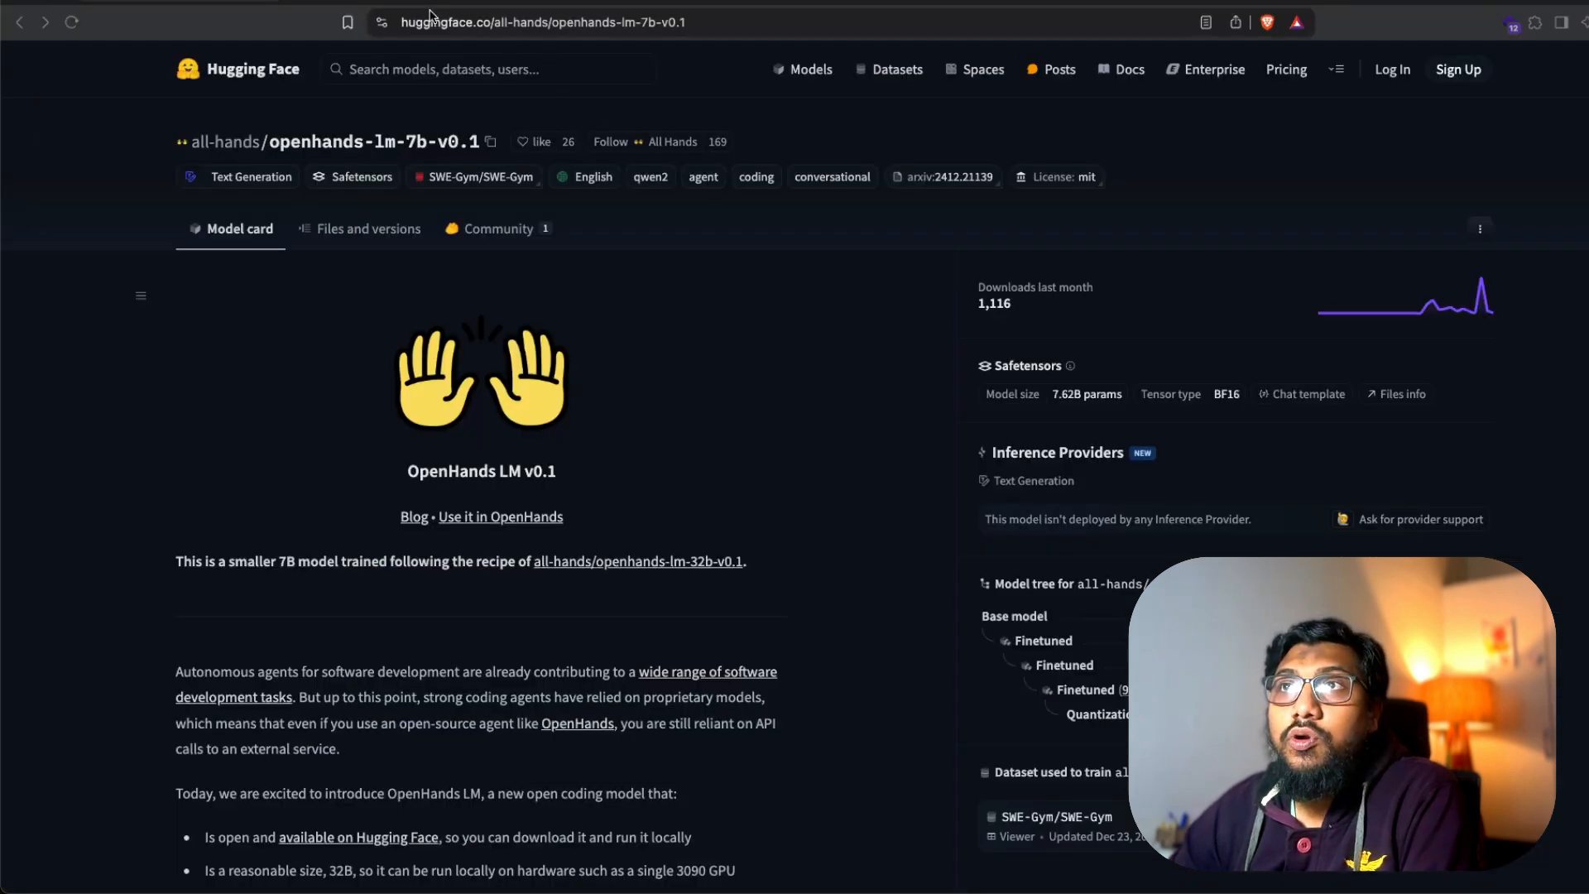
- Preview the LittleCoder Labs page in PlayCode, viewing its hero, About and Services sections
{"action": "left_click", "coordinate": [545, 21]}
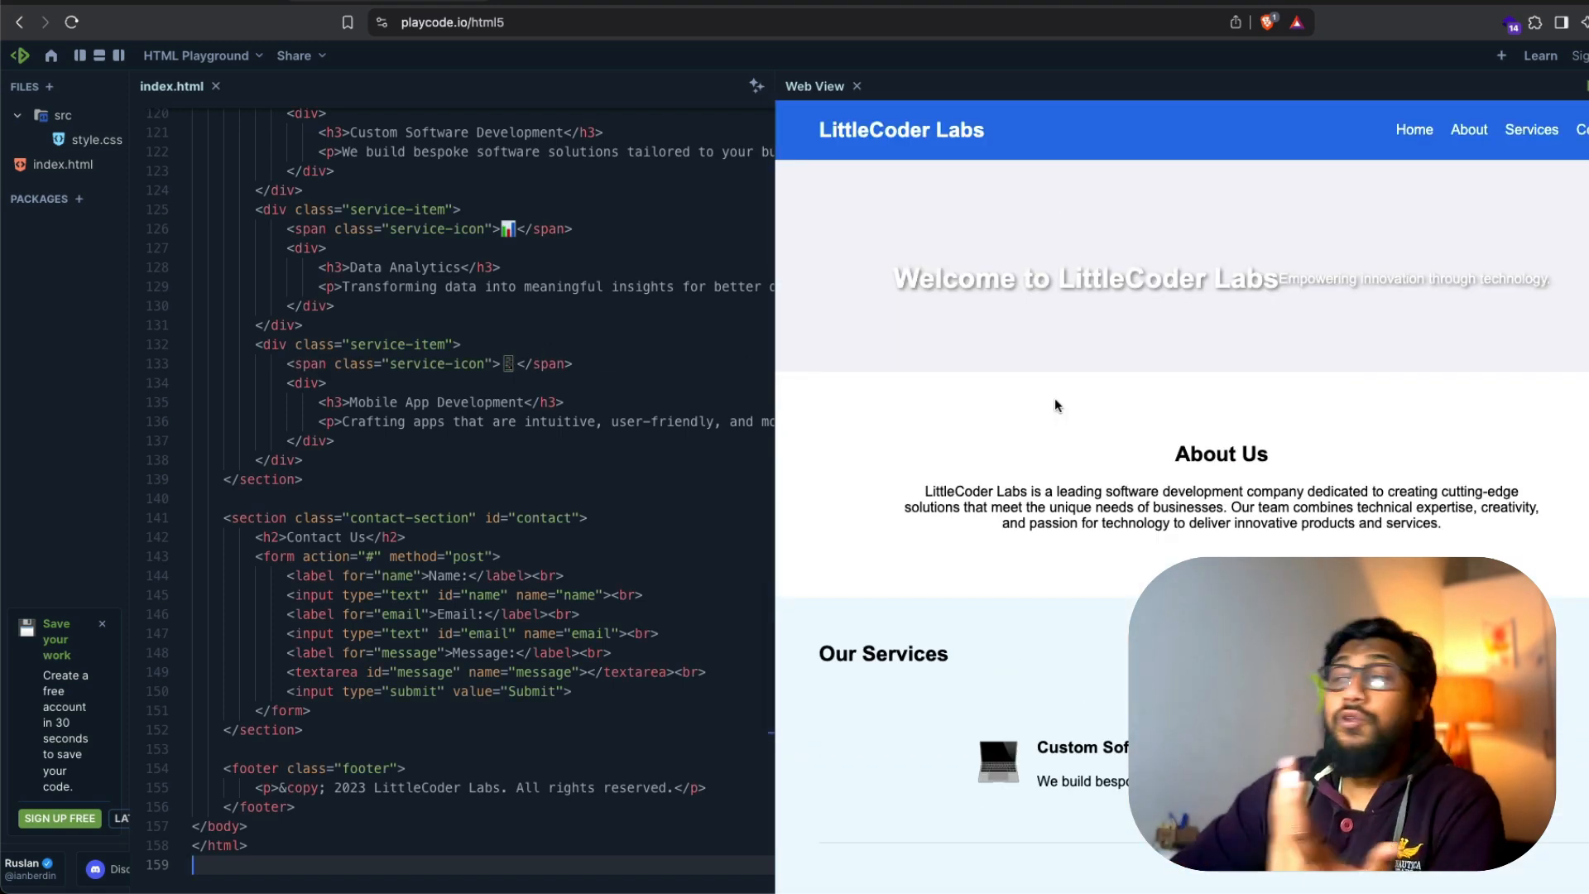
{"action": "scroll", "scroll_direction": "down", "scroll_amount": 3}
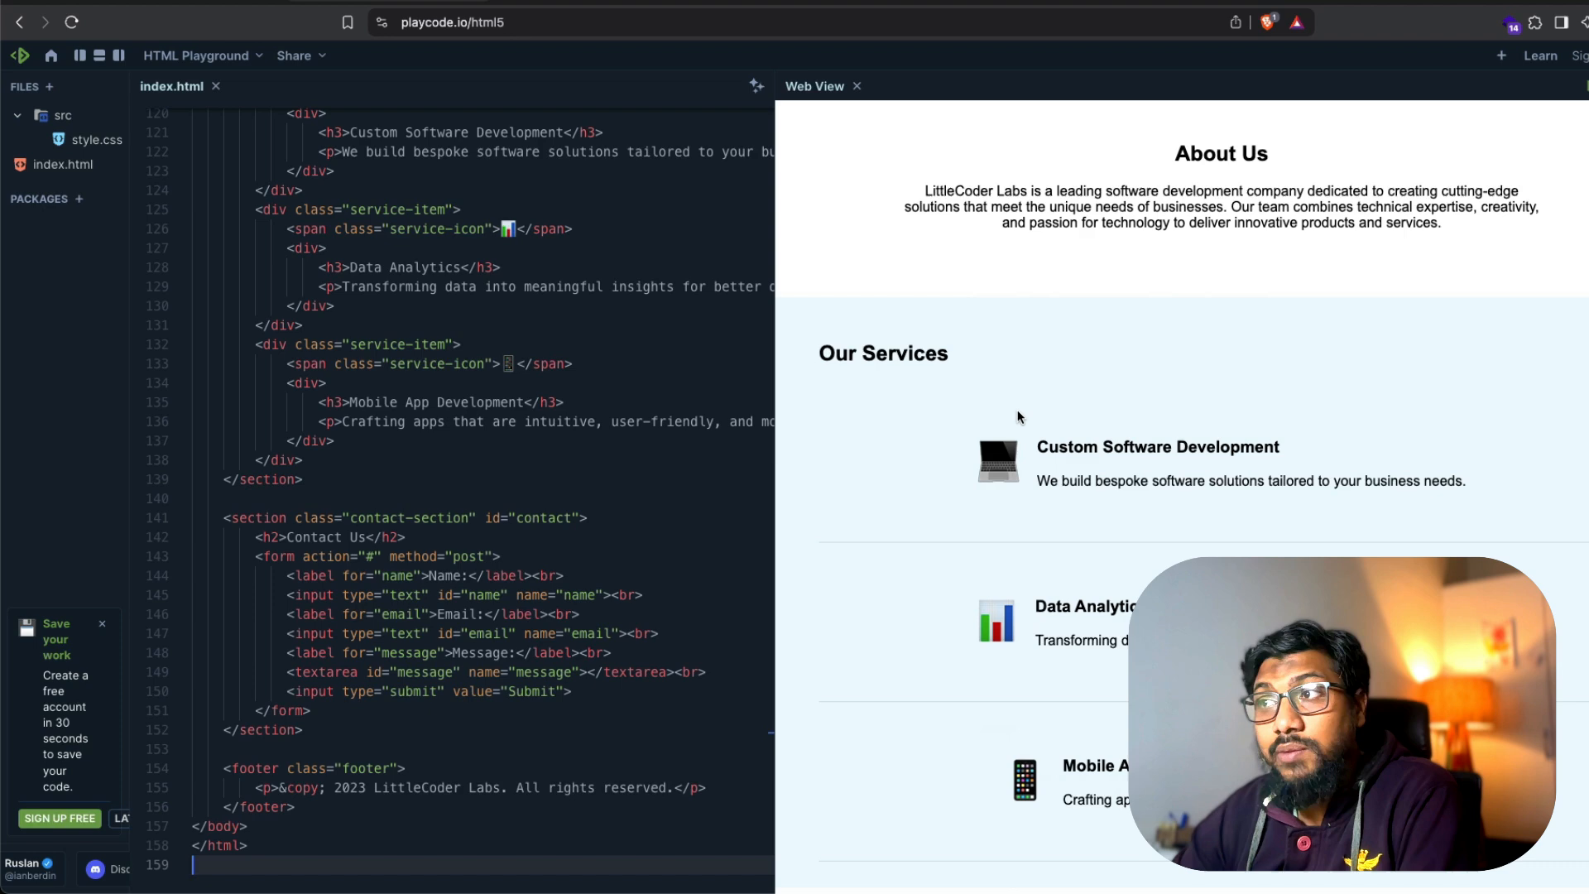
{"action": "mouse_move", "coordinate": [984, 507]}
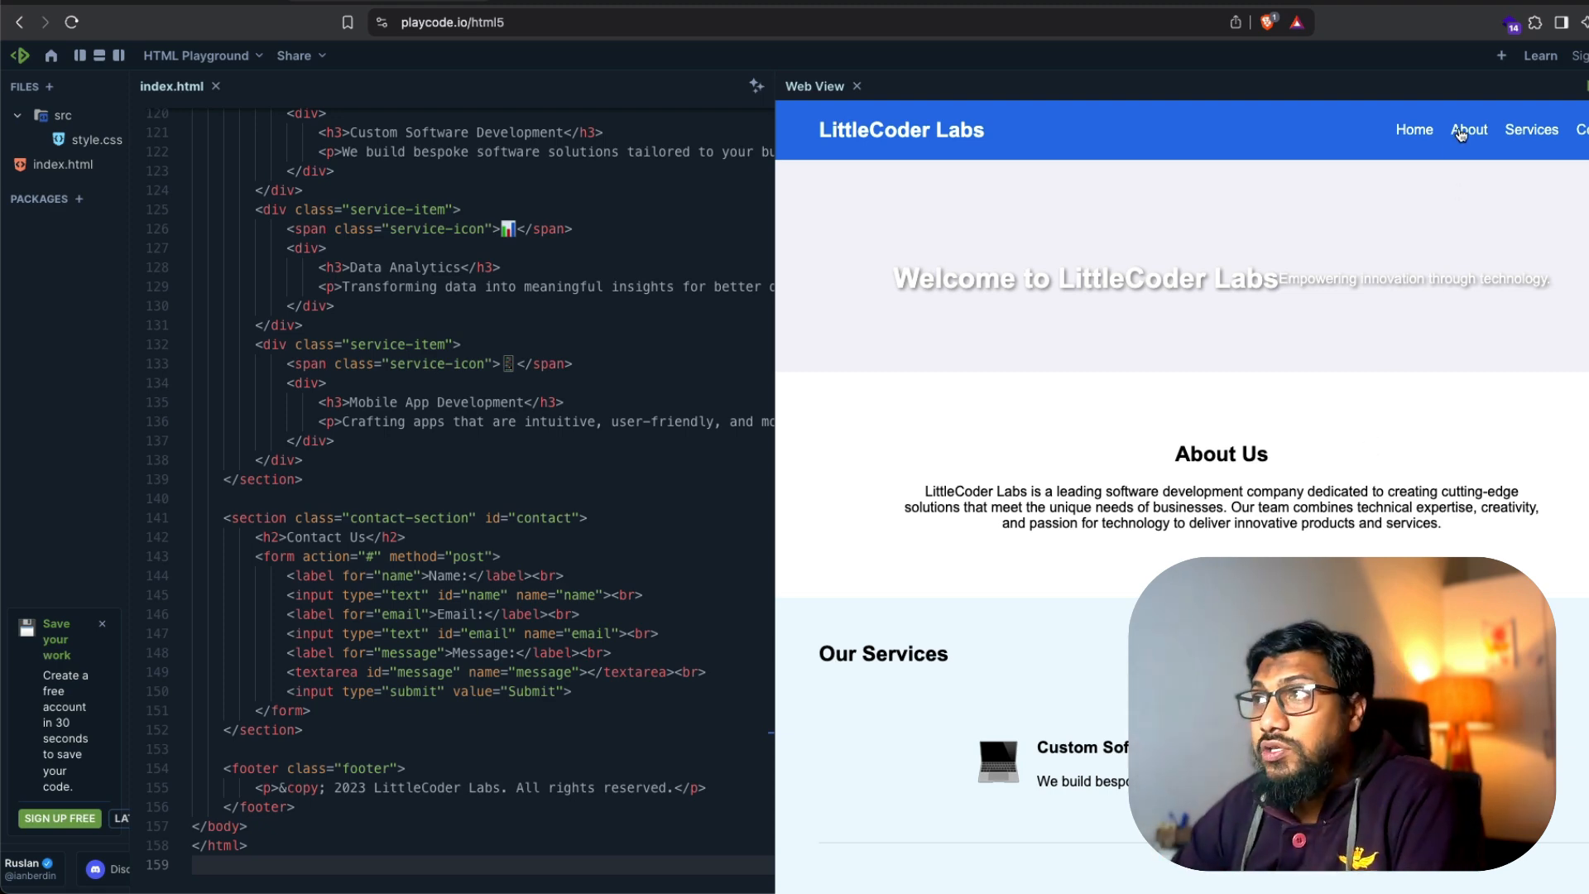
{"action": "scroll", "scroll_direction": "down", "scroll_amount": 3}
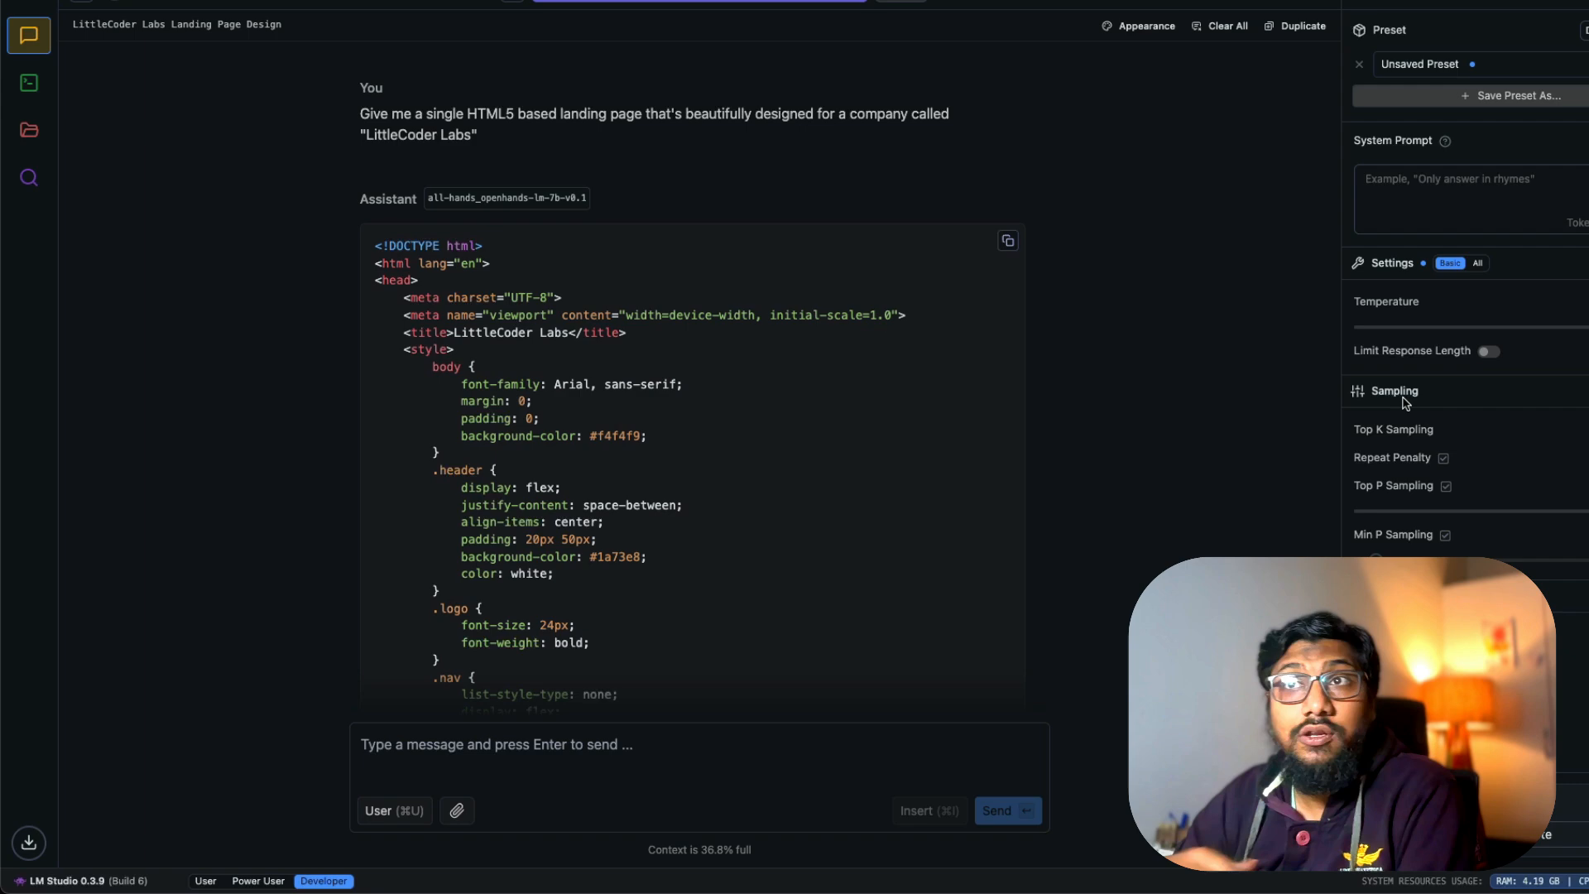
{"action": "mouse_move", "coordinate": [111, 24]}
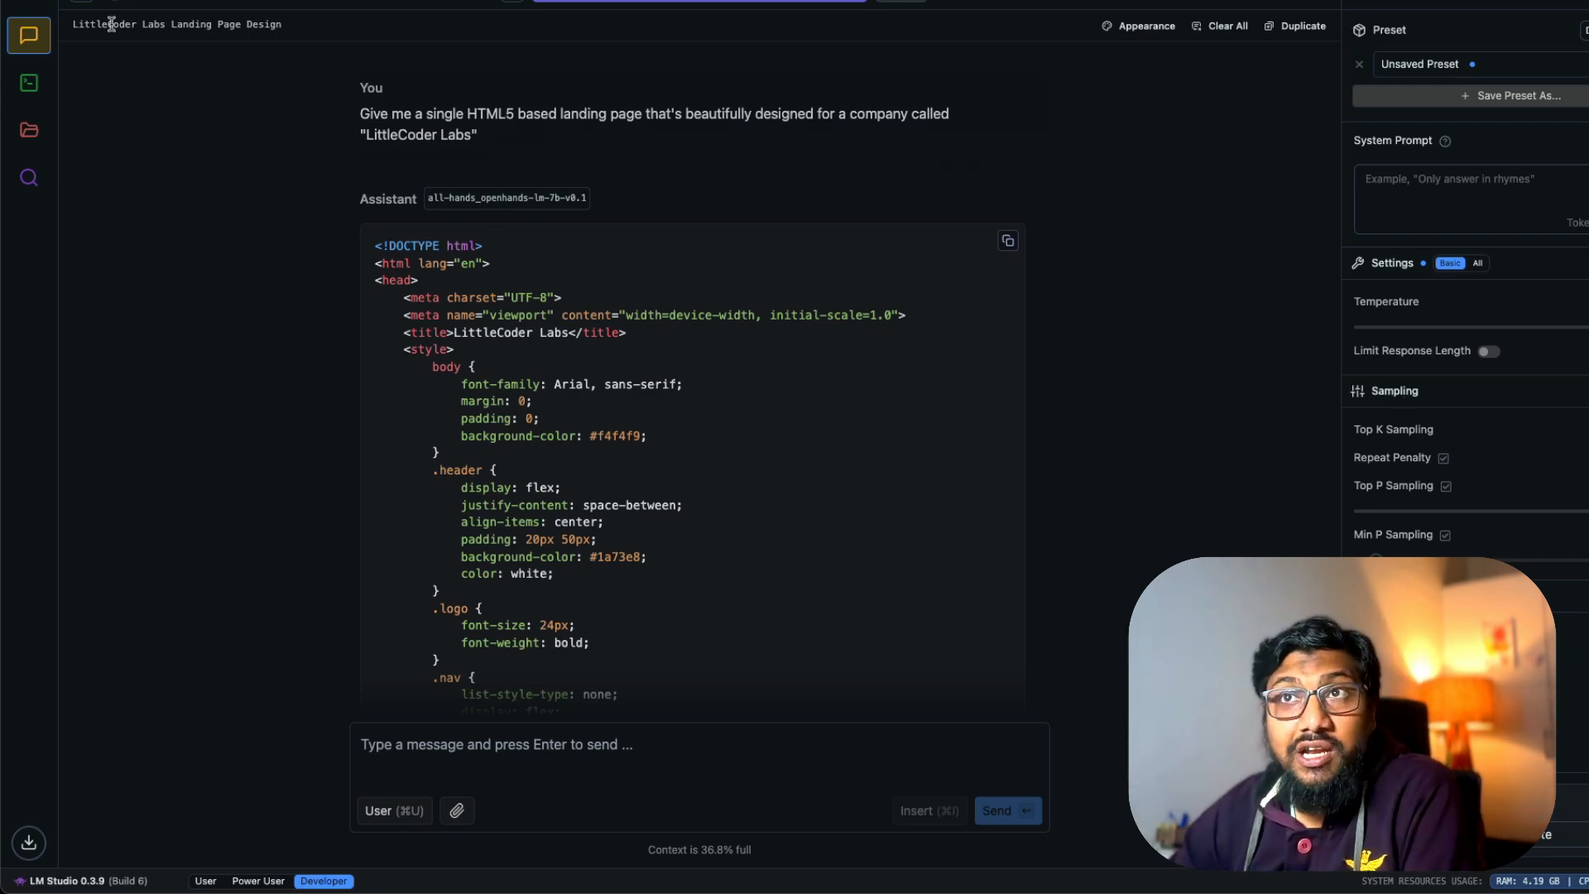
- Show the 'P5.js Animation – Square Rotation and Ball Bounce' conversation
{"action": "left_click", "coordinate": [205, 148]}
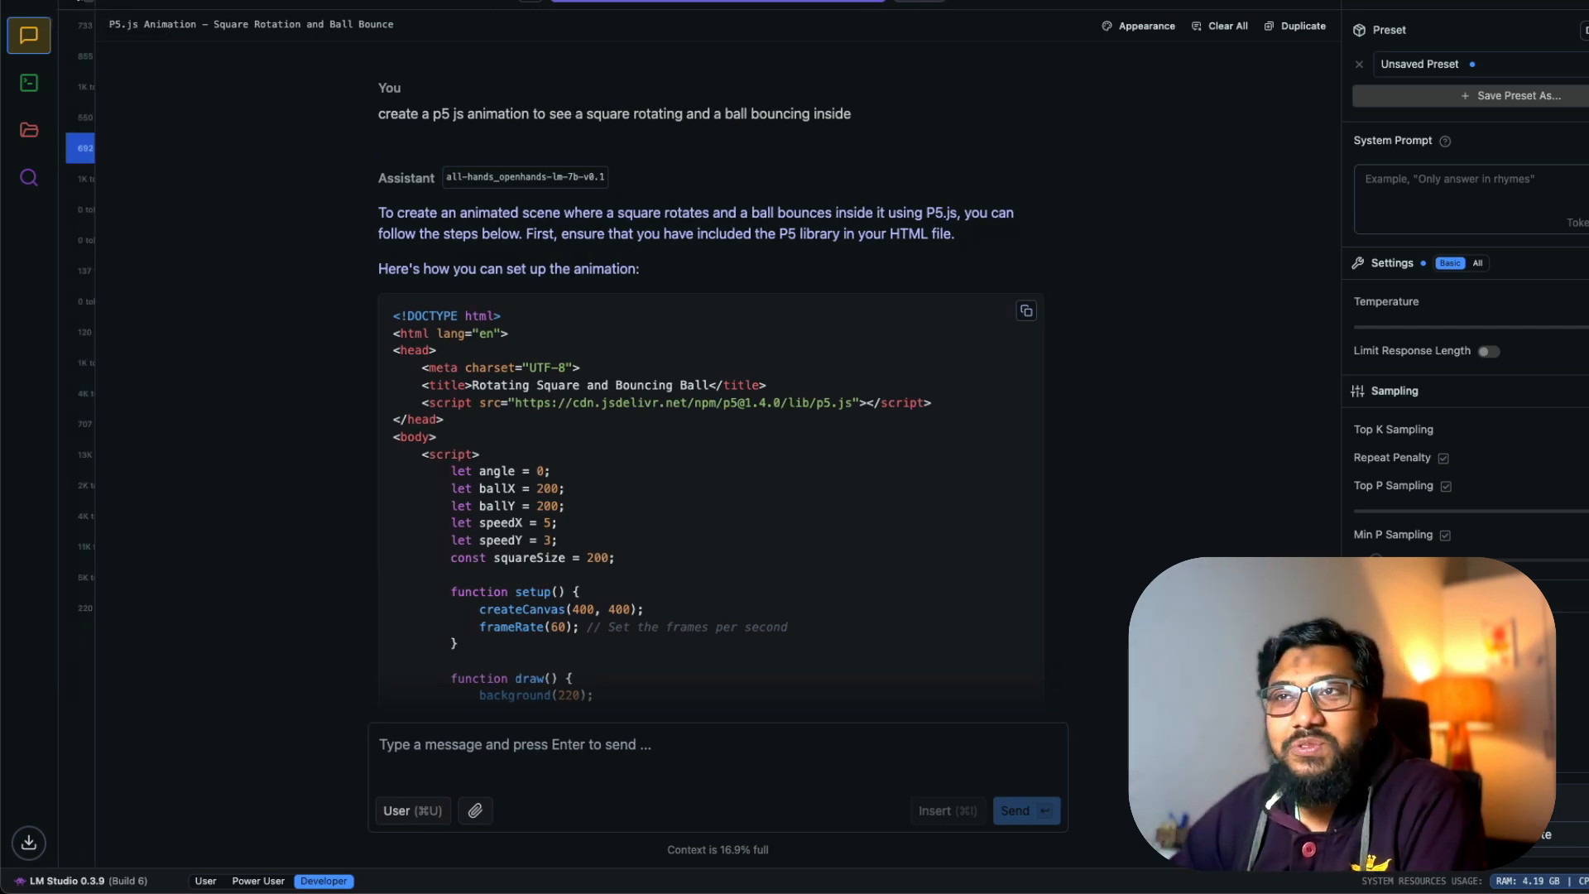
- Bring the 'Pygame Moving Rectangle Game' chat's code into tic_tac_toe.py in VS Code
{"action": "left_click", "coordinate": [159, 115]}
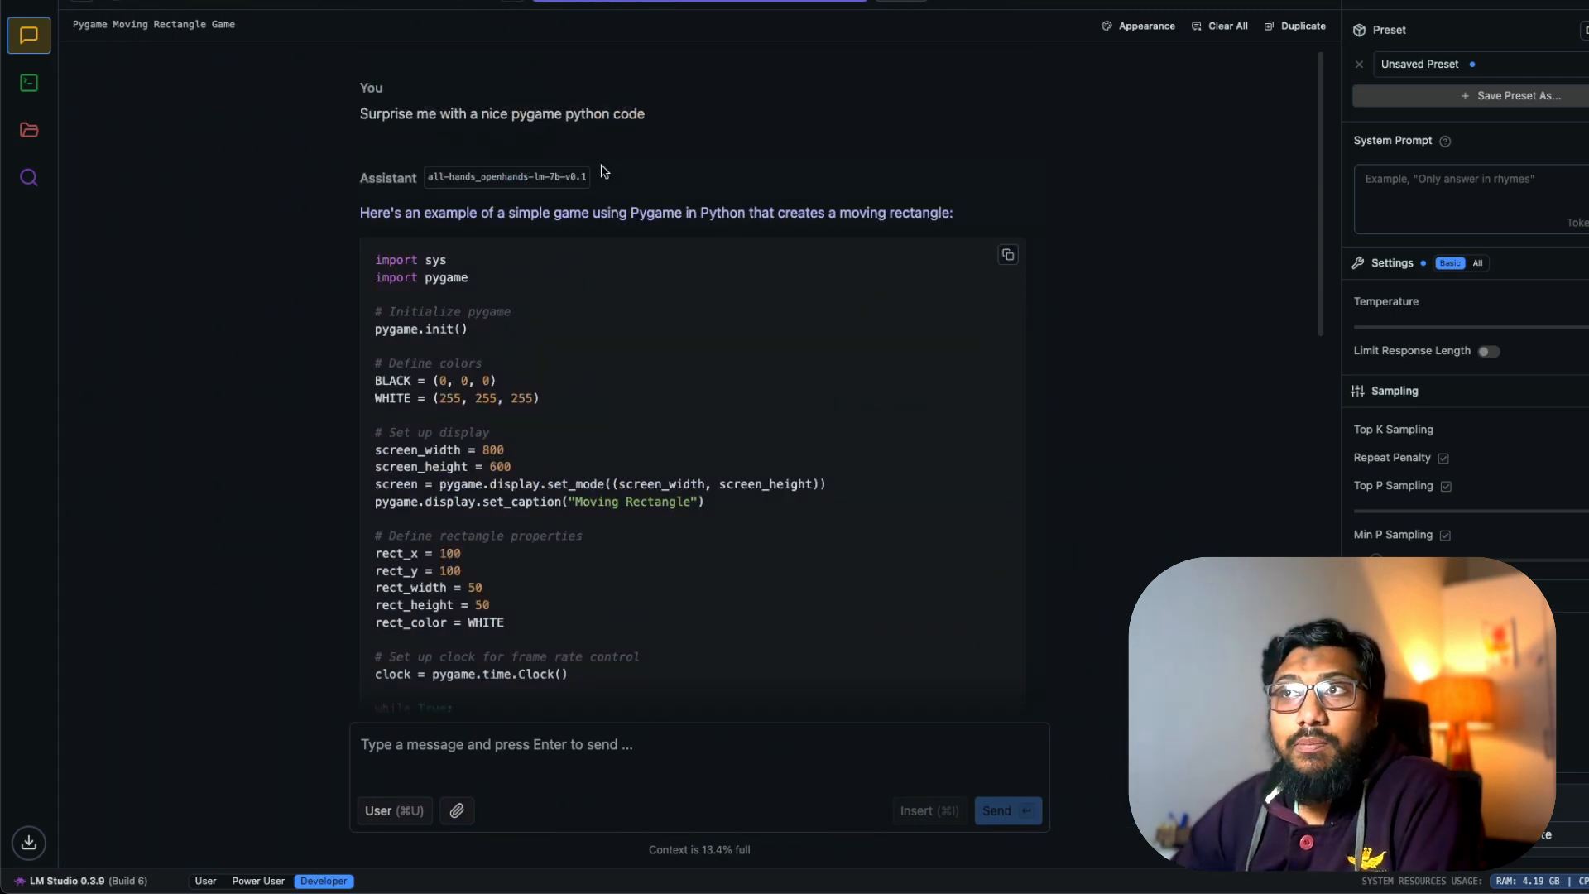
{"action": "left_click", "coordinate": [1006, 255]}
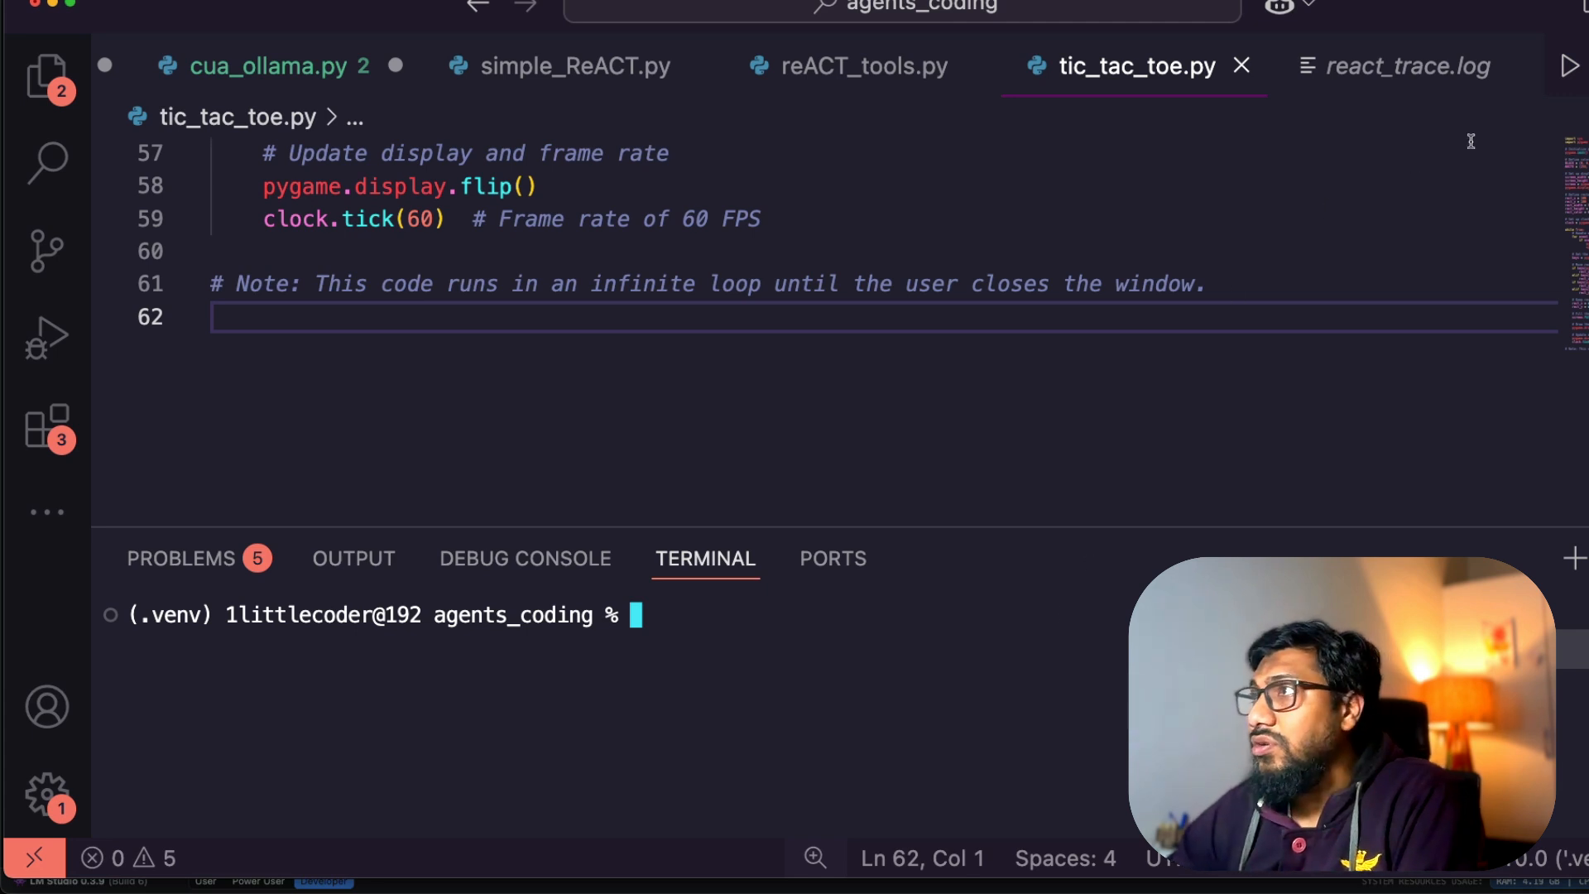
- Run tic_tac_toe.py to show the pygame Moving Rectangle window, then move to Stack Overflow
{"action": "key", "text": "enter"}
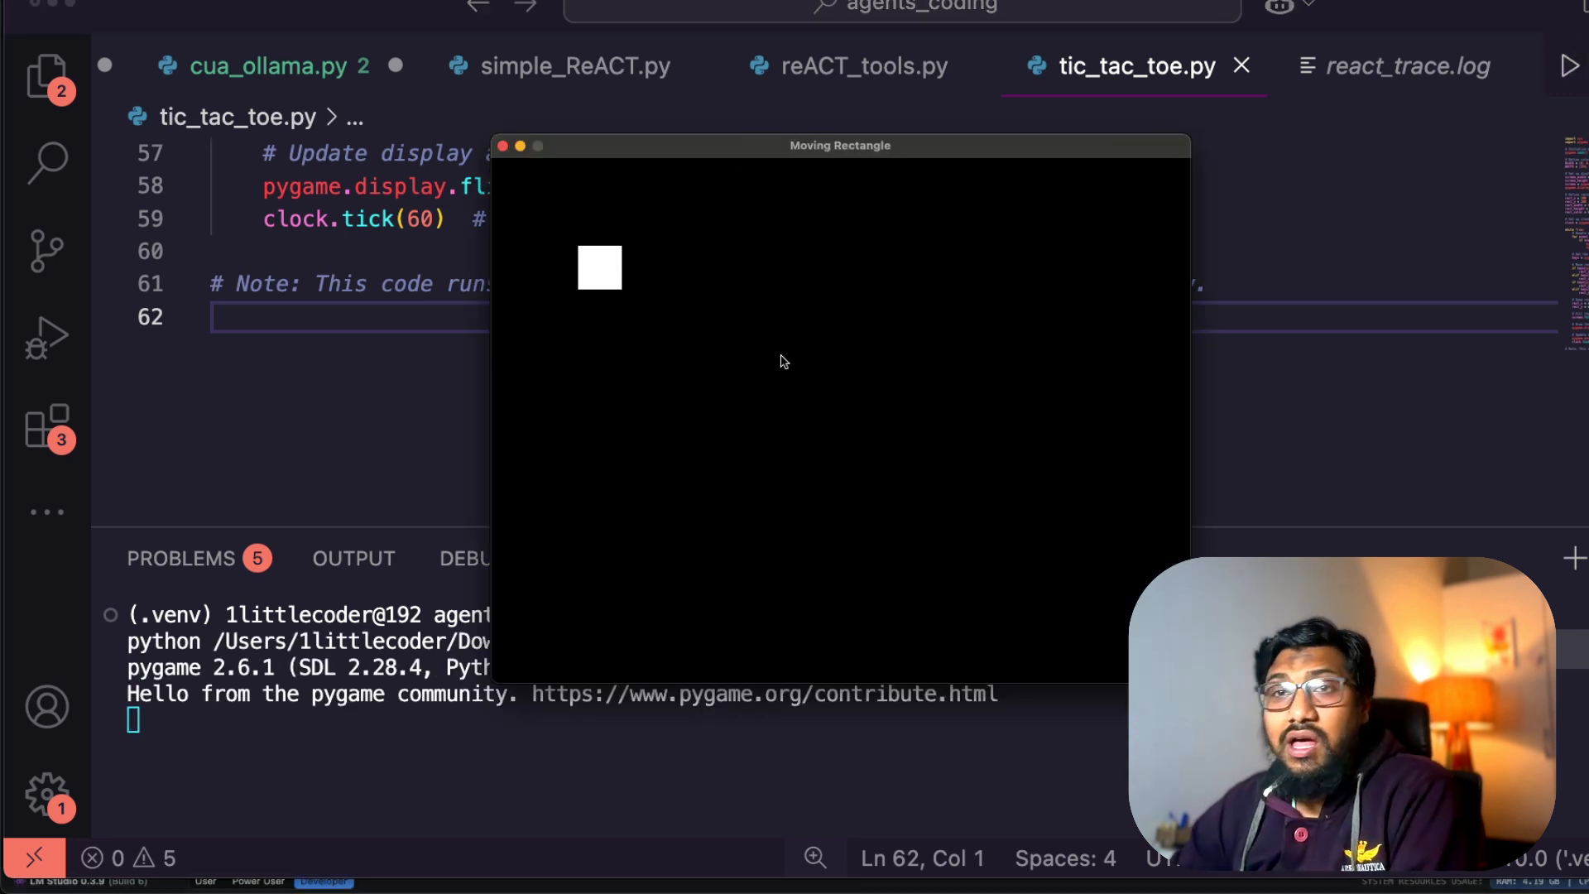
{"action": "mouse_move", "coordinate": [763, 346]}
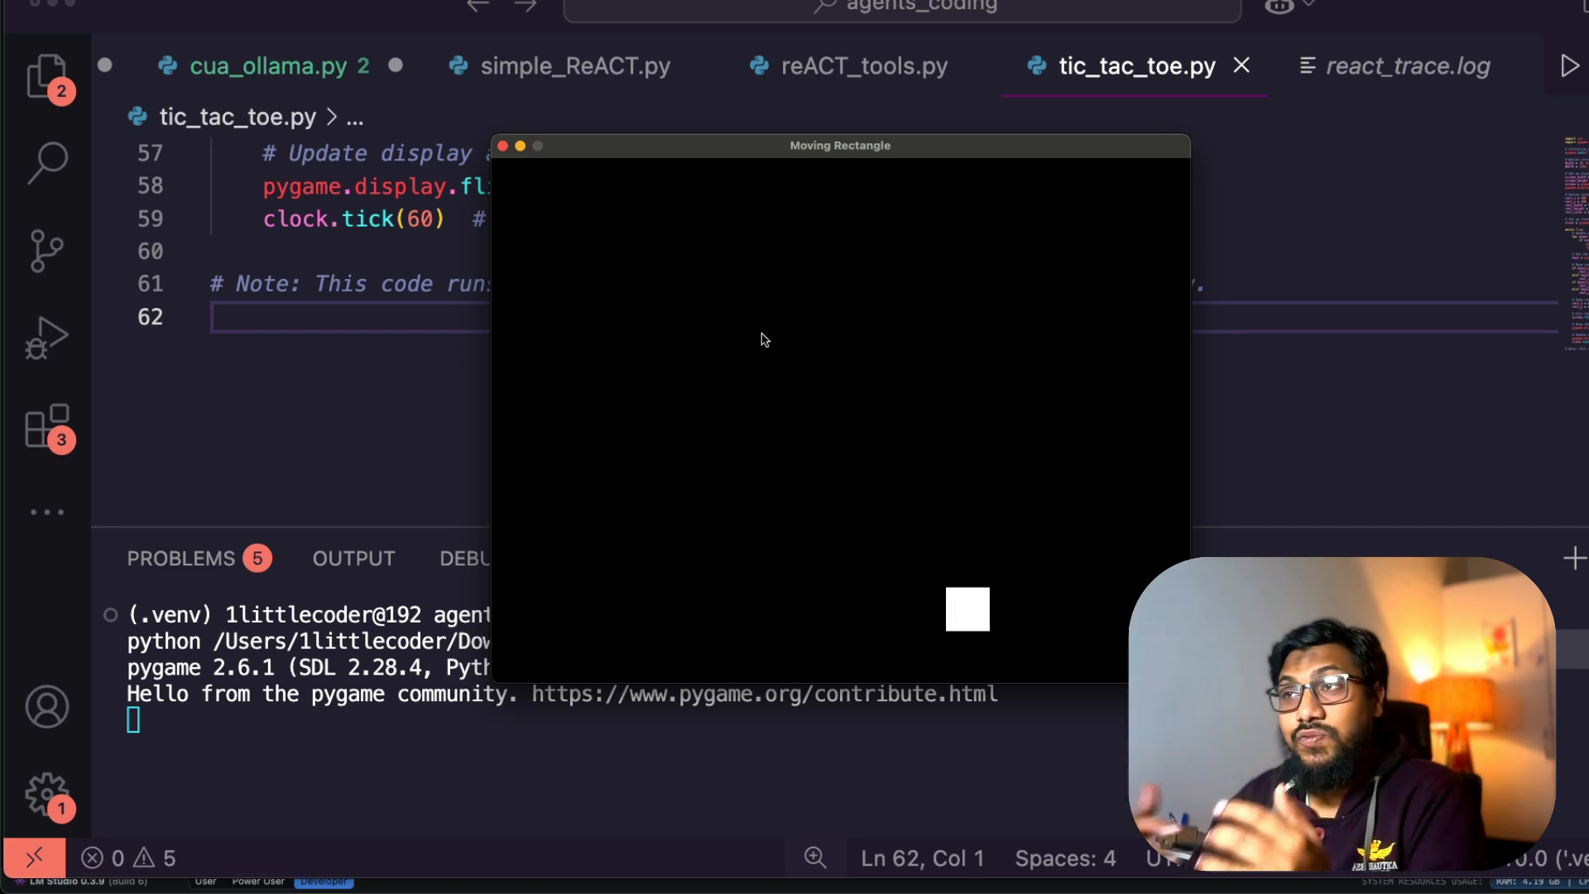
{"action": "left_click", "coordinate": [500, 145]}
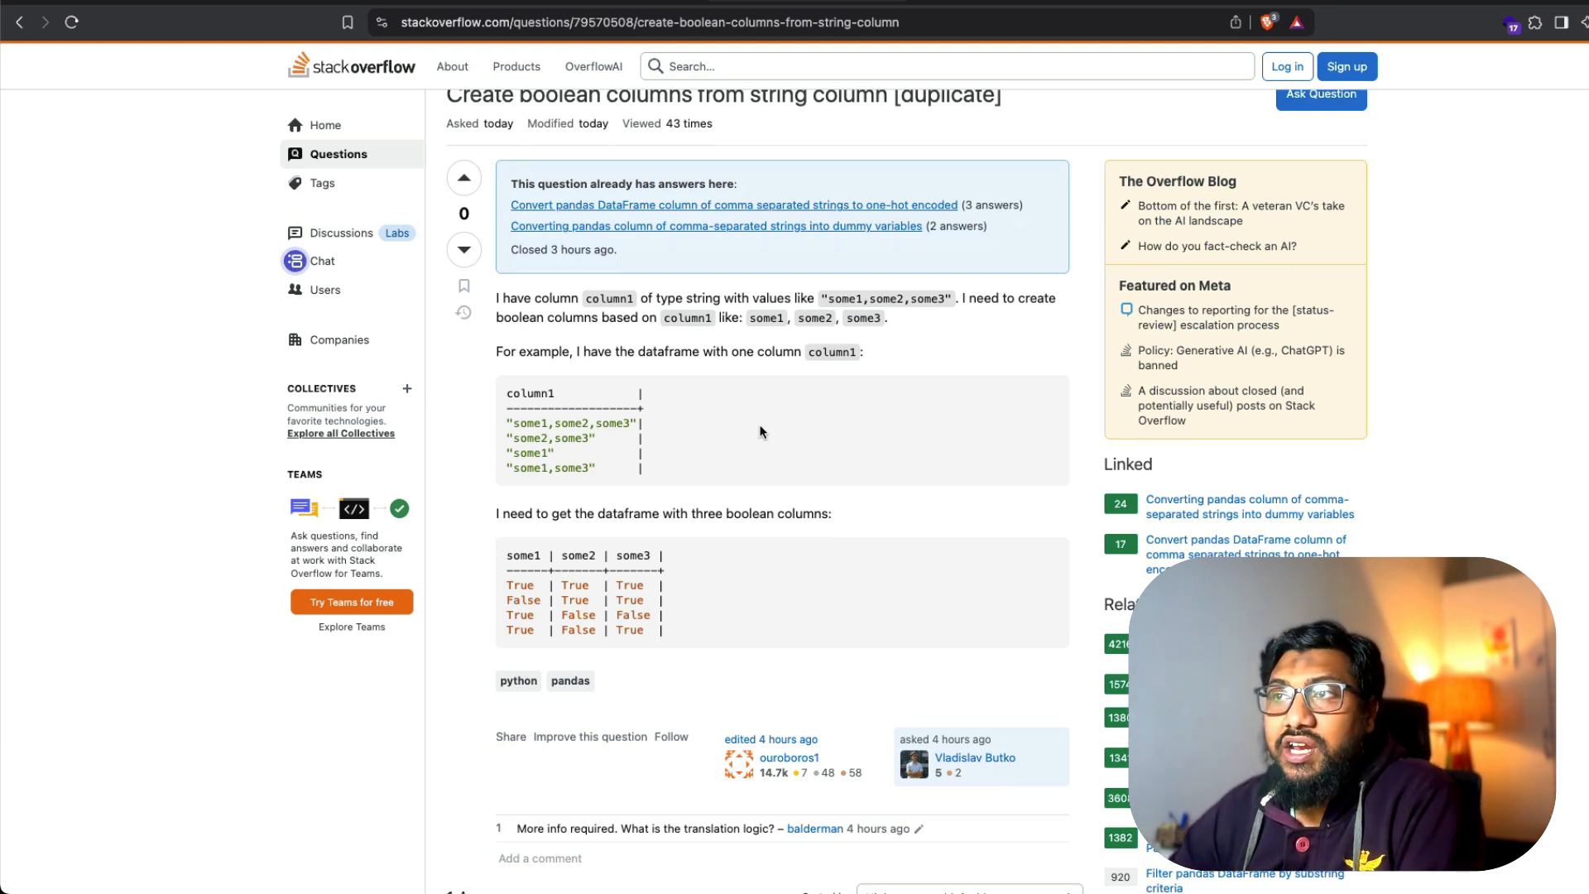
{"action": "mouse_move", "coordinate": [617, 485]}
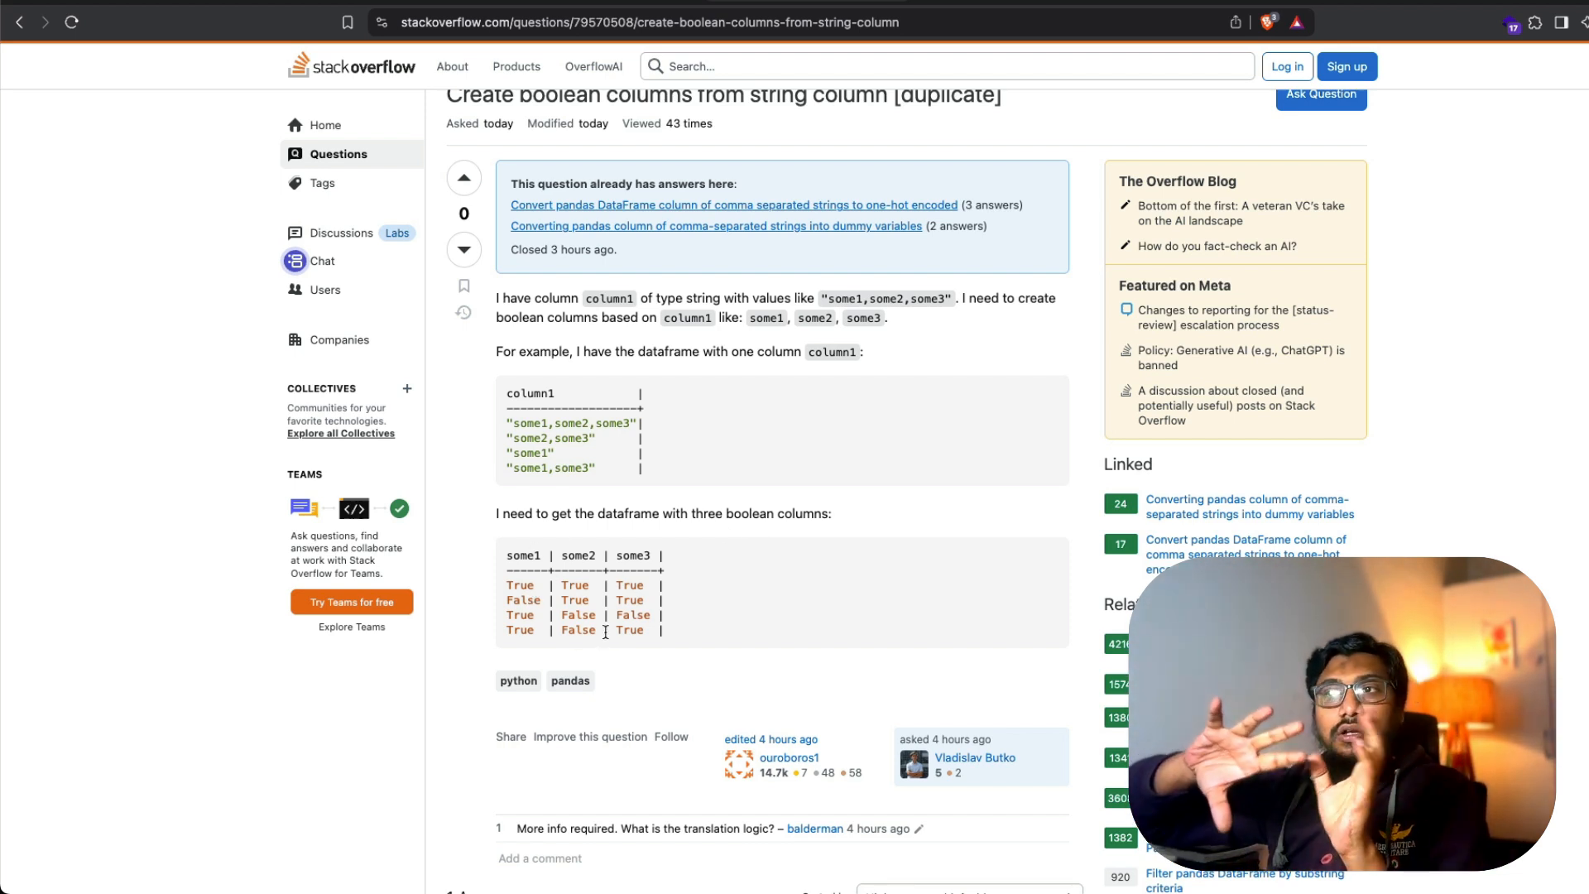
{"action": "mouse_move", "coordinate": [662, 550]}
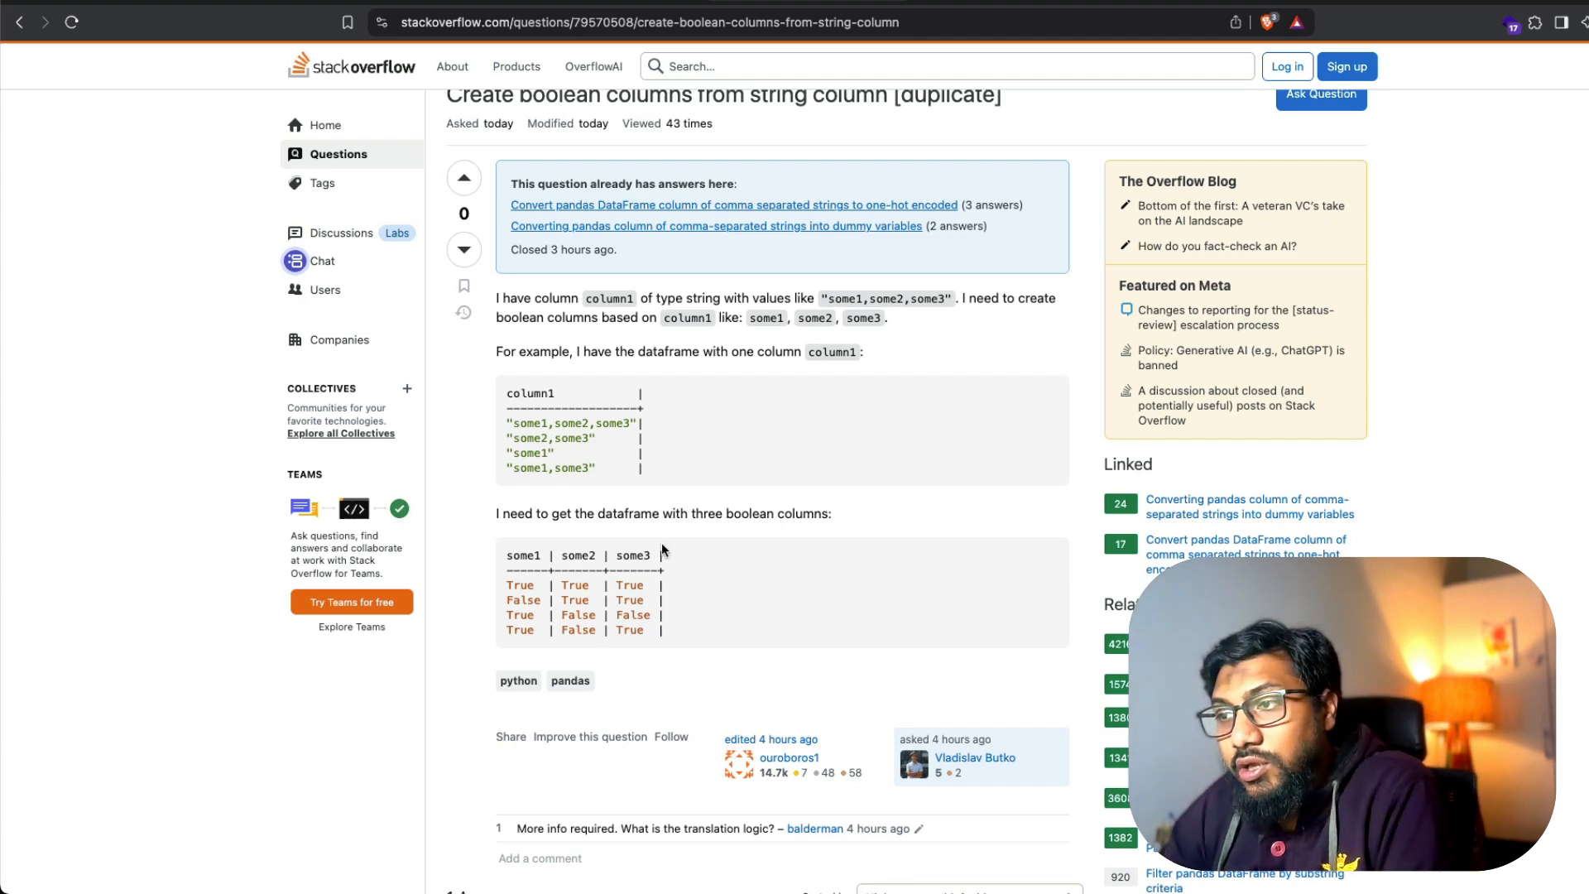
- Reach the accepted str.get_dummies with astype(bool) answer on the boolean columns question
{"action": "scroll", "scroll_direction": "down", "scroll_amount": 3}
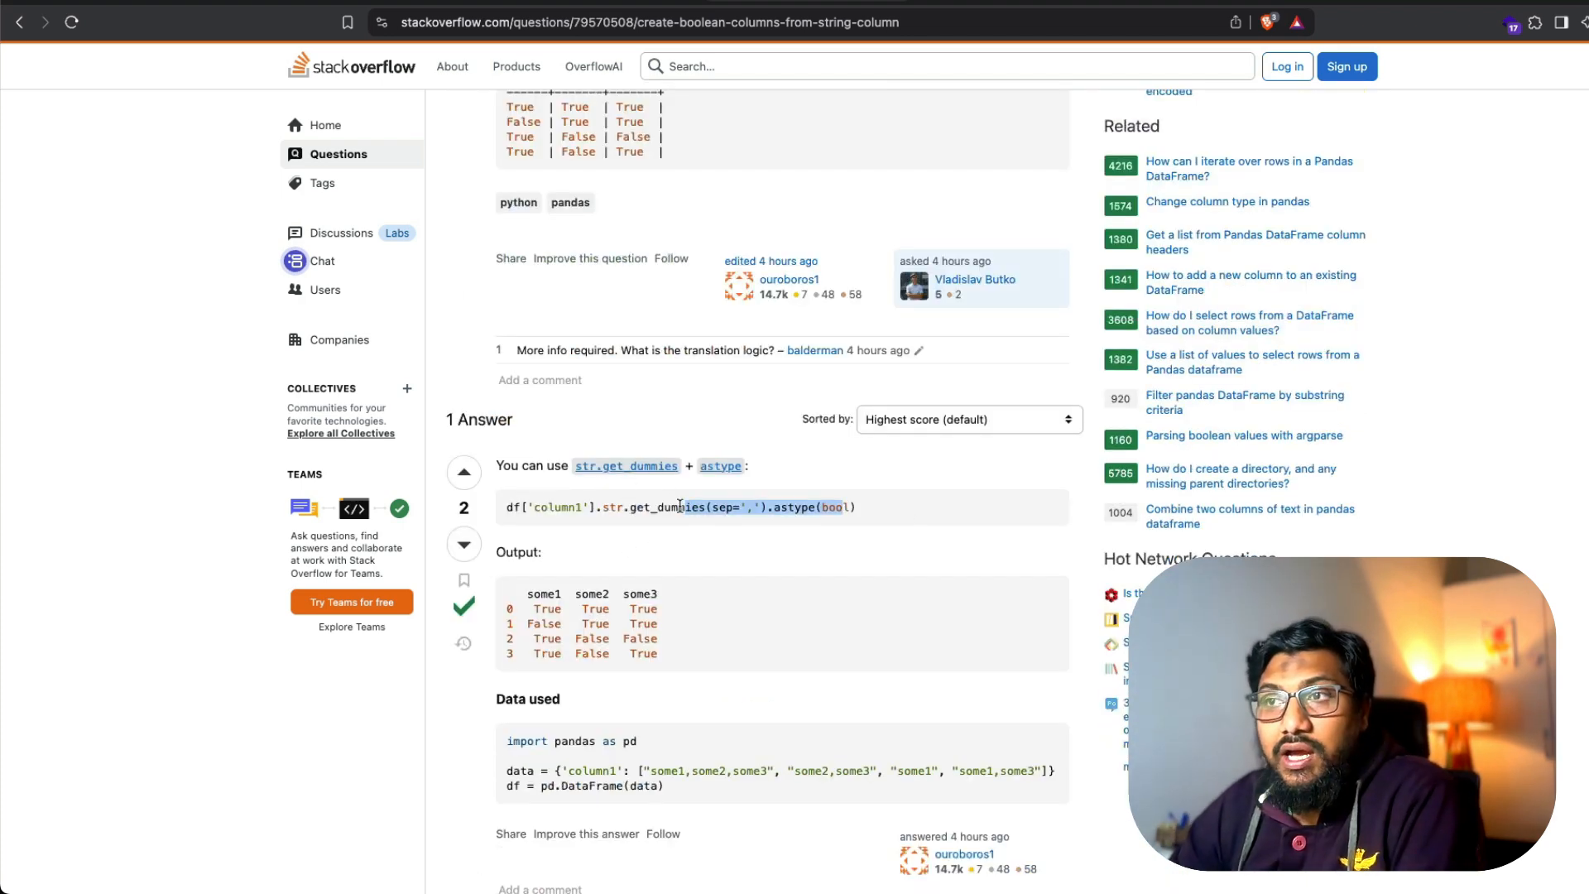
{"action": "scroll", "scroll_direction": "down", "scroll_amount": 3}
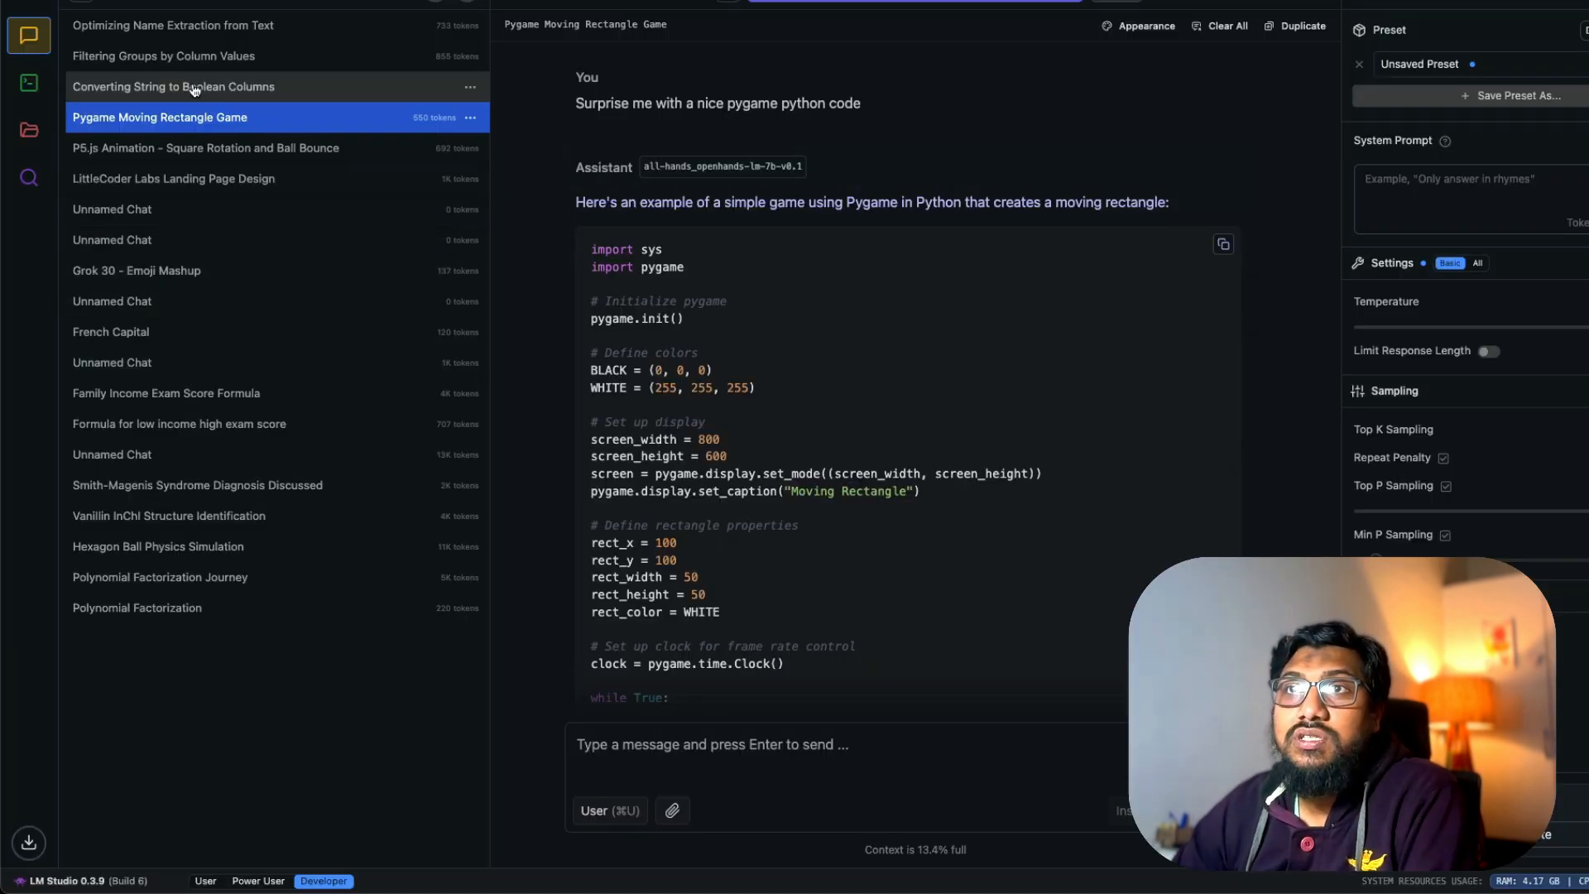
- Show the 'Converting String to Boolean Columns' chat's str.contains() pandas solution
{"action": "left_click", "coordinate": [172, 86]}
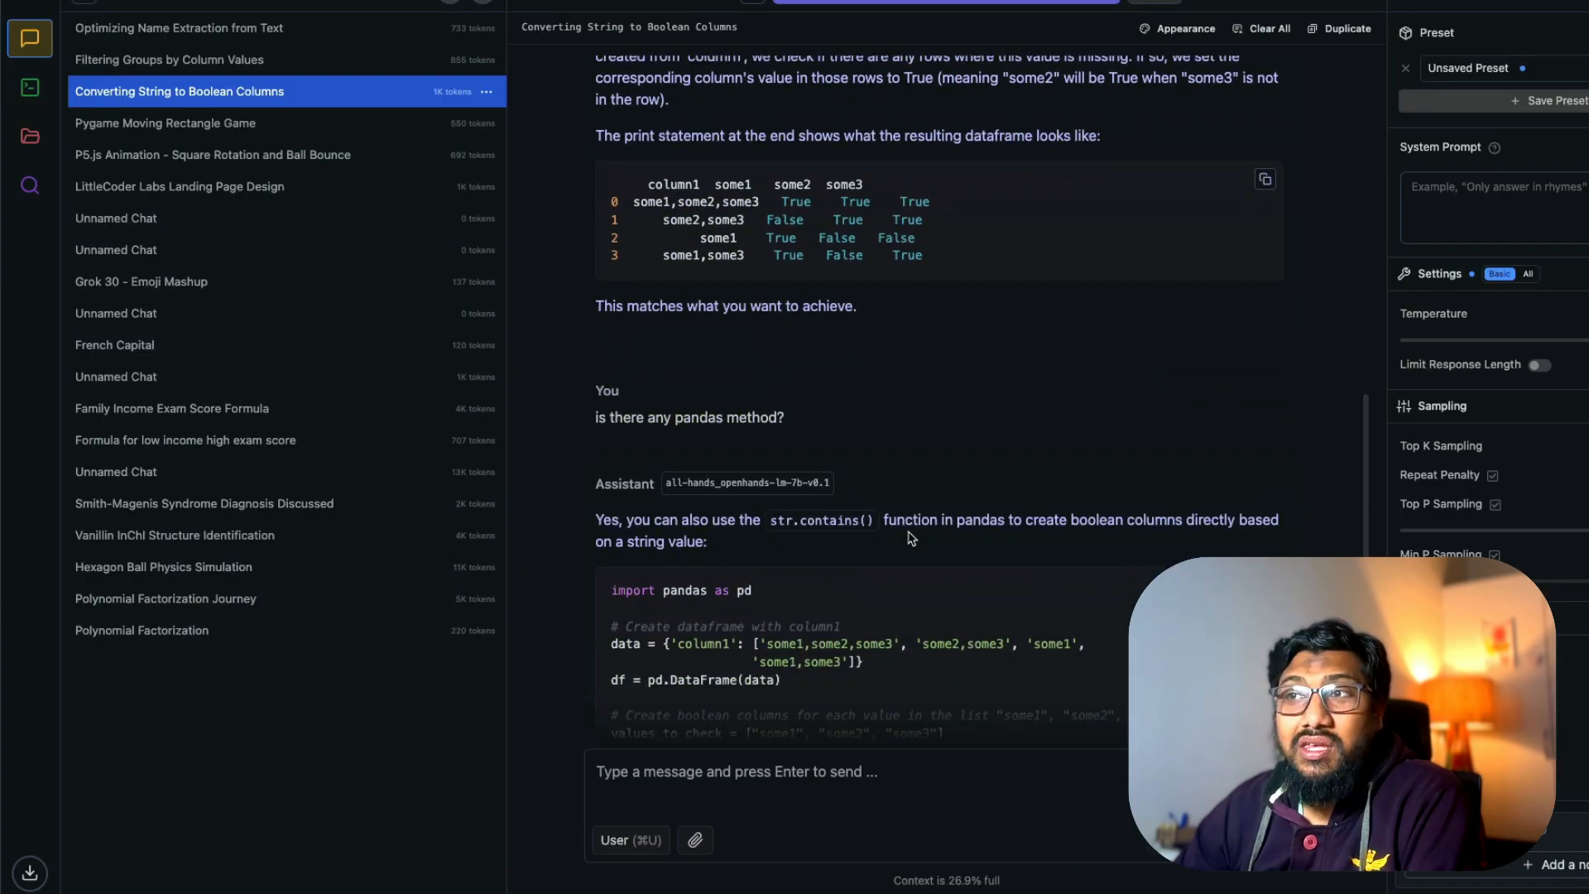
{"action": "scroll", "scroll_direction": "down", "scroll_amount": 3}
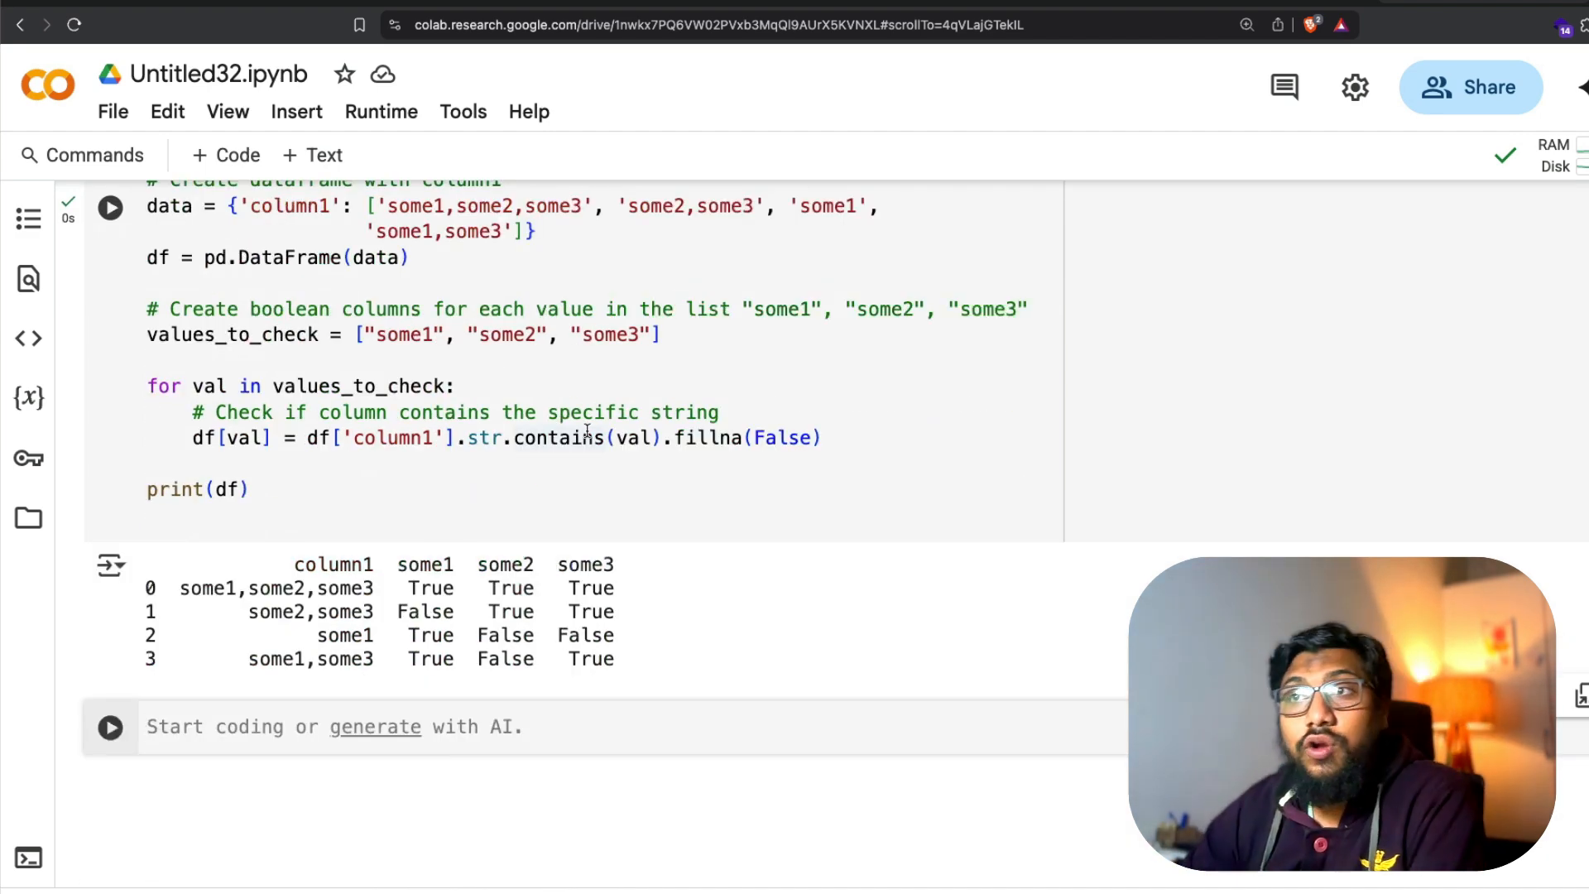
- Check the Colab output printing True/False some1, some2 and some3 columns
{"action": "scroll", "scroll_direction": "down", "scroll_amount": 3}
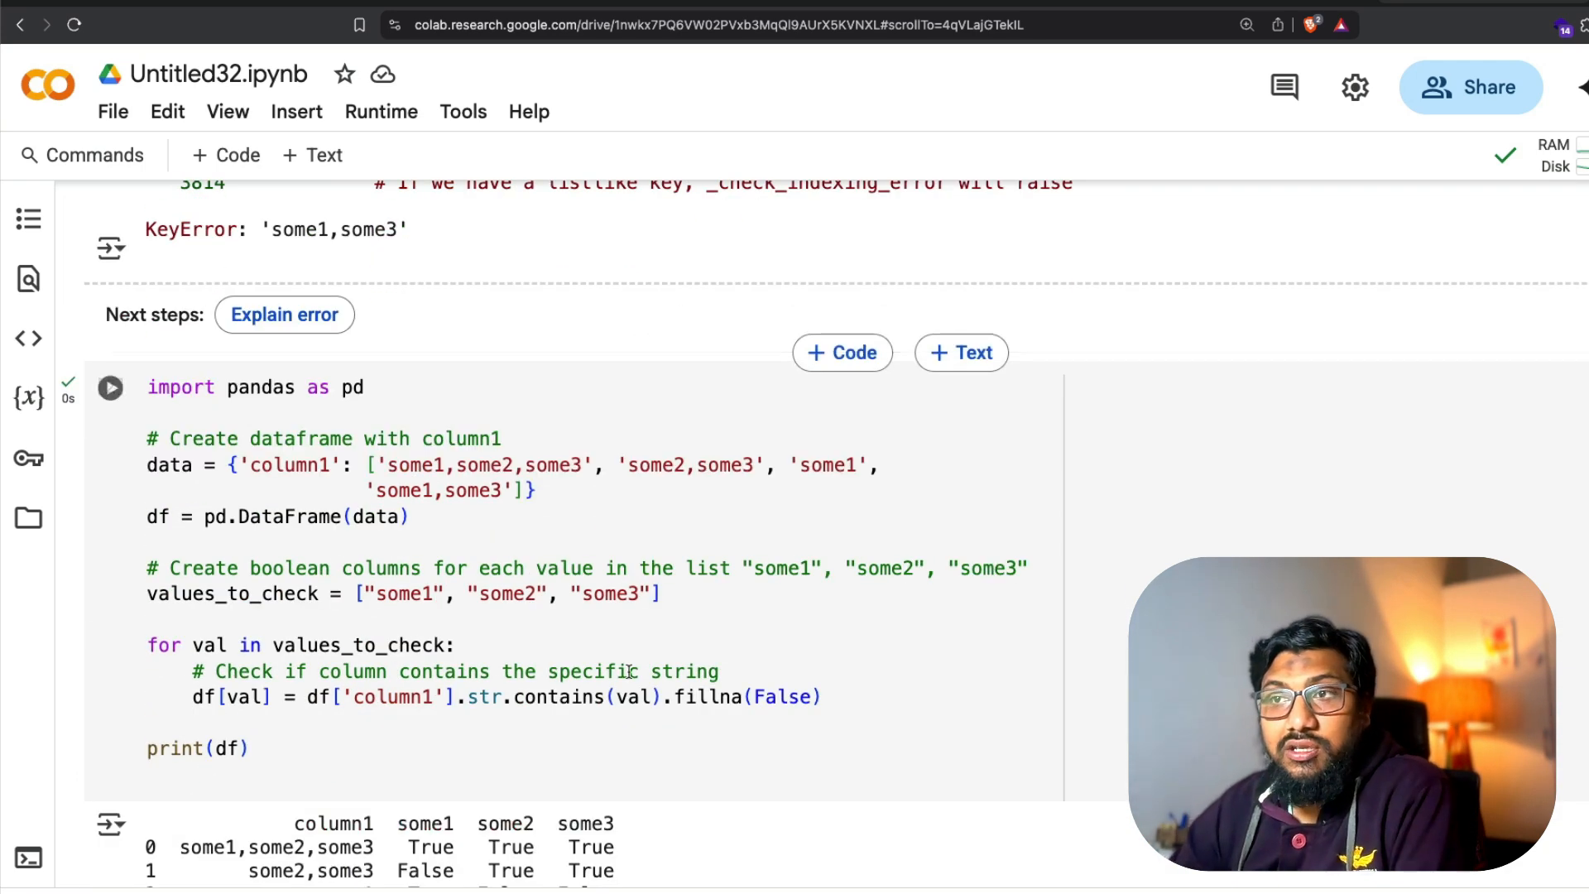
{"action": "scroll", "scroll_direction": "down", "scroll_amount": 3}
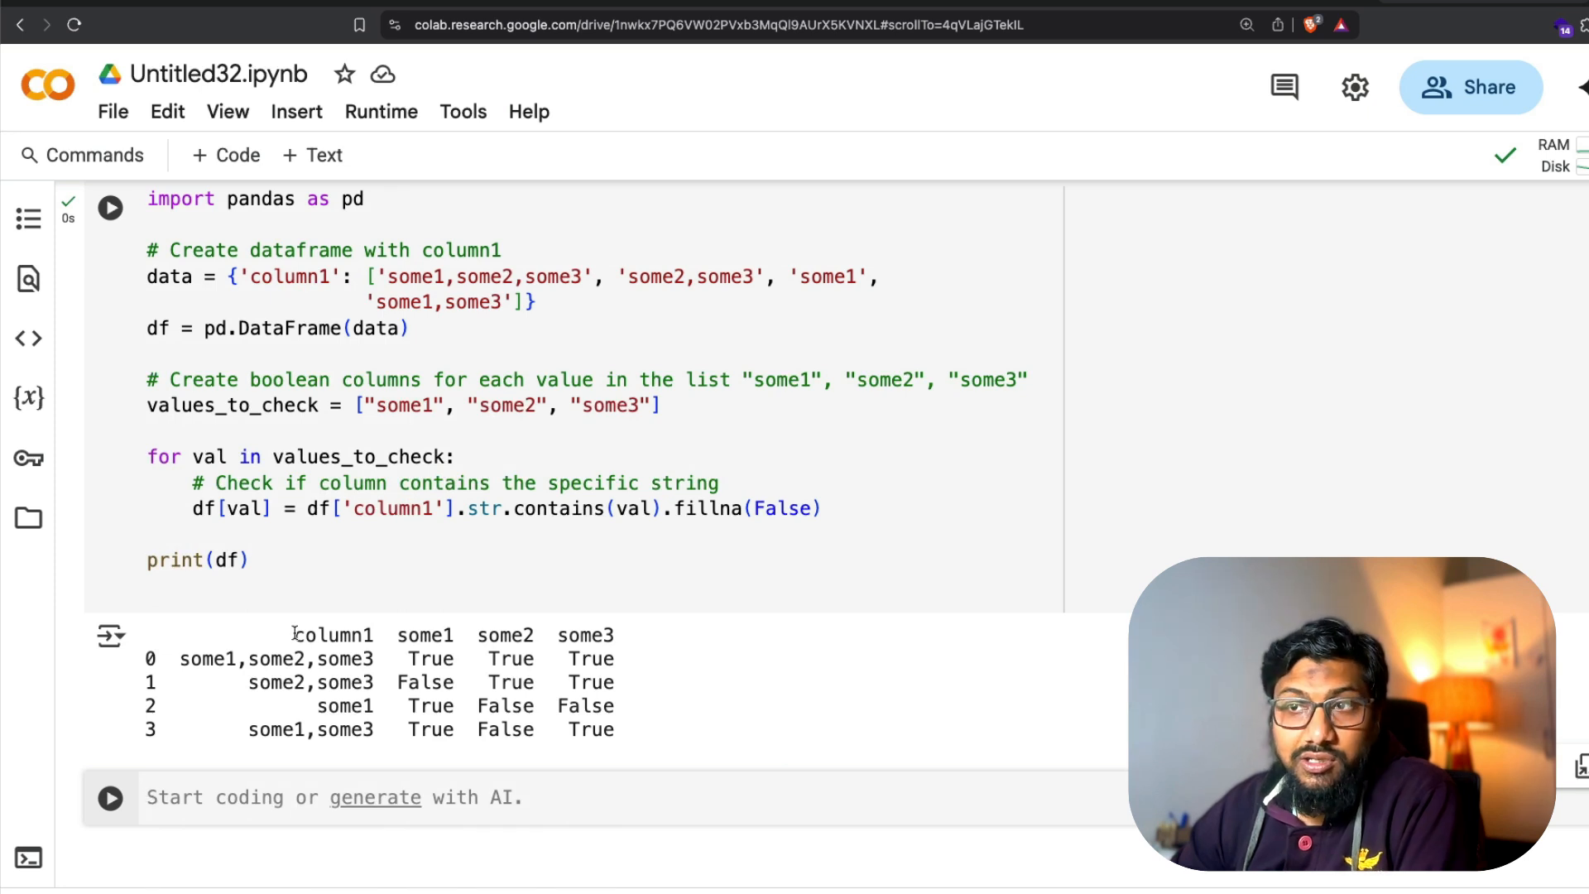
{"action": "double_click", "coordinate": [425, 636]}
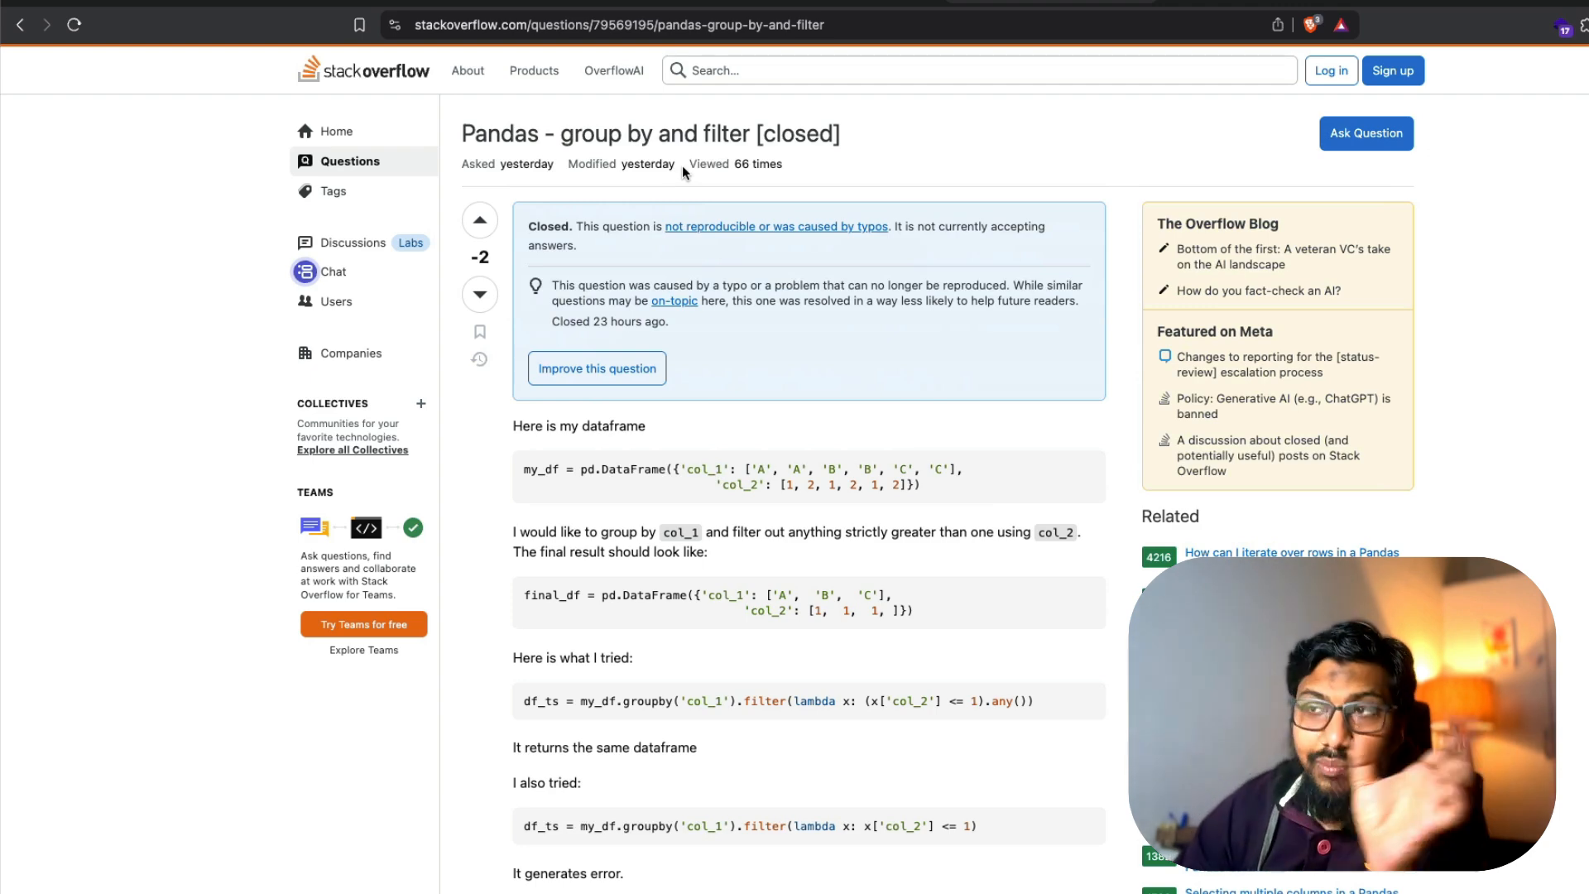
- Read the group-by-and-filter question's comments down to the accepted my_df[my_df['col_2'].le(1)] answer
{"action": "scroll", "scroll_direction": "down", "scroll_amount": 3}
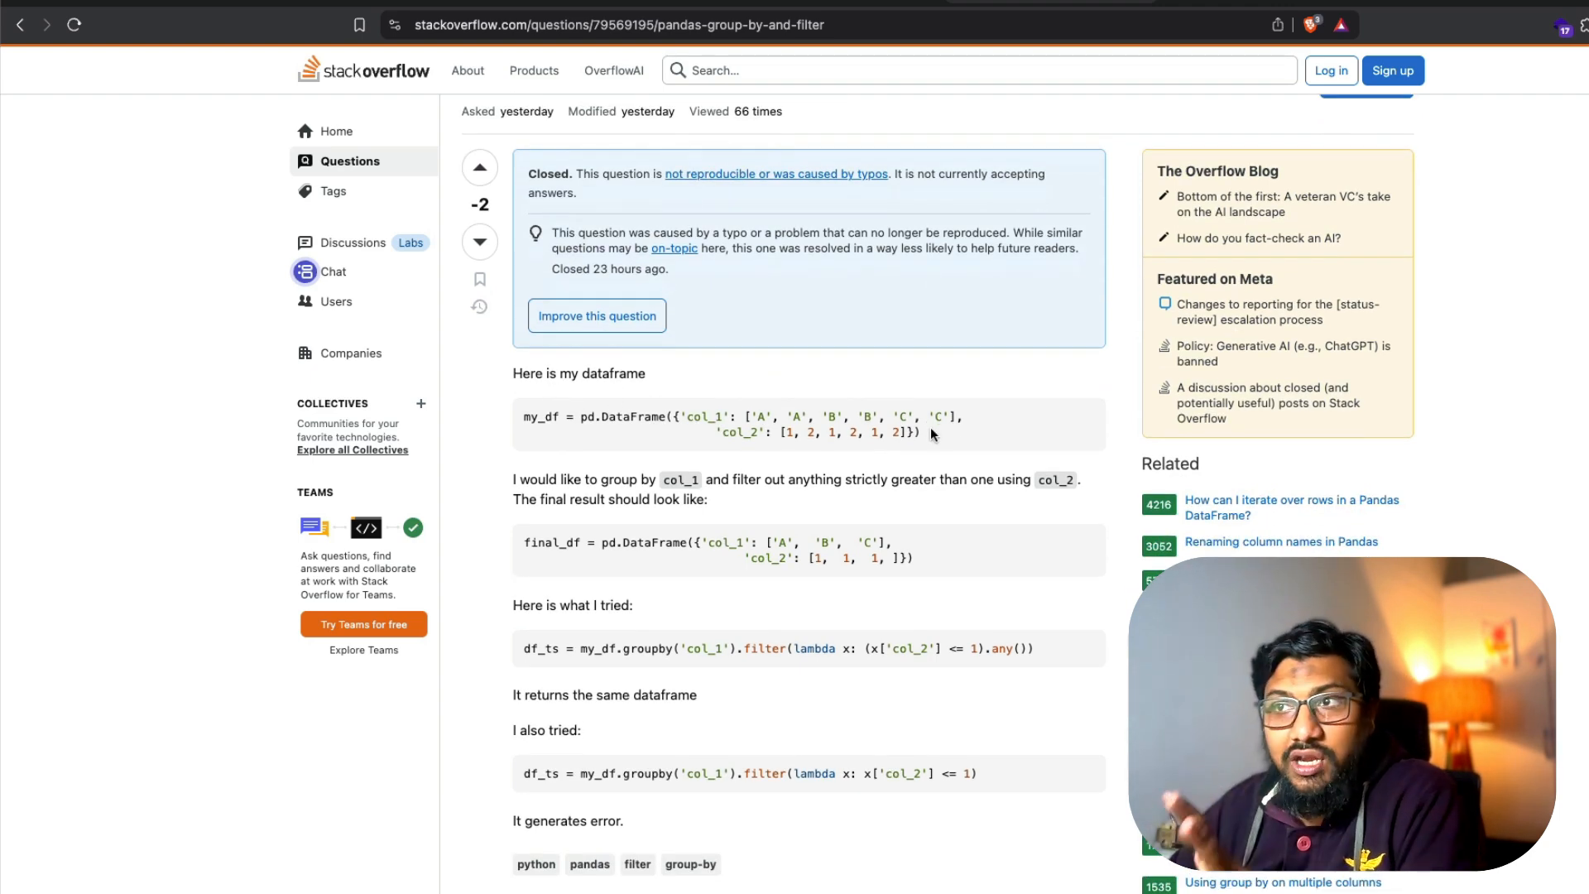
{"action": "scroll", "scroll_direction": "down", "scroll_amount": 3}
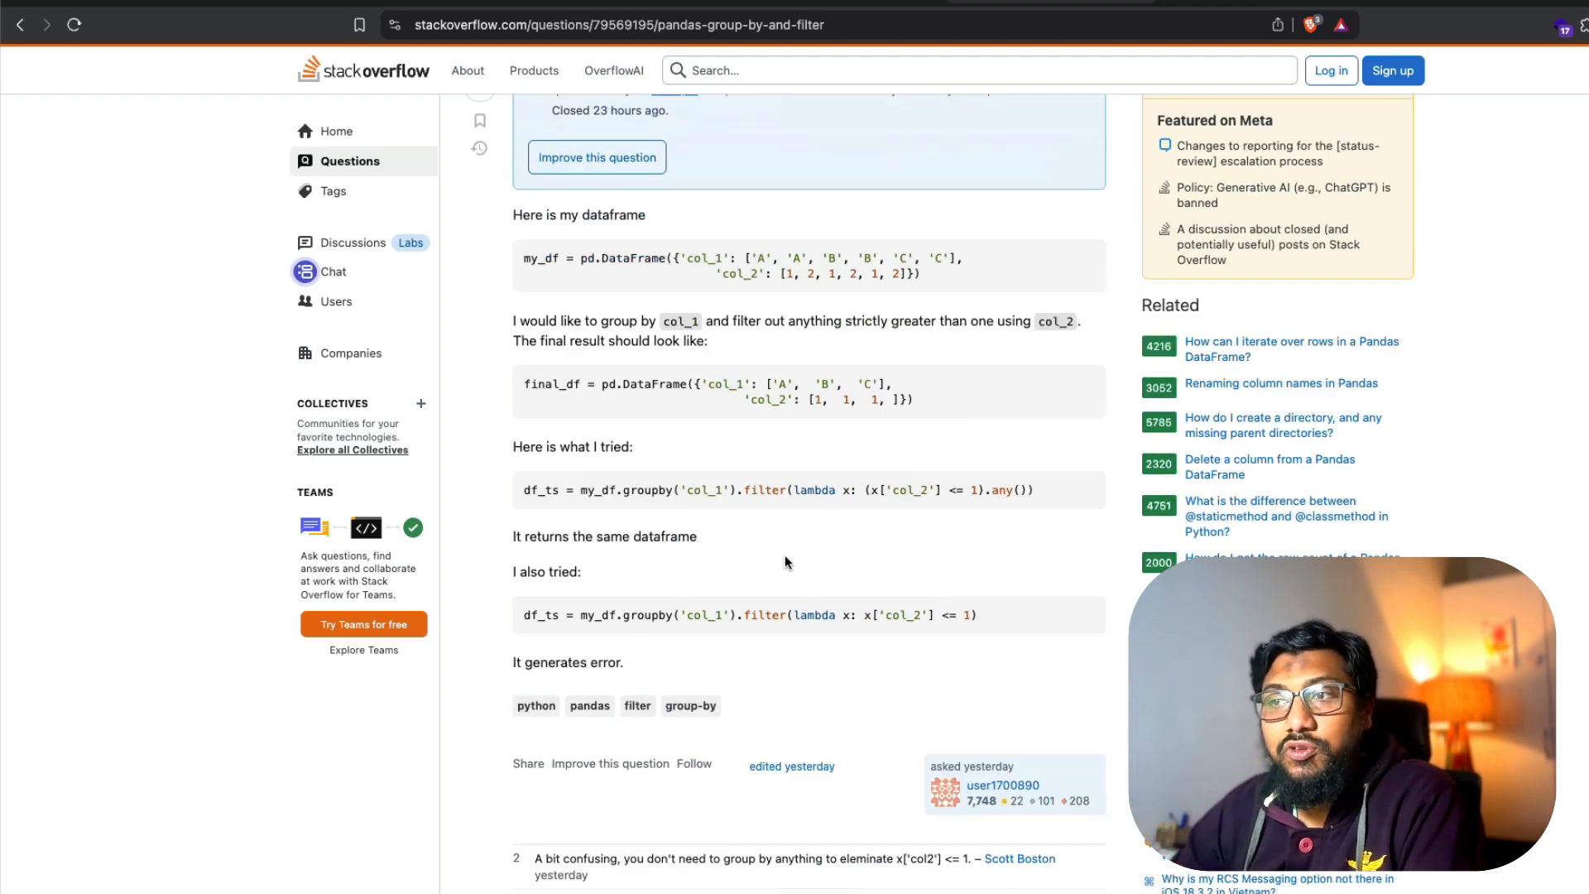
{"action": "scroll", "scroll_direction": "down", "scroll_amount": 3}
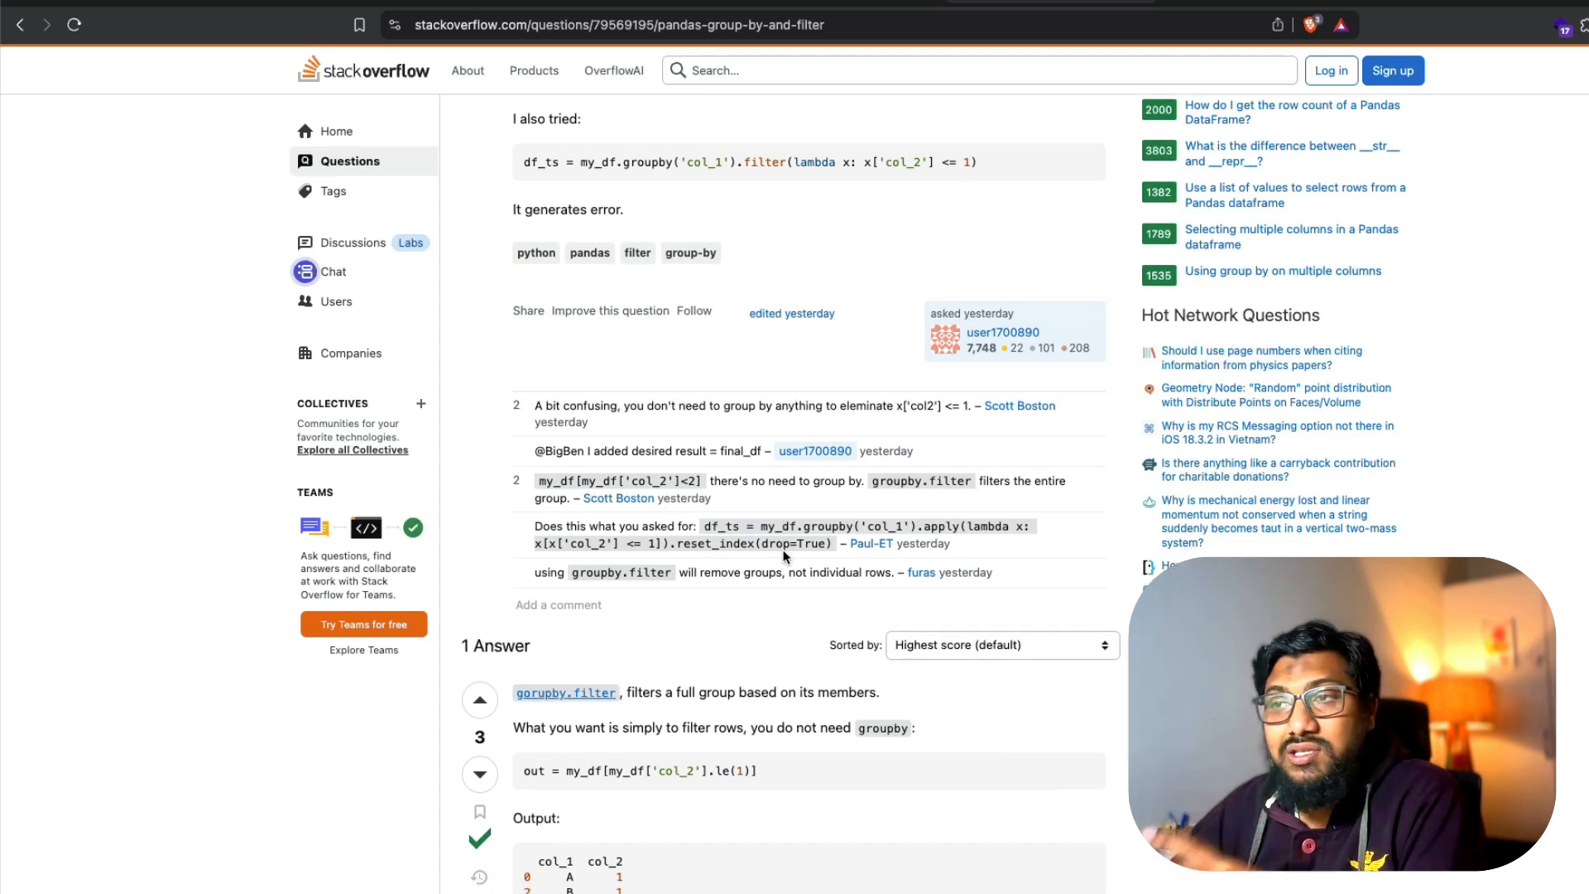
{"action": "scroll", "scroll_direction": "down", "scroll_amount": 3}
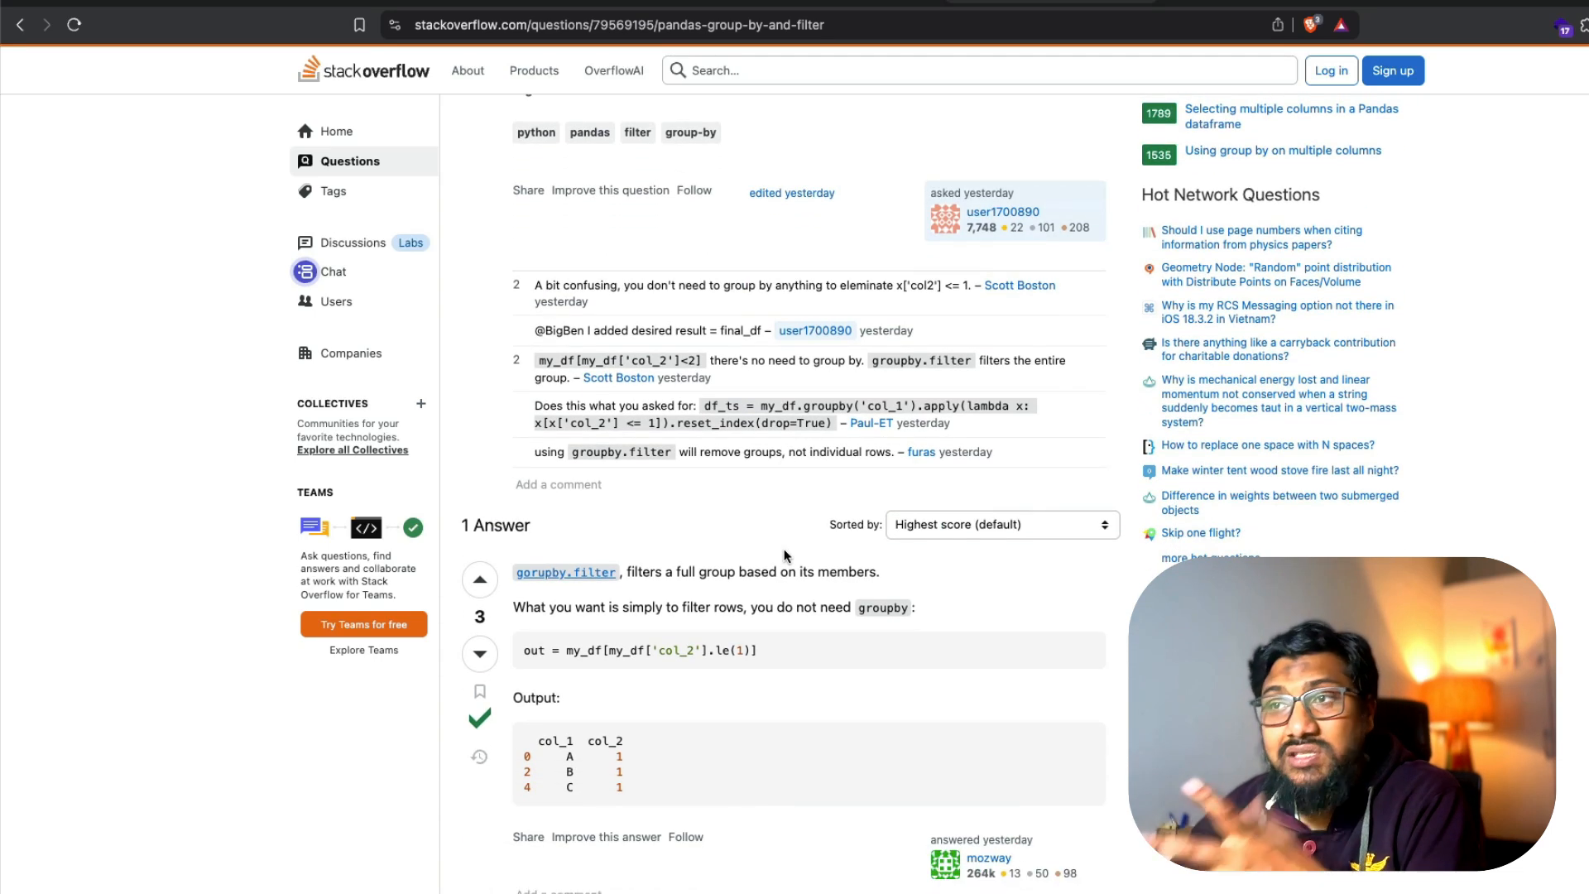
{"action": "mouse_move", "coordinate": [841, 594]}
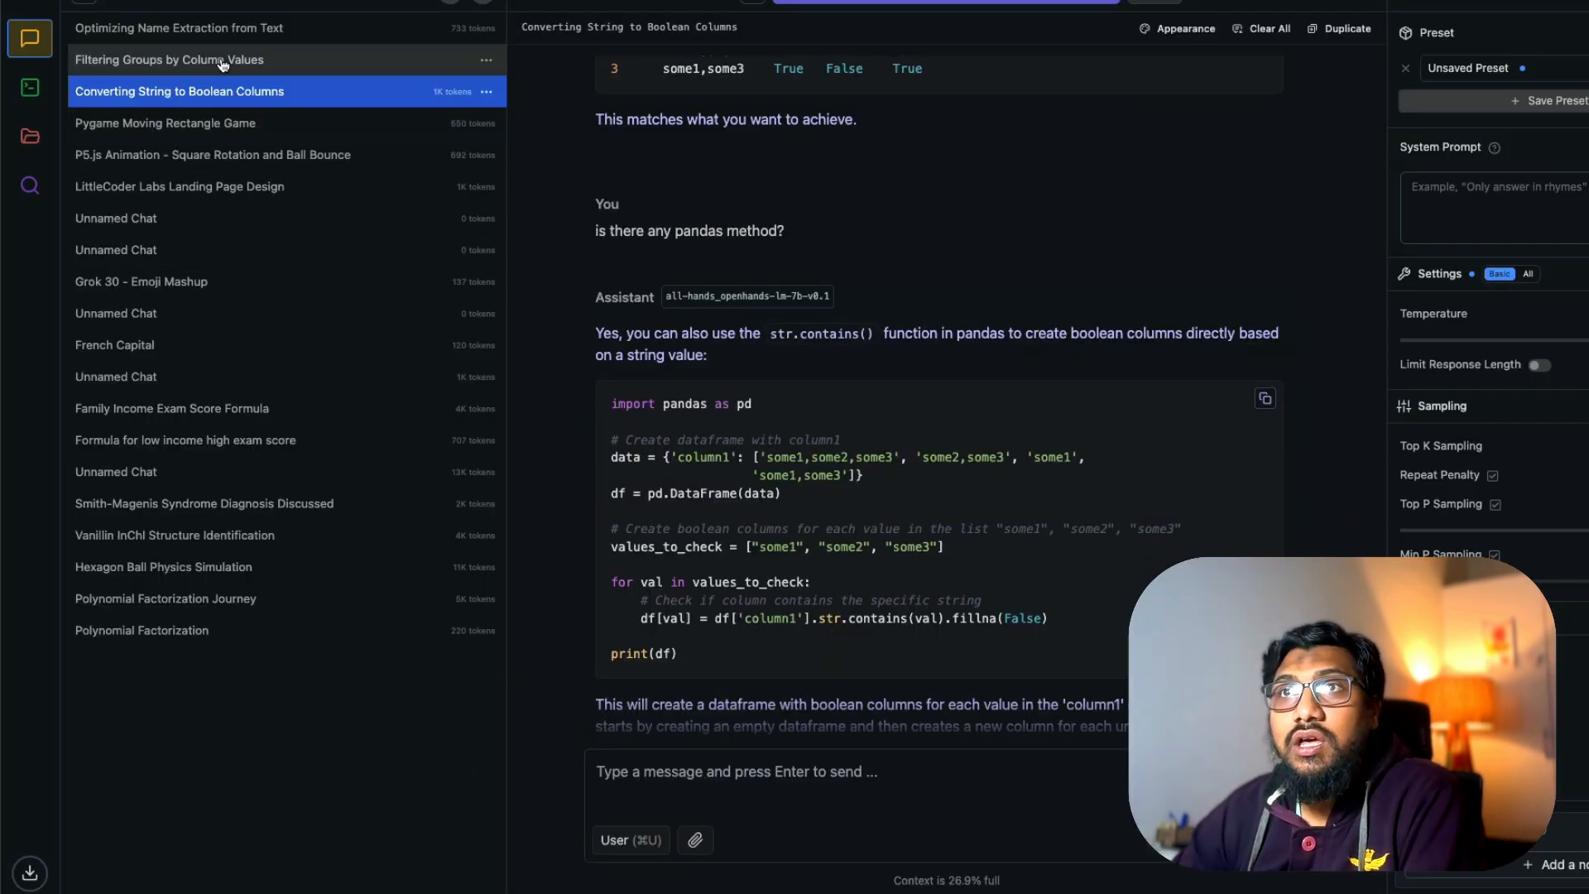
- Review the model's groupby().filter() explanation in the Filtering Groups by Column Values chat
{"action": "left_click", "coordinate": [169, 60]}
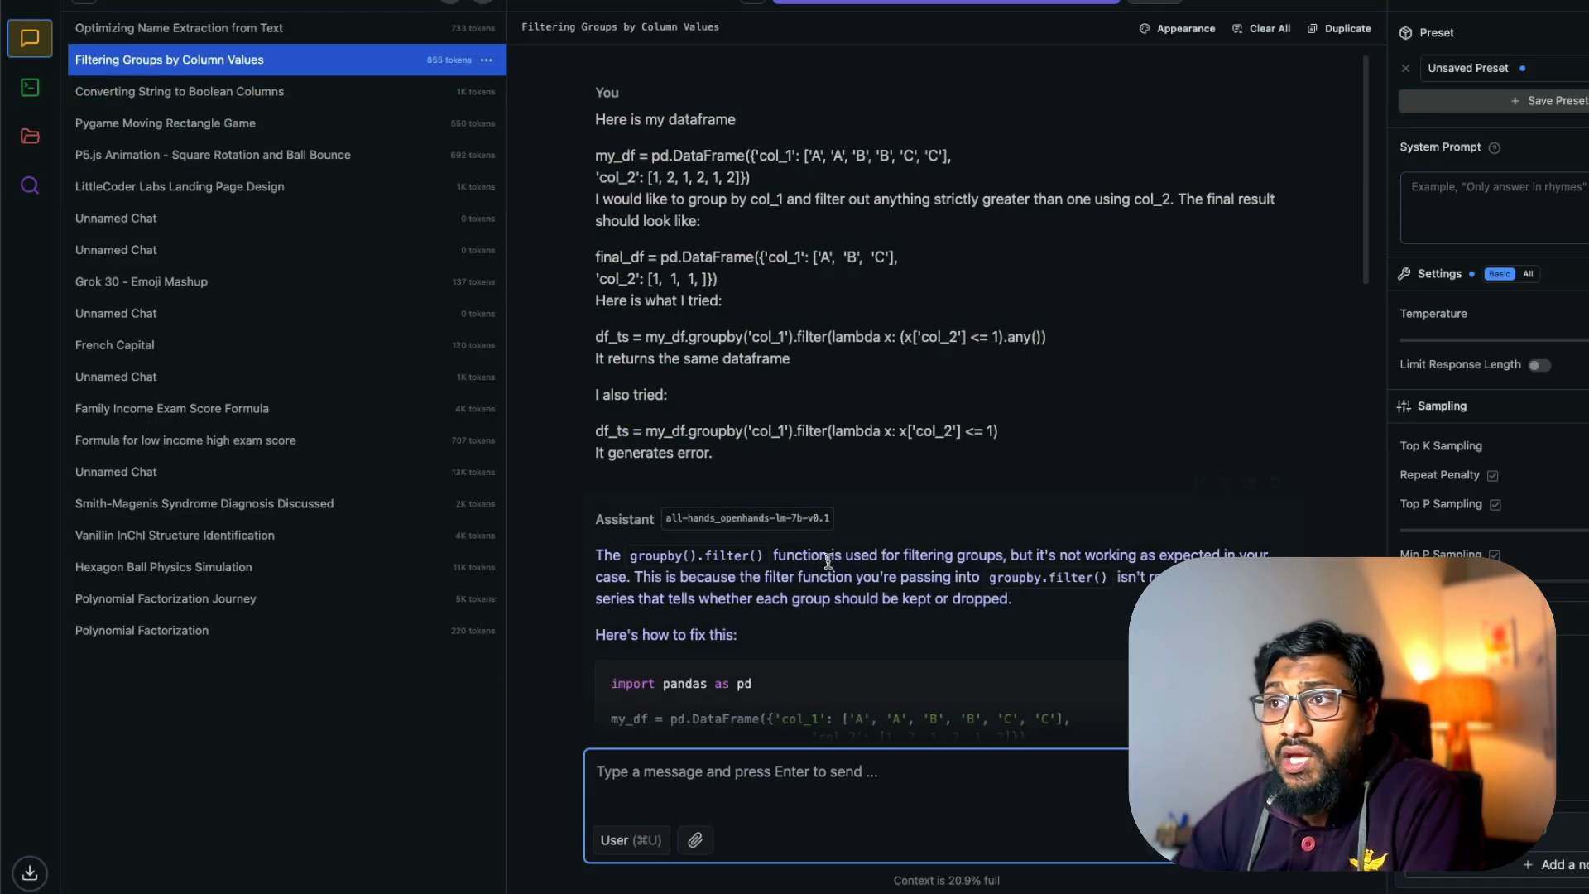
{"action": "scroll", "scroll_direction": "down", "scroll_amount": 3}
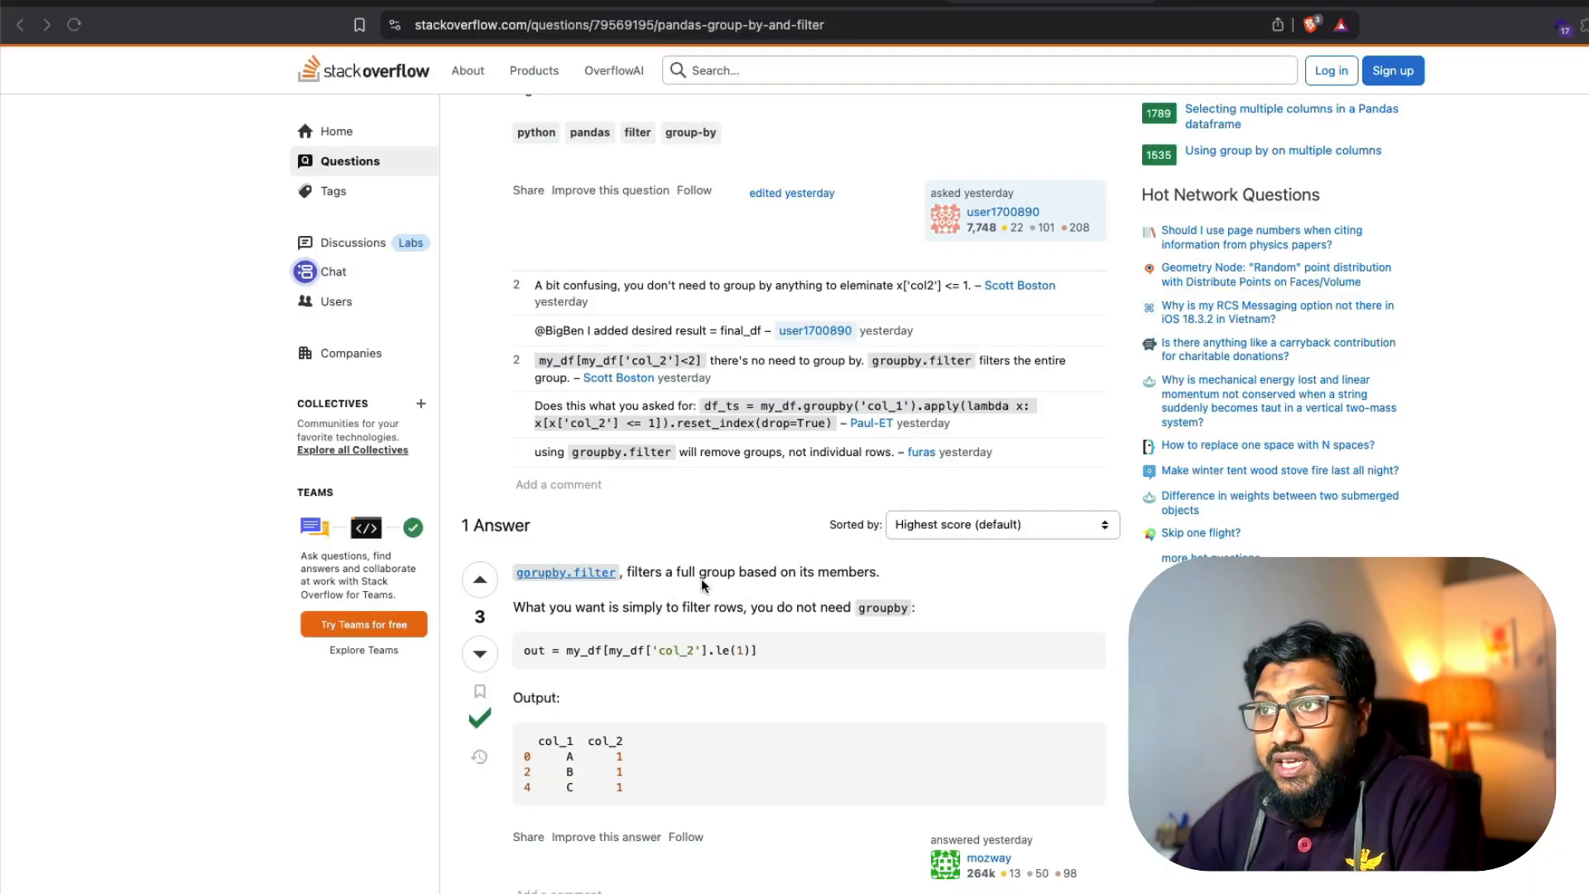
{"action": "left_click_drag", "start_coordinate": [515, 571], "coordinate": [879, 571]}
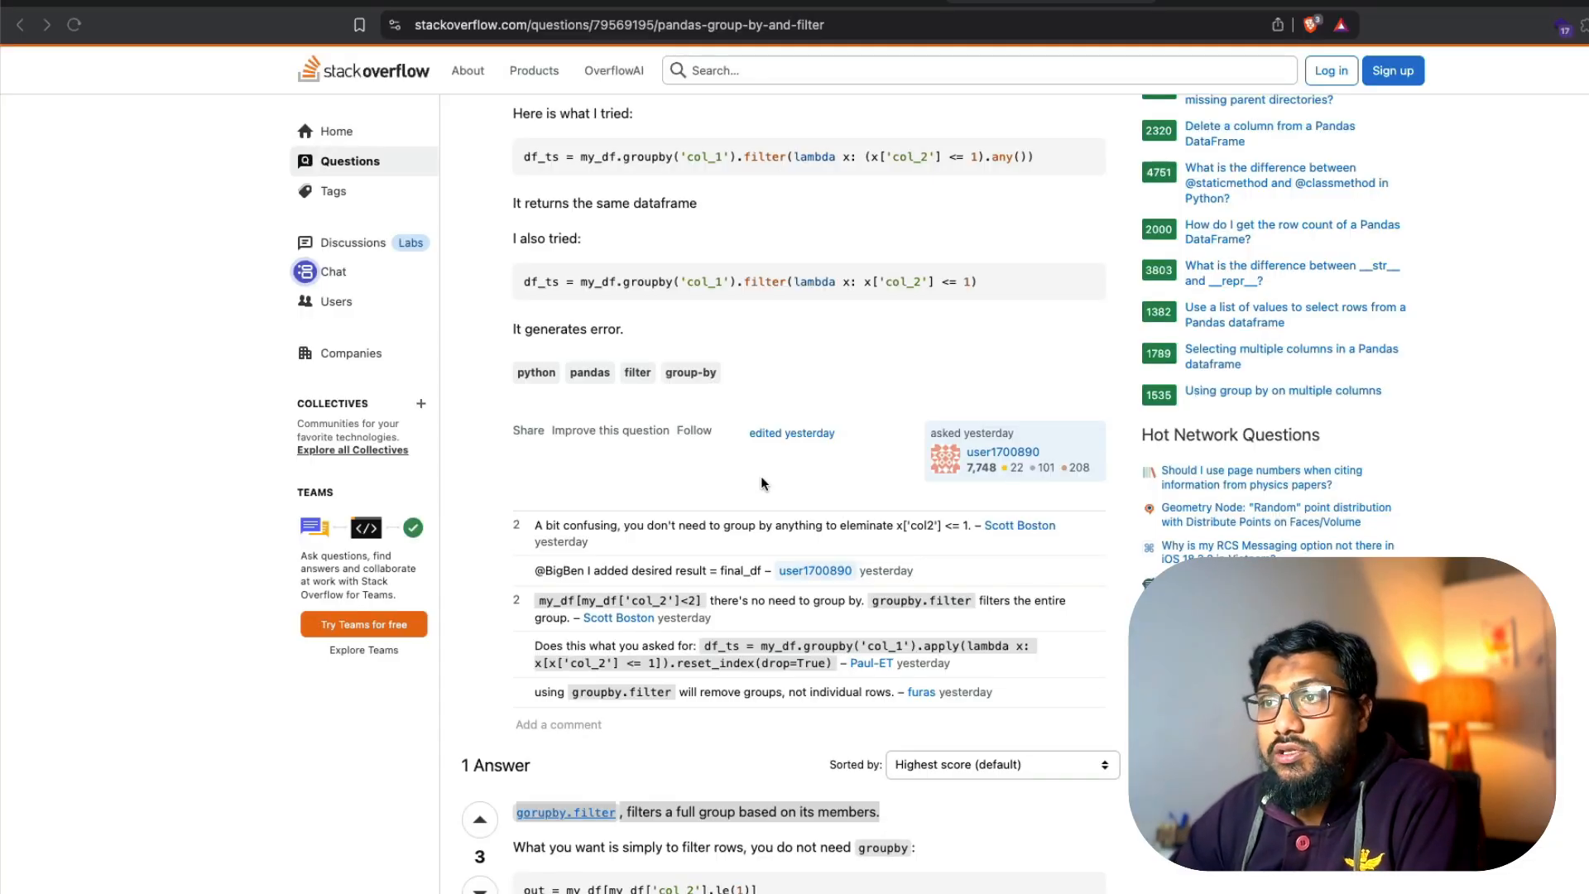
{"action": "scroll", "scroll_direction": "down", "scroll_amount": 3}
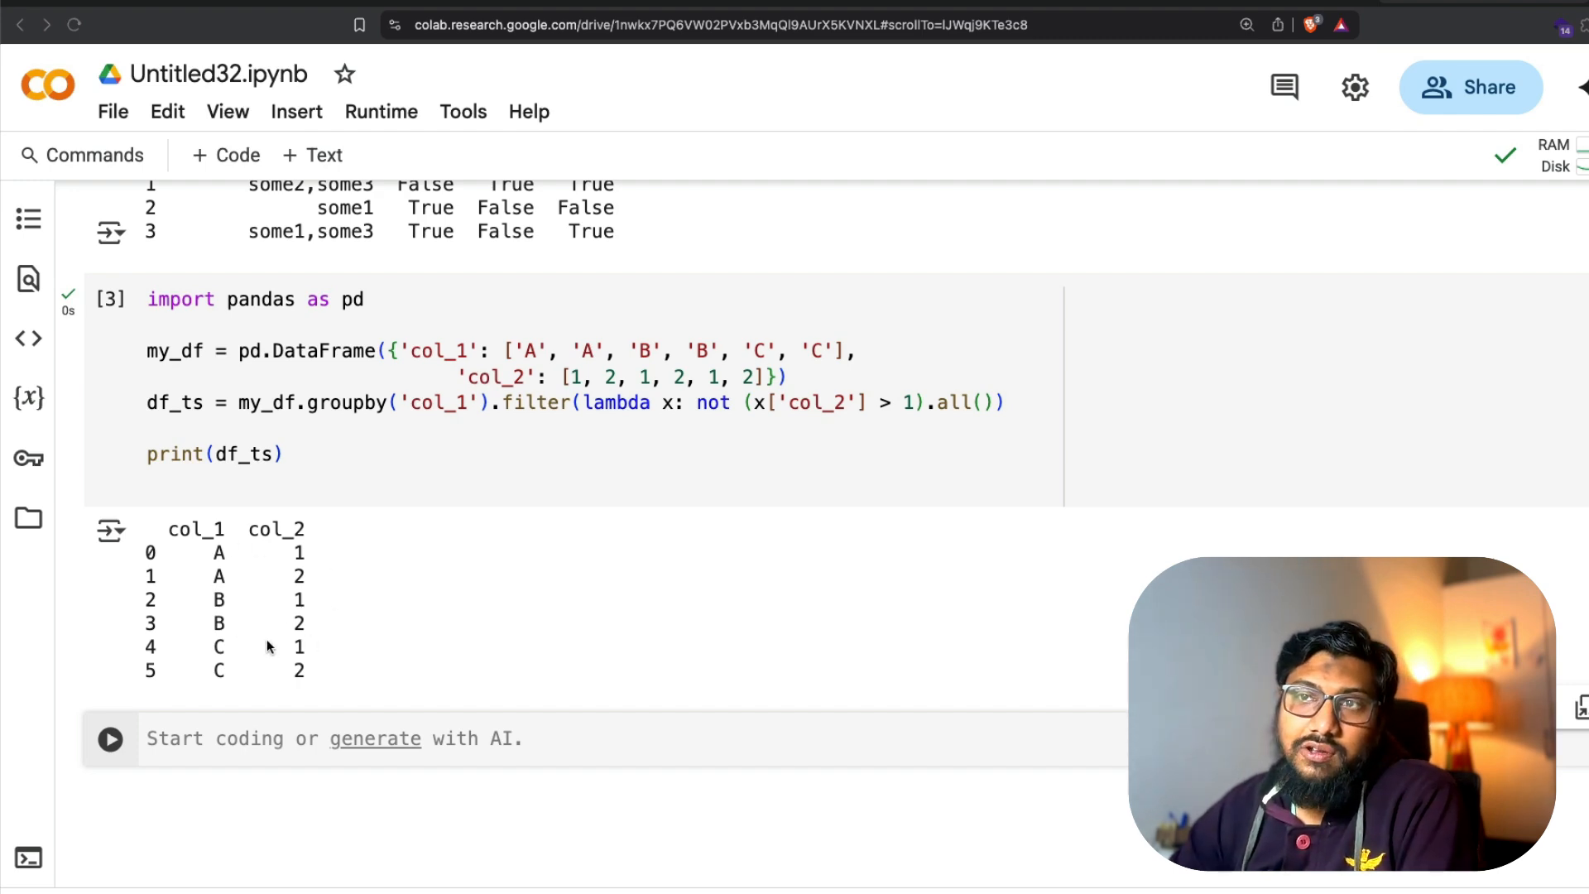
{"action": "mouse_move", "coordinate": [235, 679]}
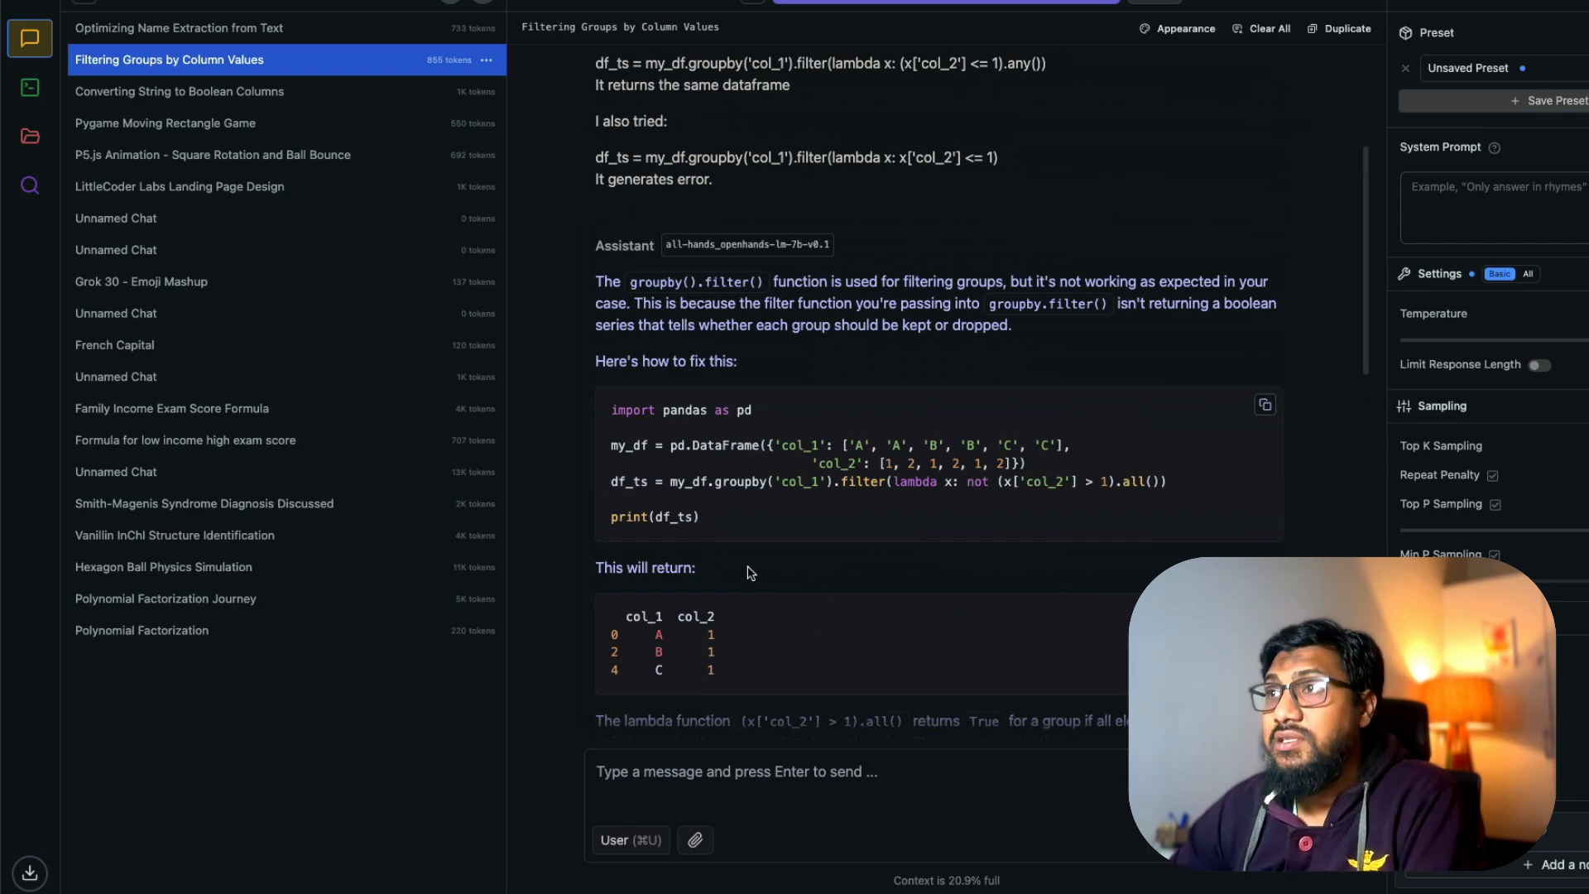
{"action": "scroll", "scroll_direction": "down", "scroll_amount": 3}
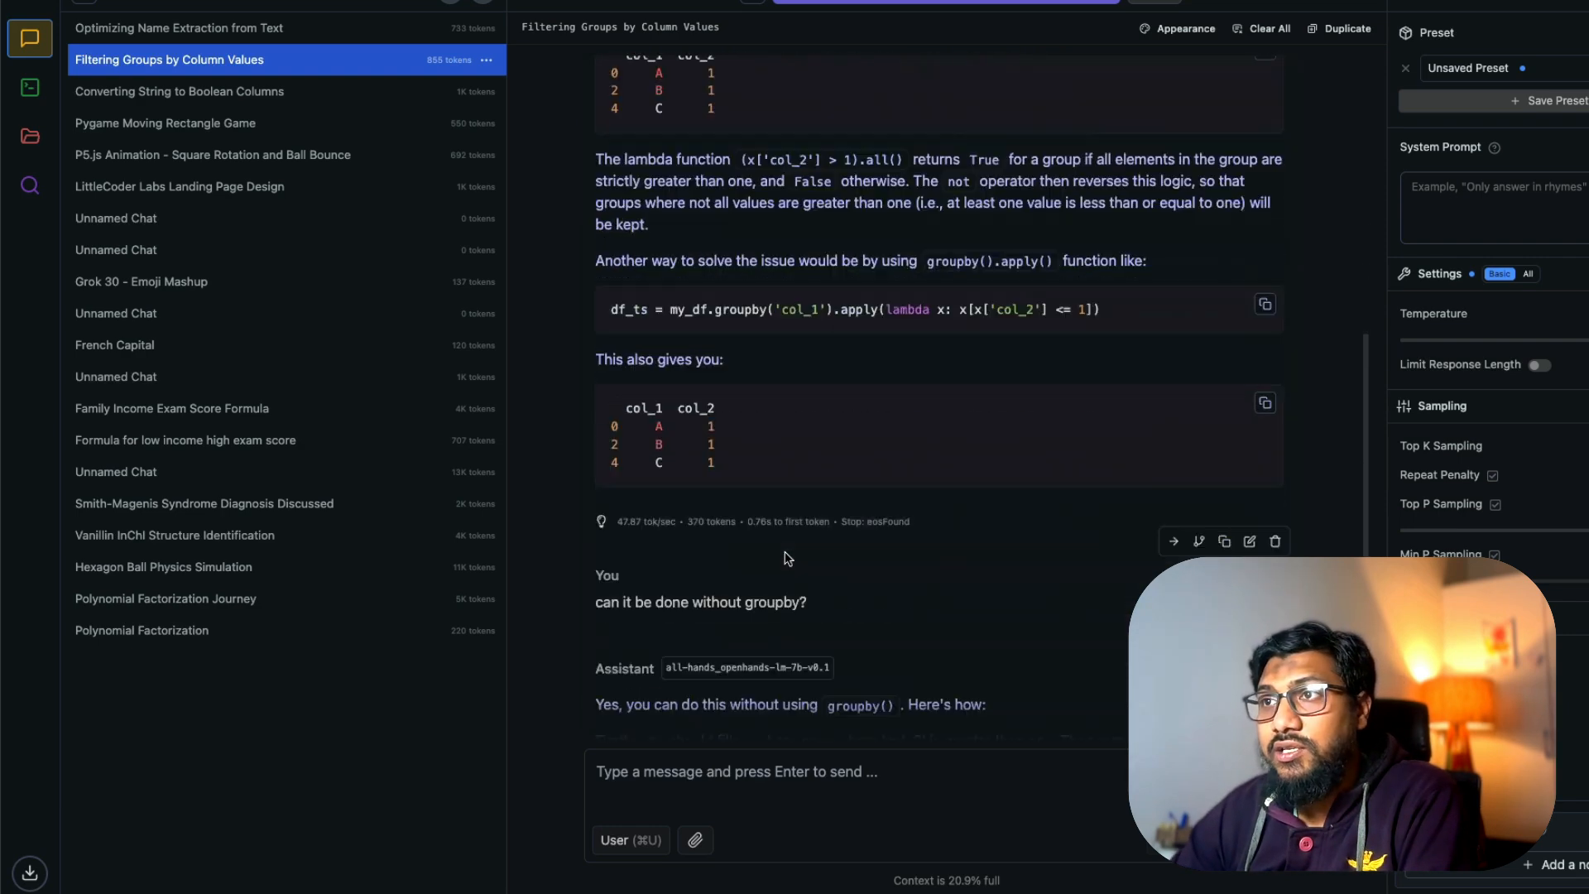
{"action": "scroll", "scroll_direction": "down", "scroll_amount": 3}
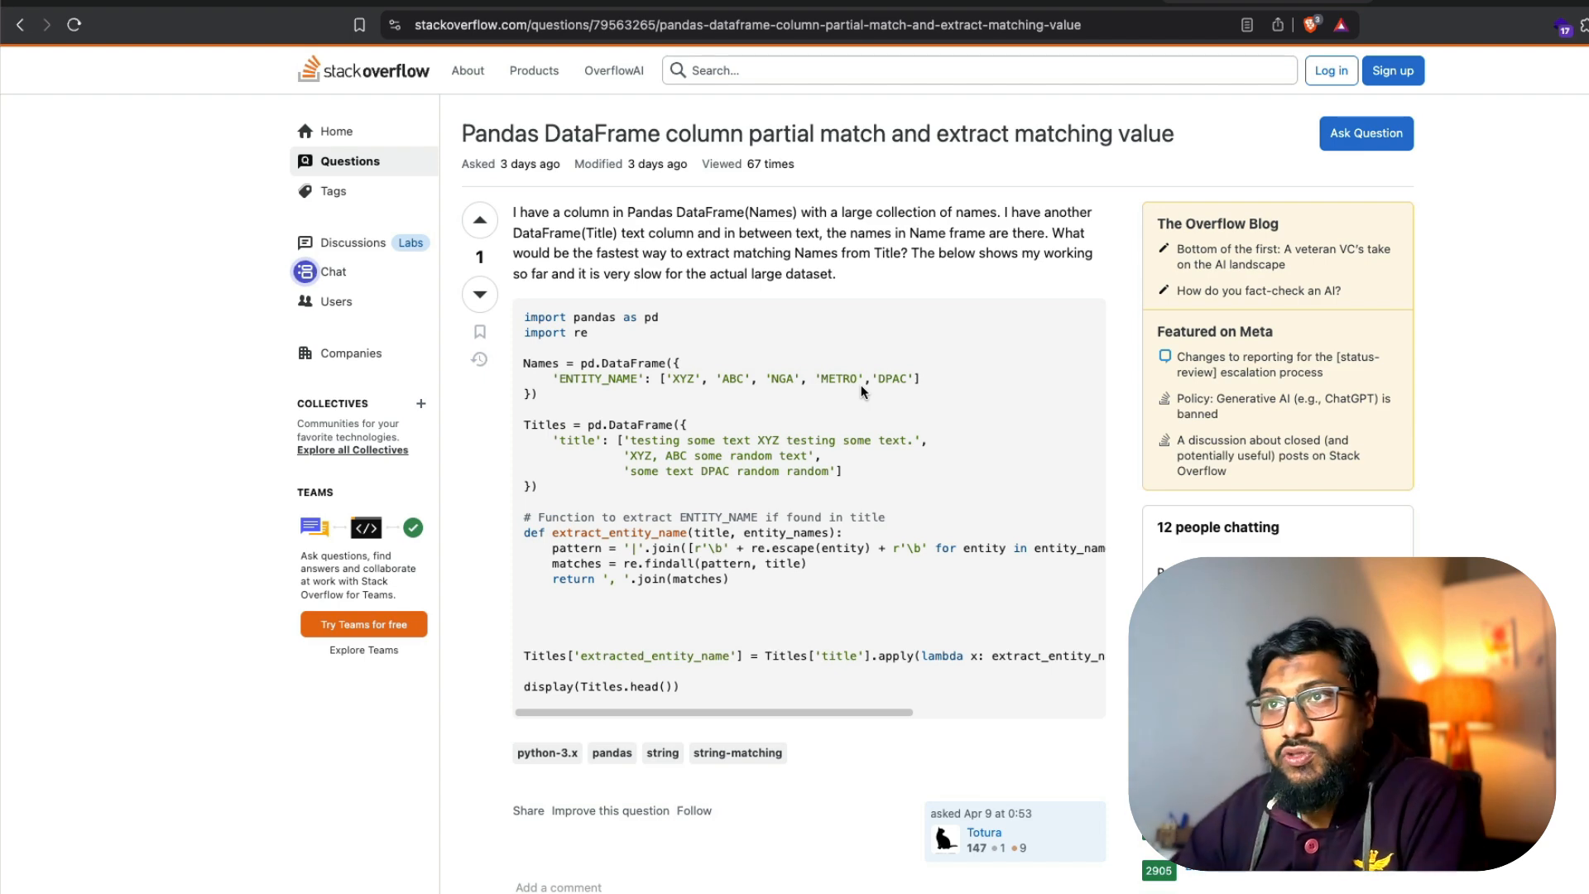
- Scroll through the partial-match extraction question to read its details
{"action": "scroll", "scroll_direction": "down", "scroll_amount": 3}
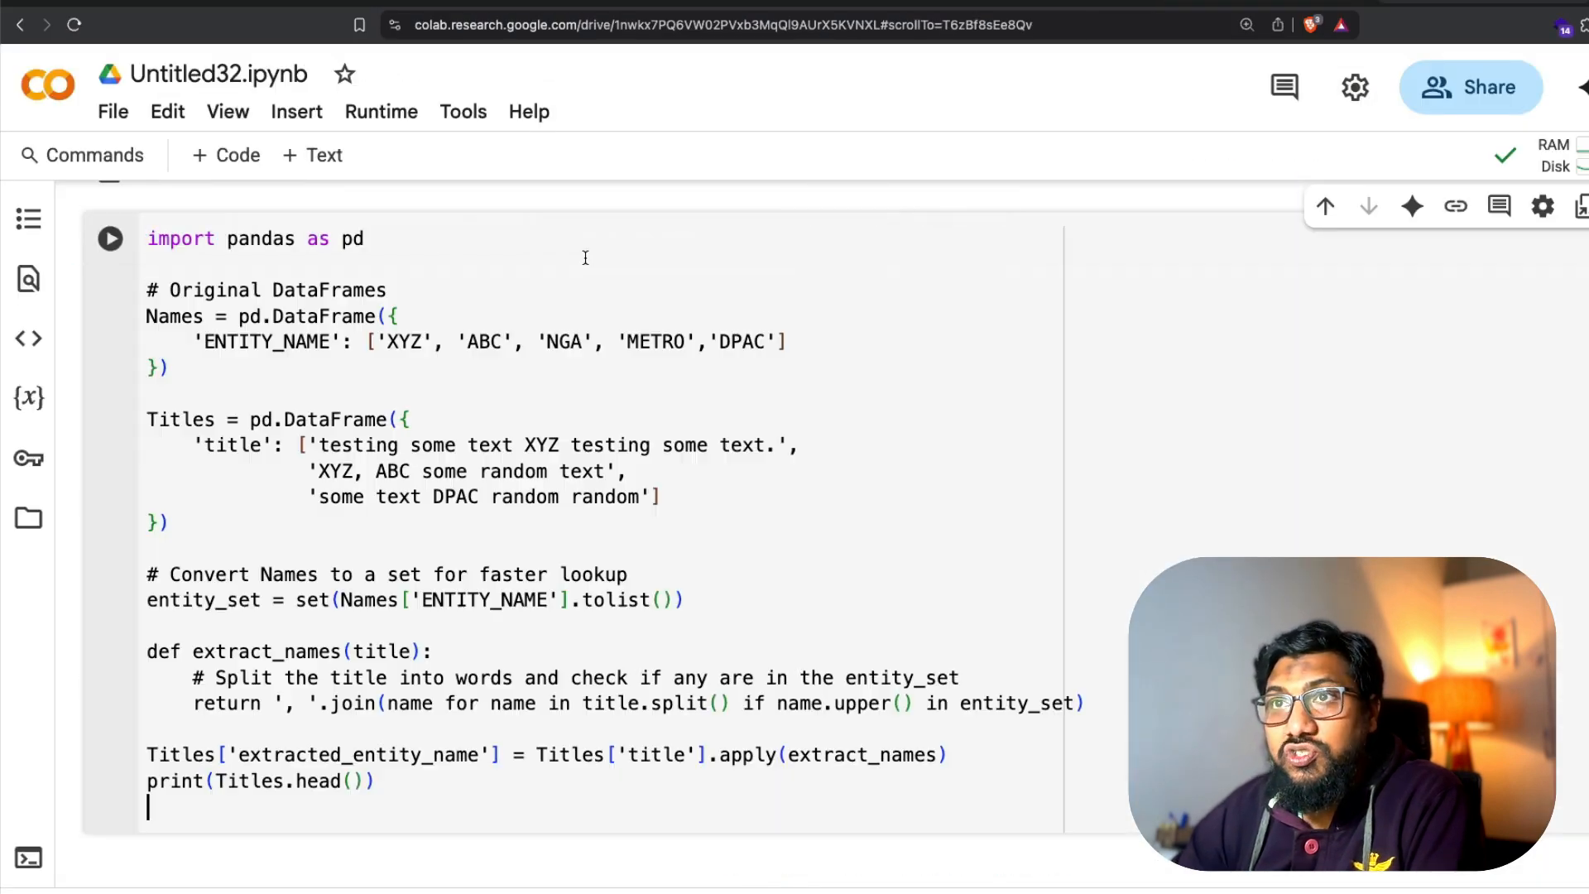
- Run the entity-extraction cell and highlight the second title row where XYZ was missed
{"action": "left_click", "coordinate": [109, 238]}
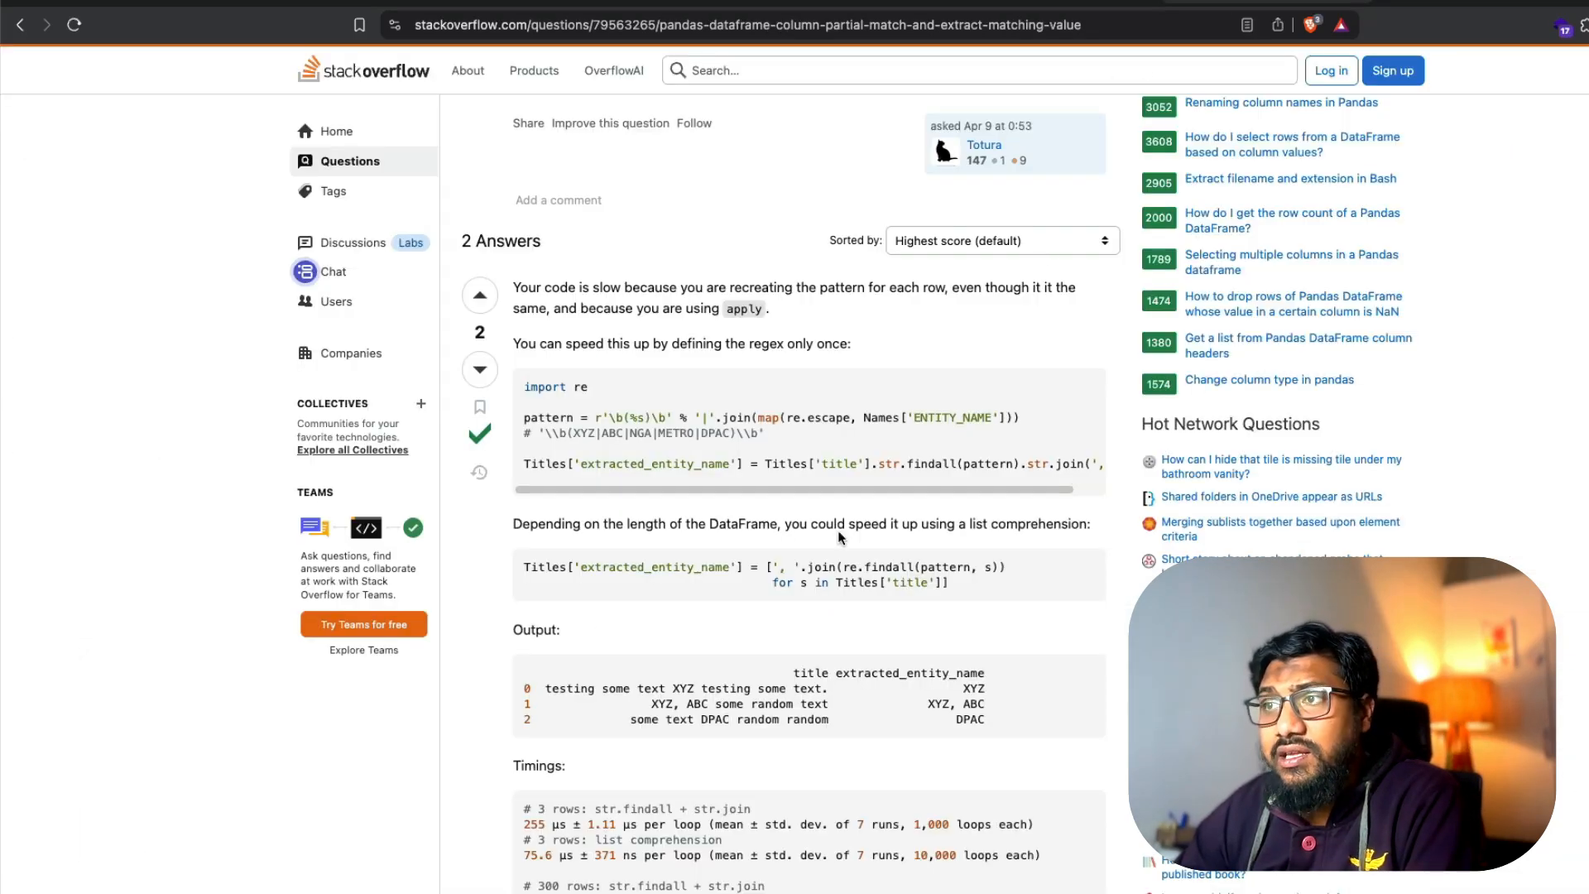
{"action": "scroll", "scroll_direction": "down", "scroll_amount": 3}
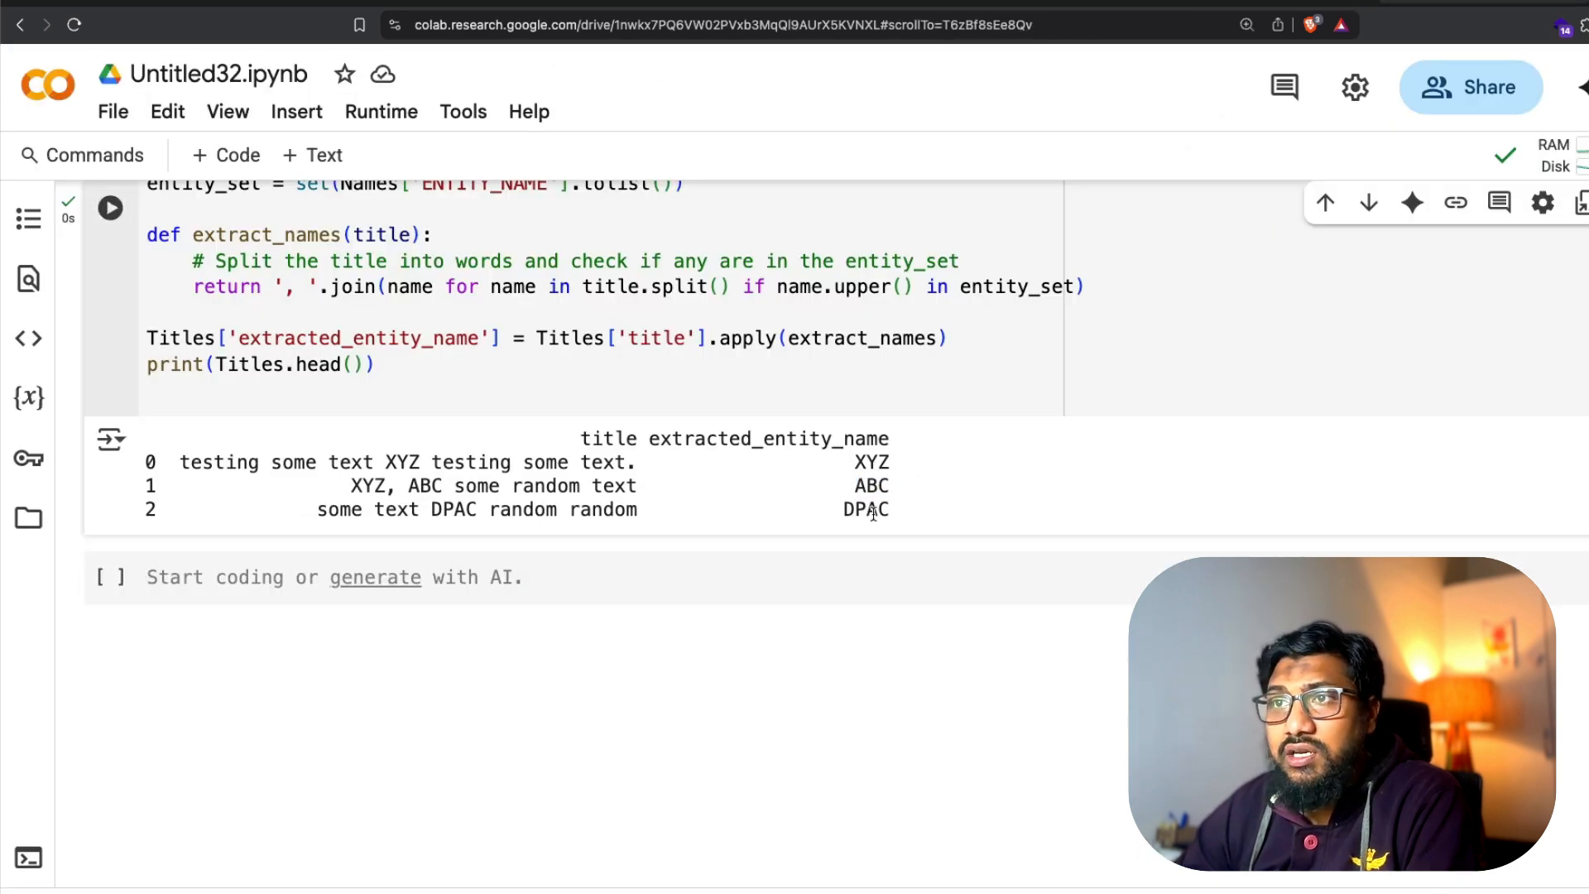
{"action": "left_click_drag", "start_coordinate": [351, 485], "coordinate": [588, 485]}
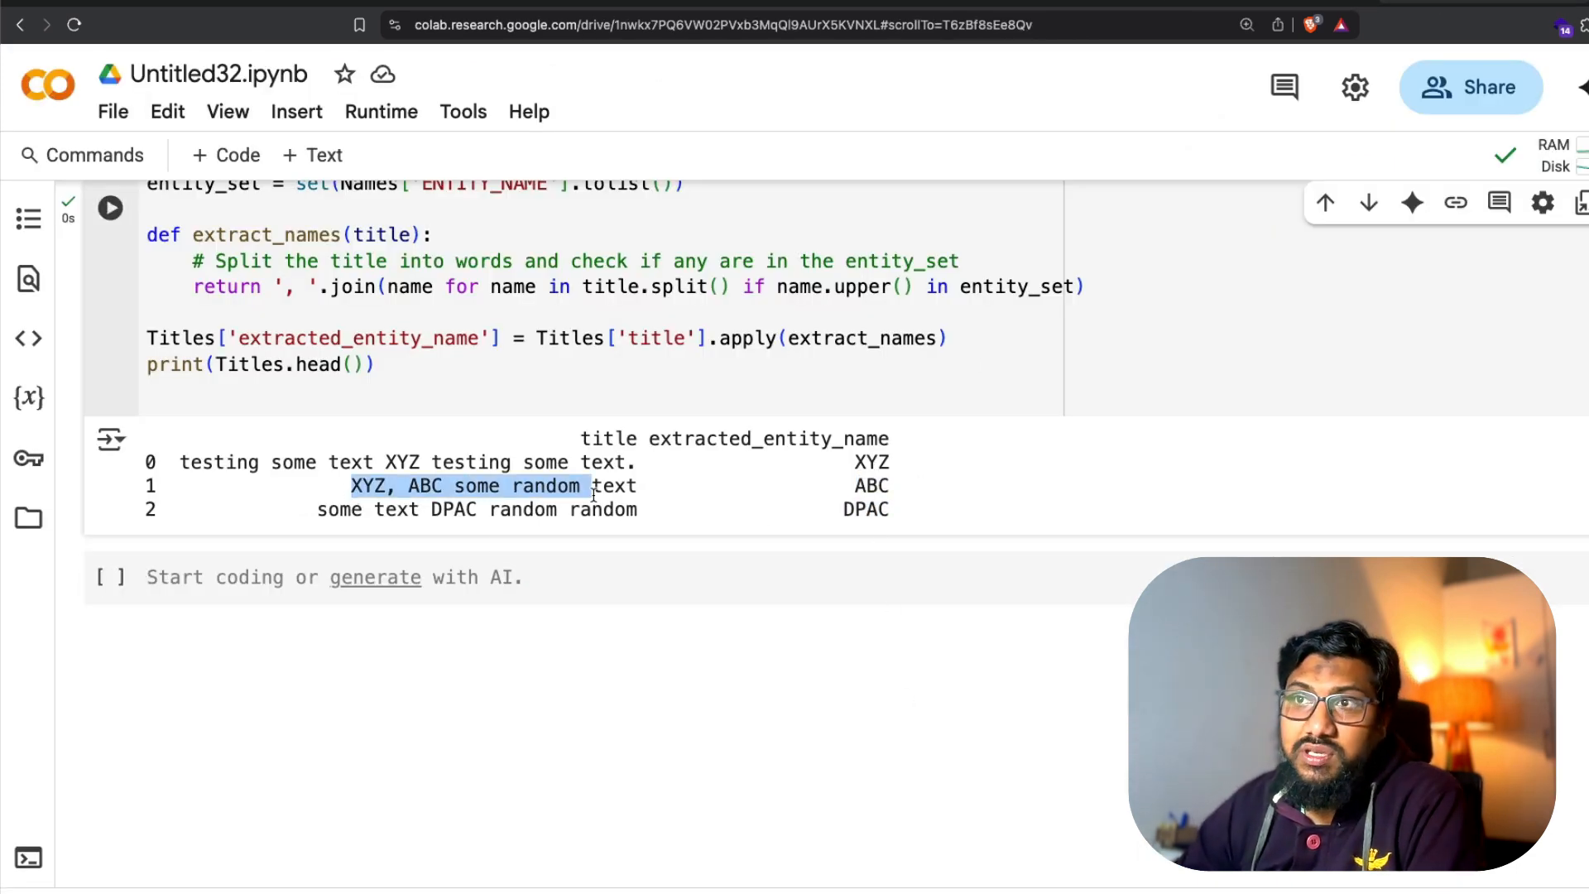